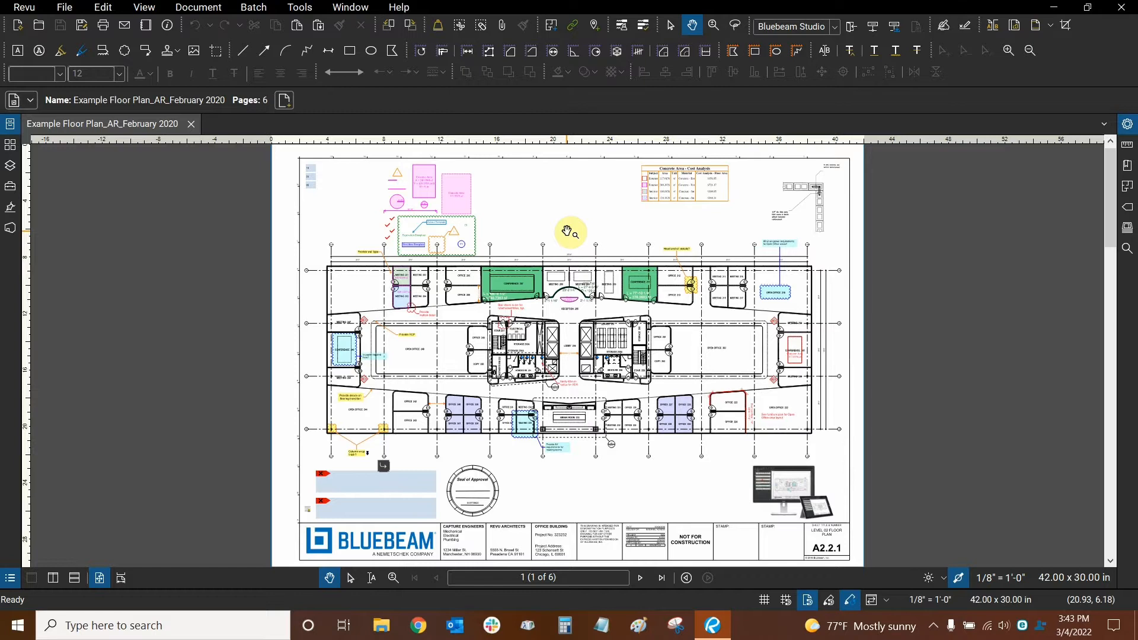
mouse_move(575, 238)
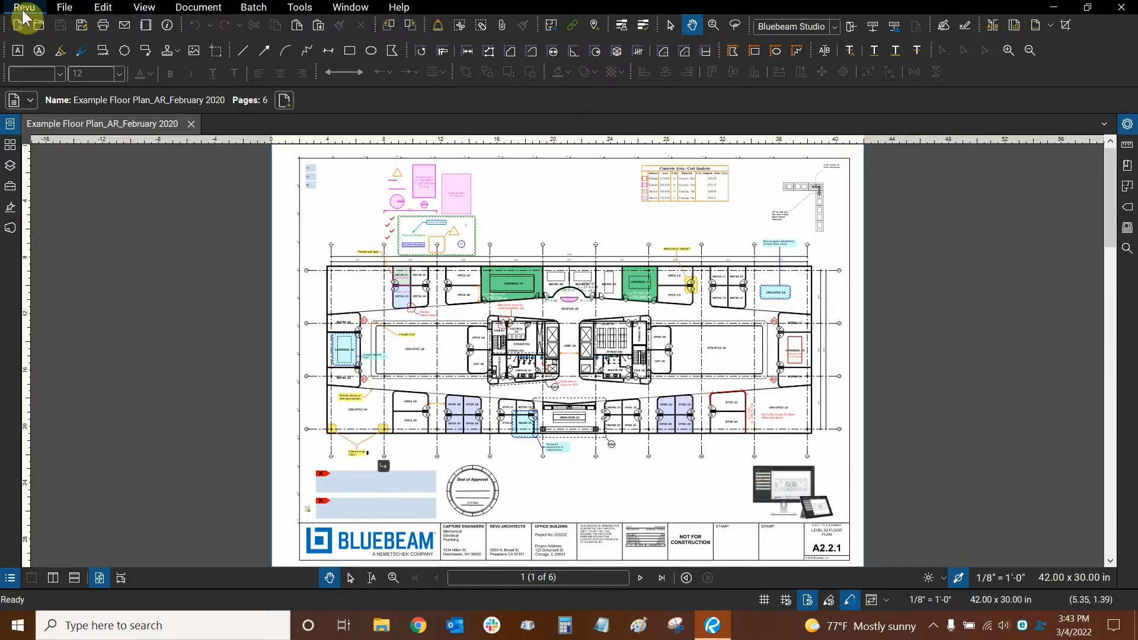
Step: Pick another interface profile from the Revu menu, leaving the Tool Chest panel open
left_click(23, 7)
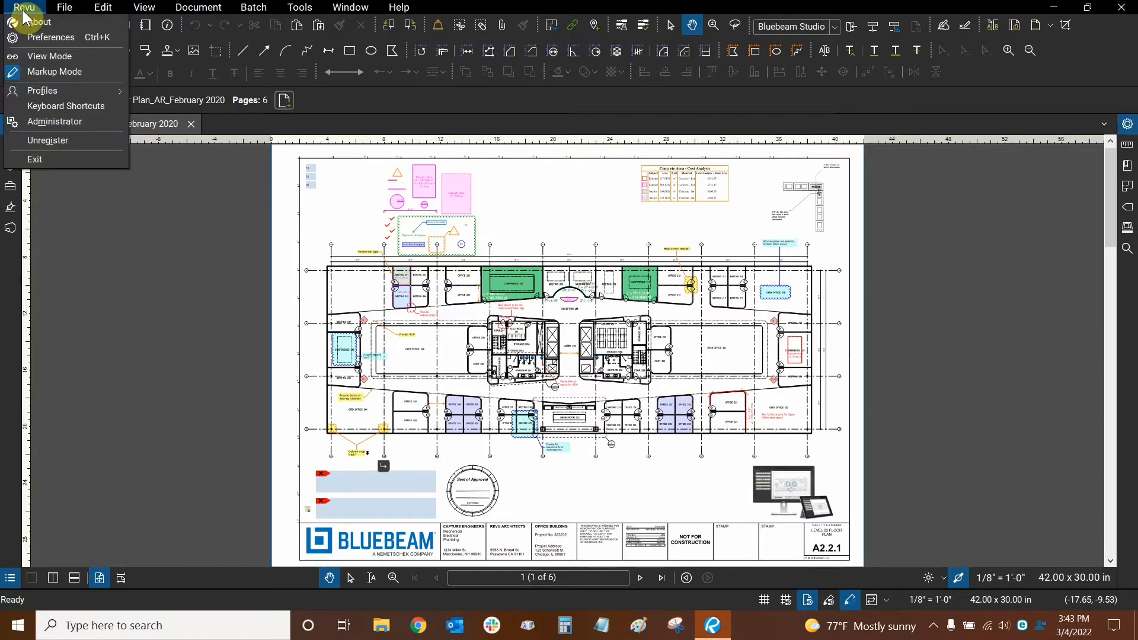
left_click(43, 90)
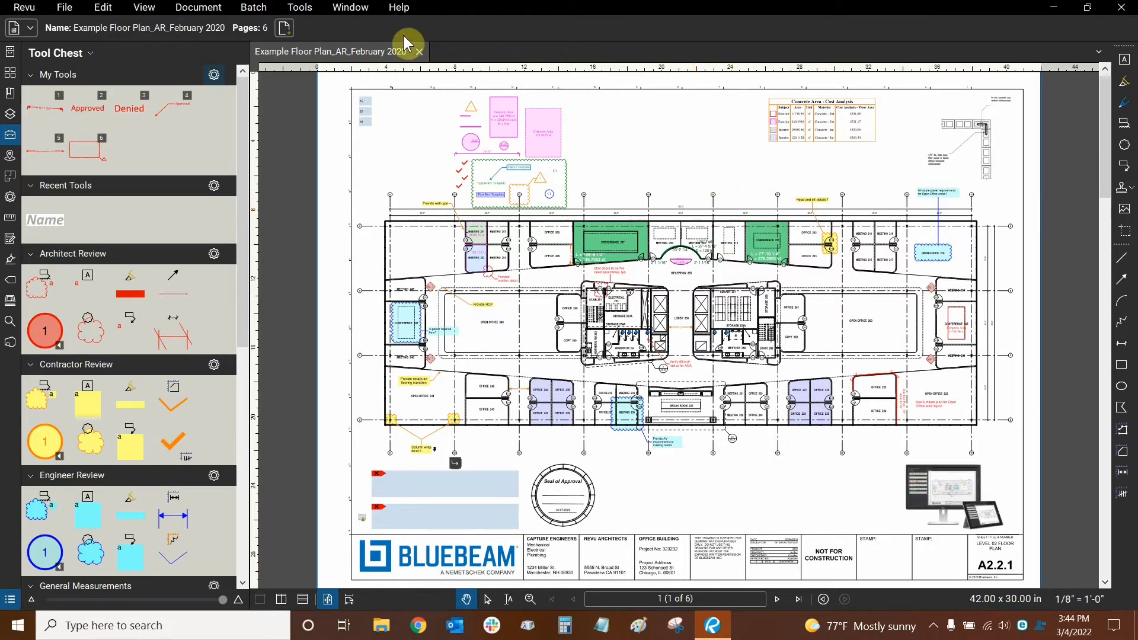
mouse_move(1124, 317)
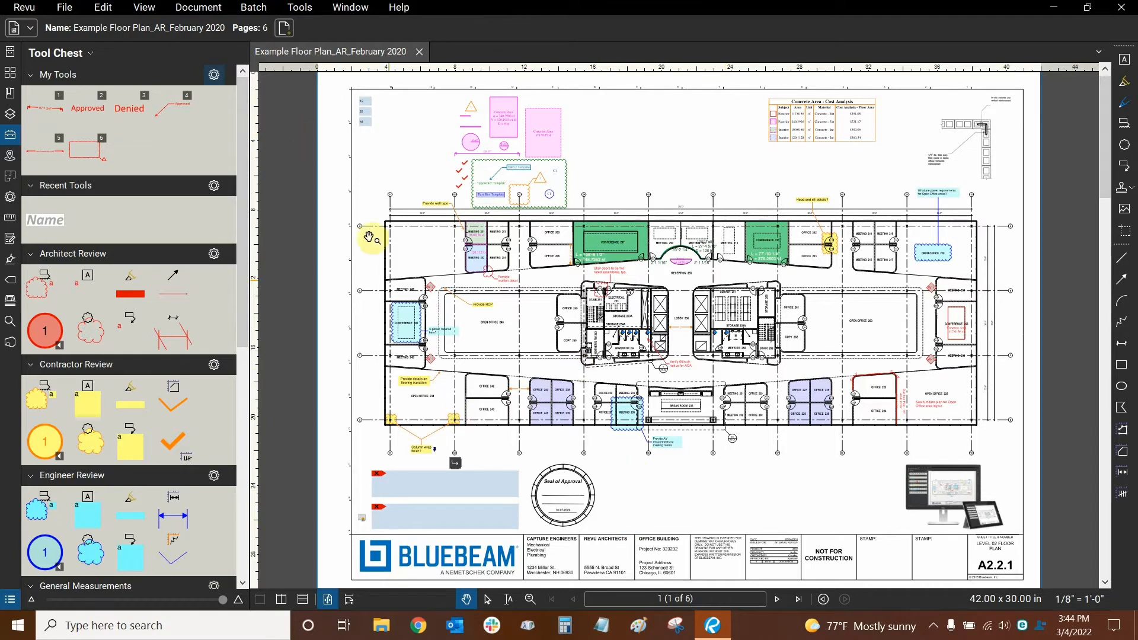
mouse_move(630, 161)
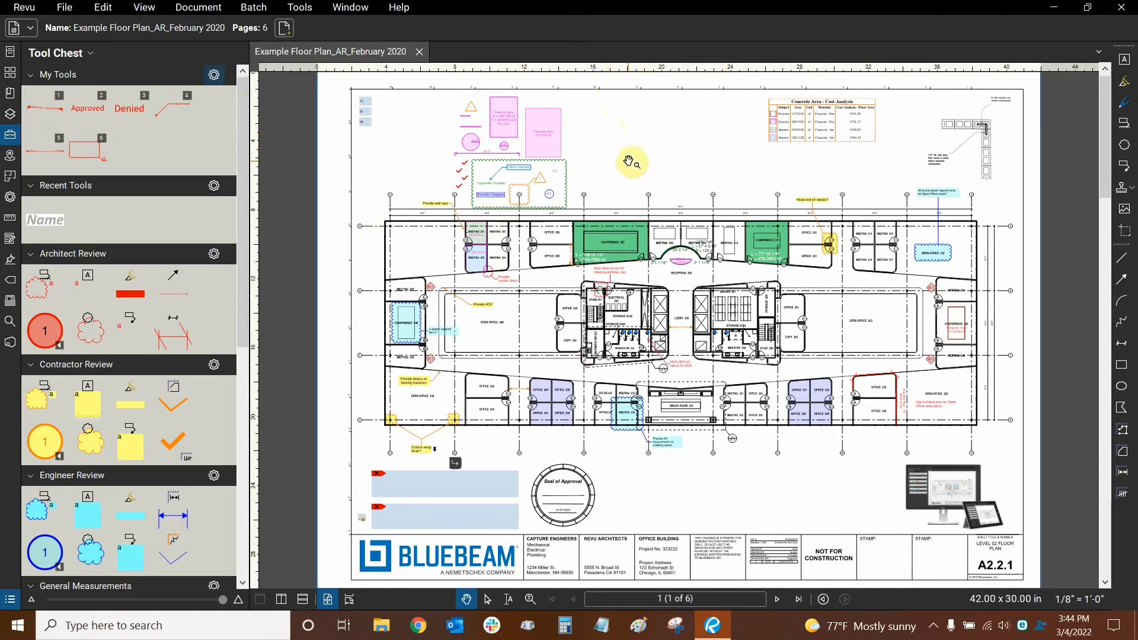
mouse_move(1102, 85)
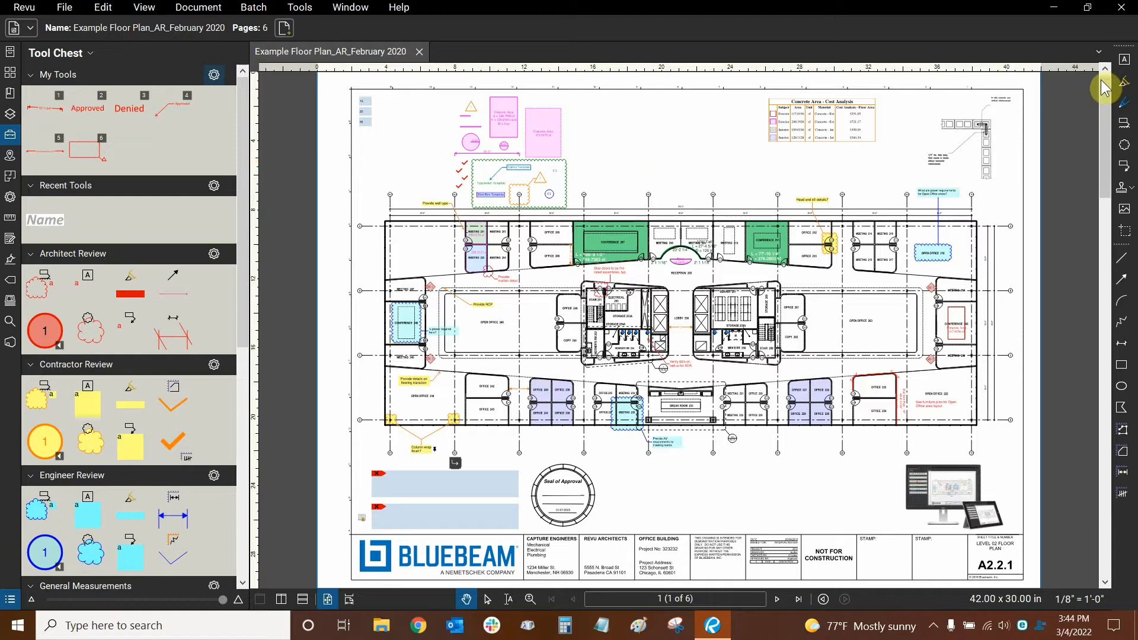
mouse_move(1121, 362)
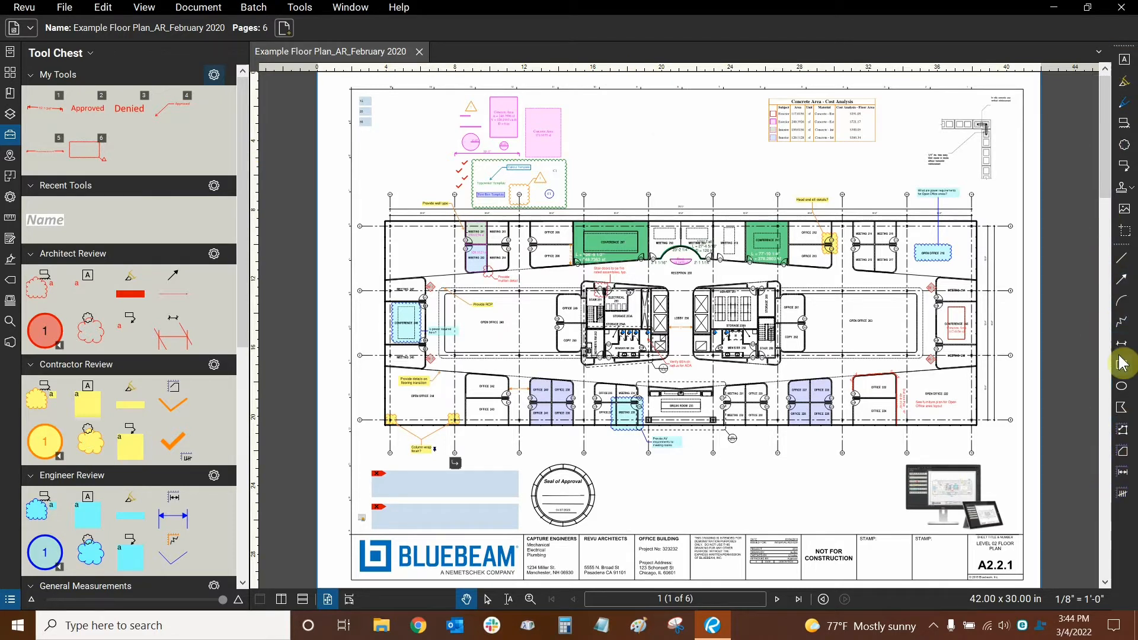
mouse_move(499, 41)
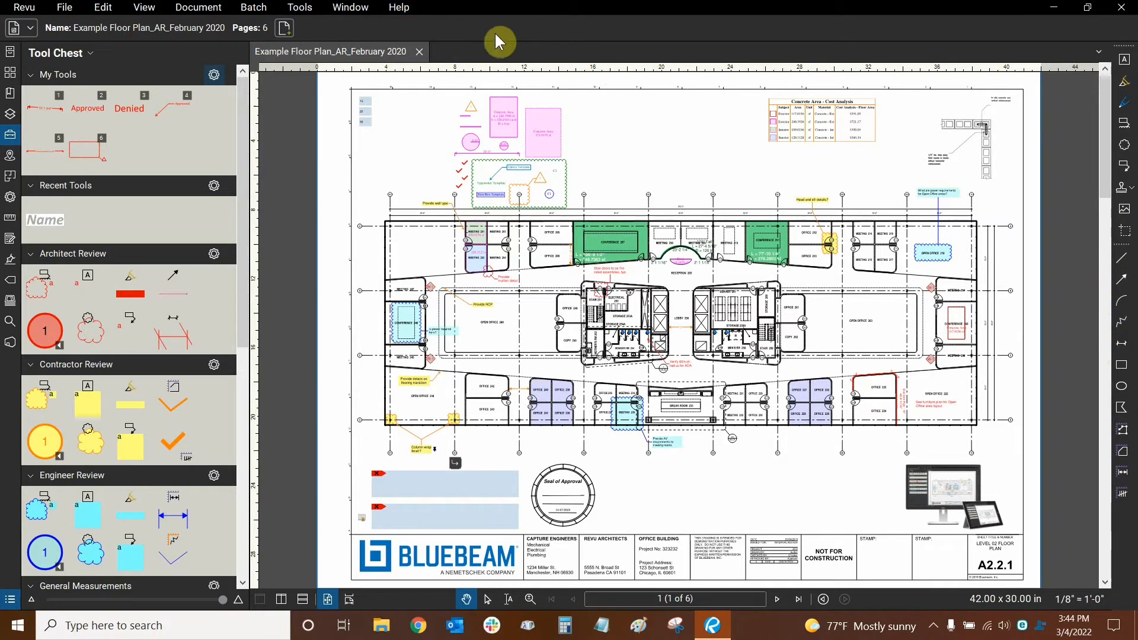
mouse_move(18, 48)
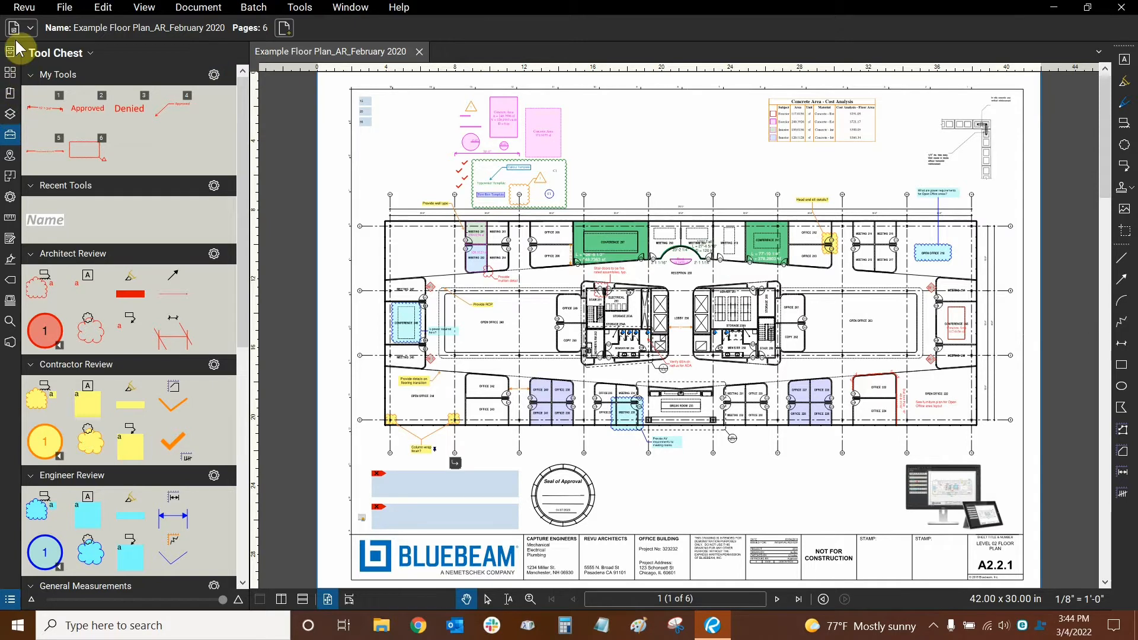
mouse_move(10, 345)
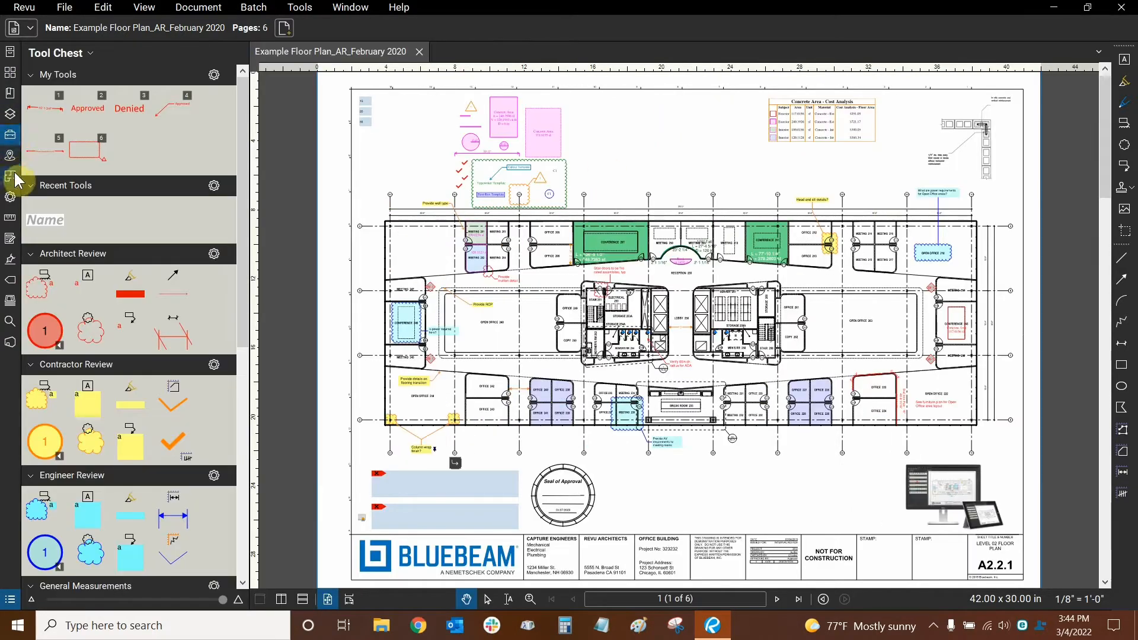
Step: Check Properties, pick a My Tools measurement, then show Measurements with its 1/8" = 1'-0" scale
left_click(11, 199)
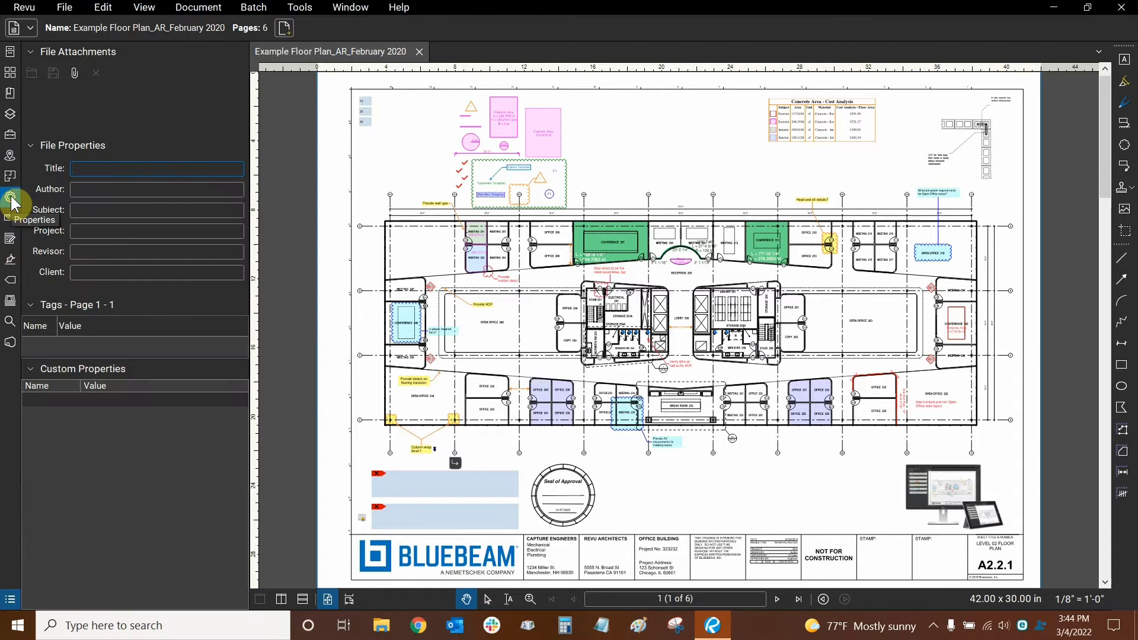
left_click(156, 169)
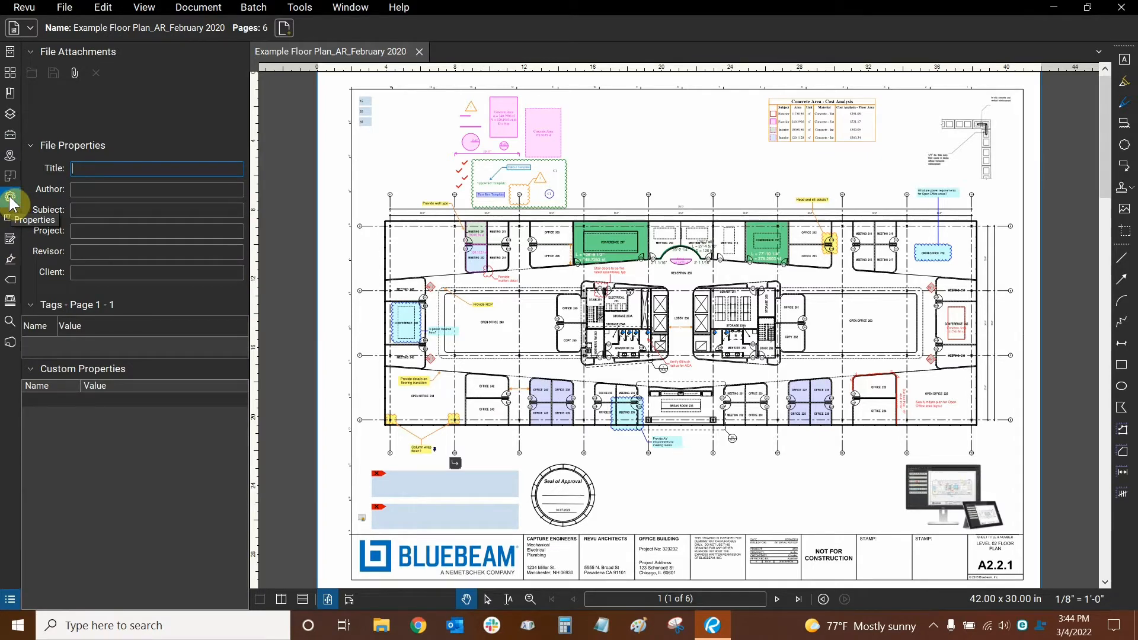
left_click(10, 139)
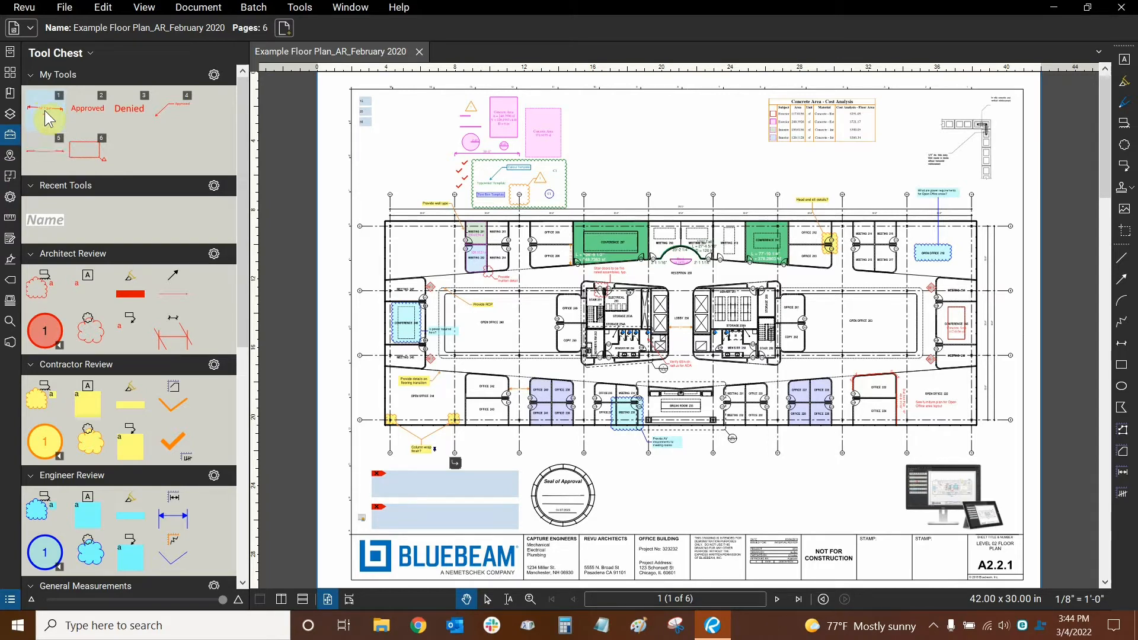
left_click(45, 109)
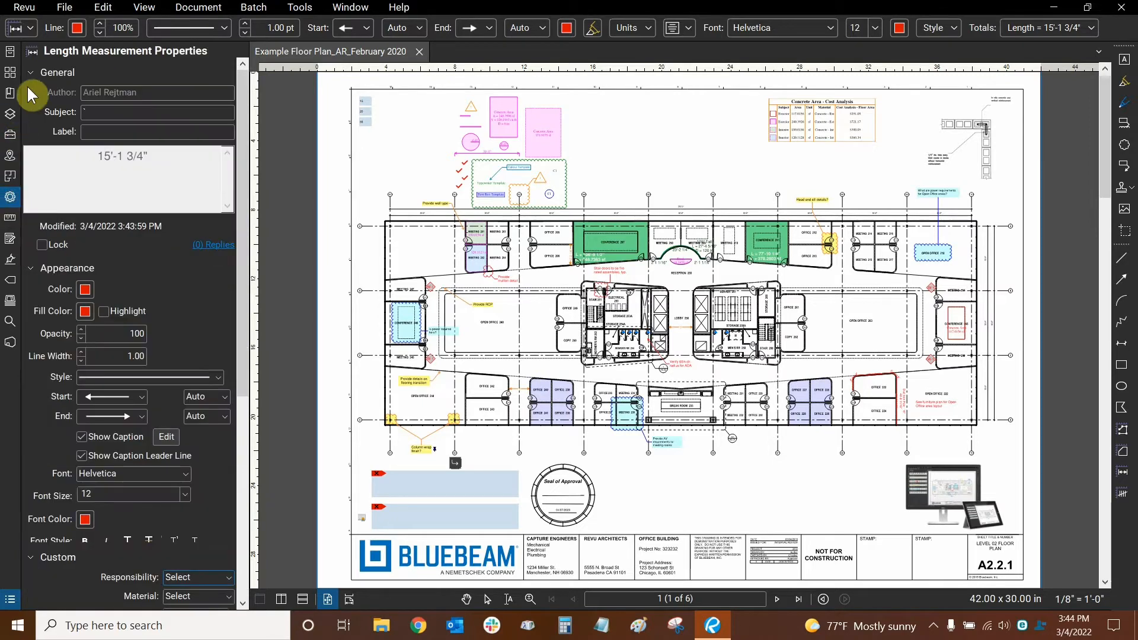
mouse_move(188, 62)
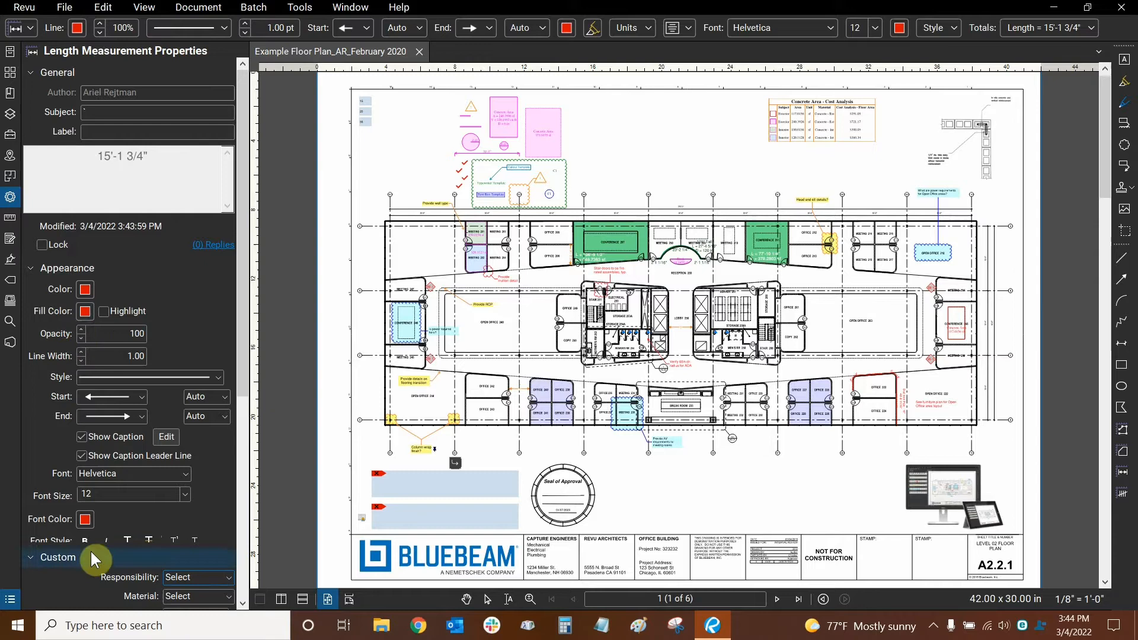
mouse_move(105, 268)
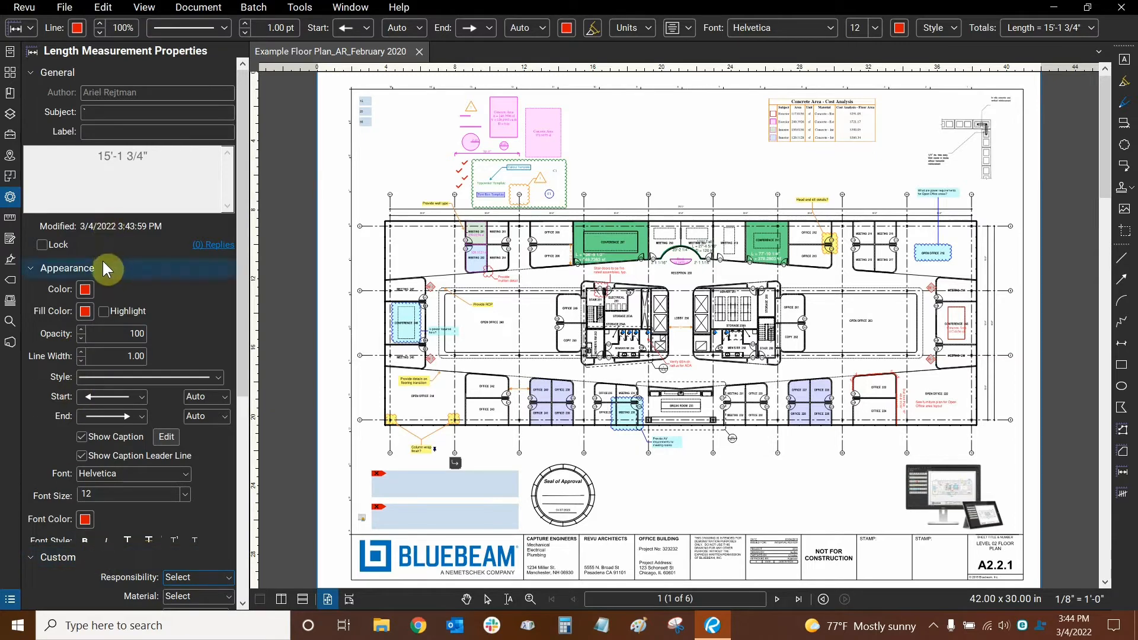
mouse_move(32, 200)
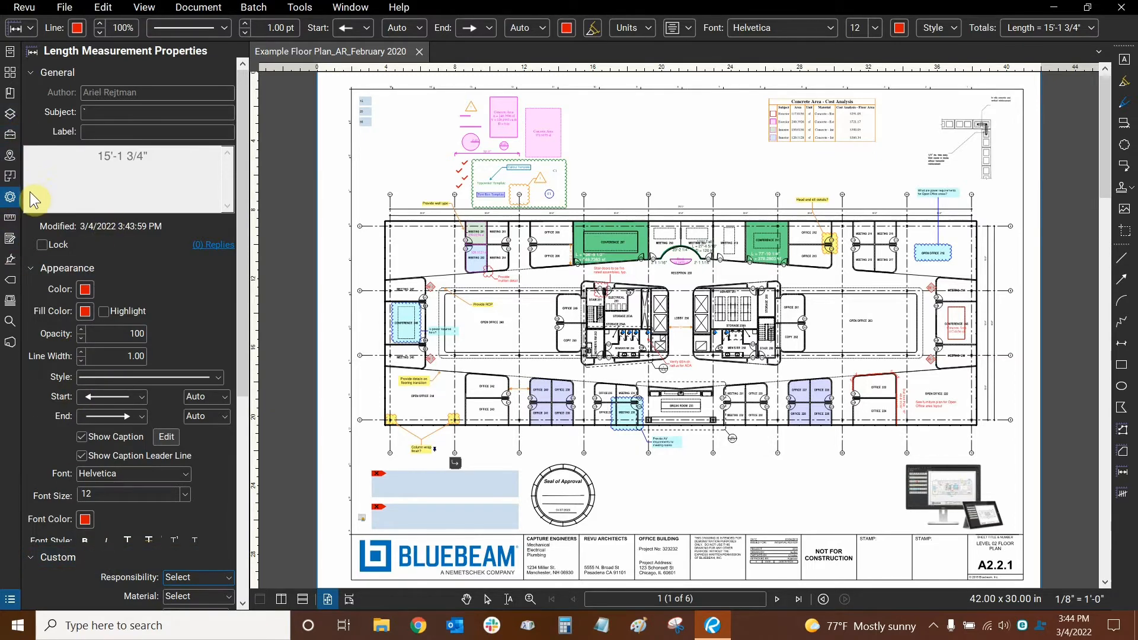
mouse_move(10, 222)
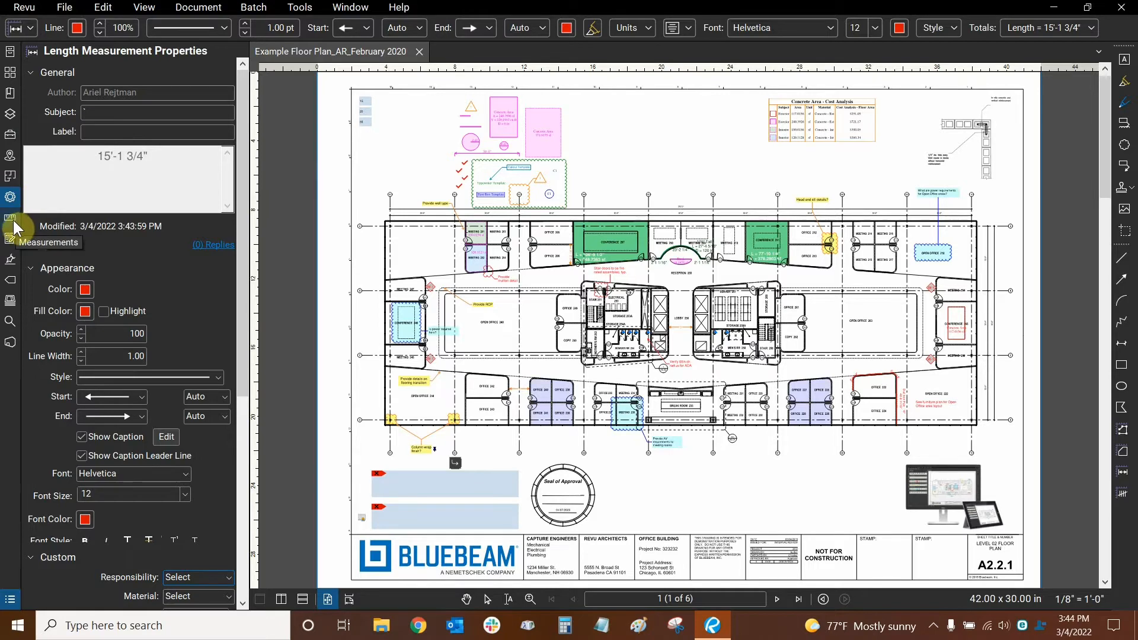
left_click(10, 218)
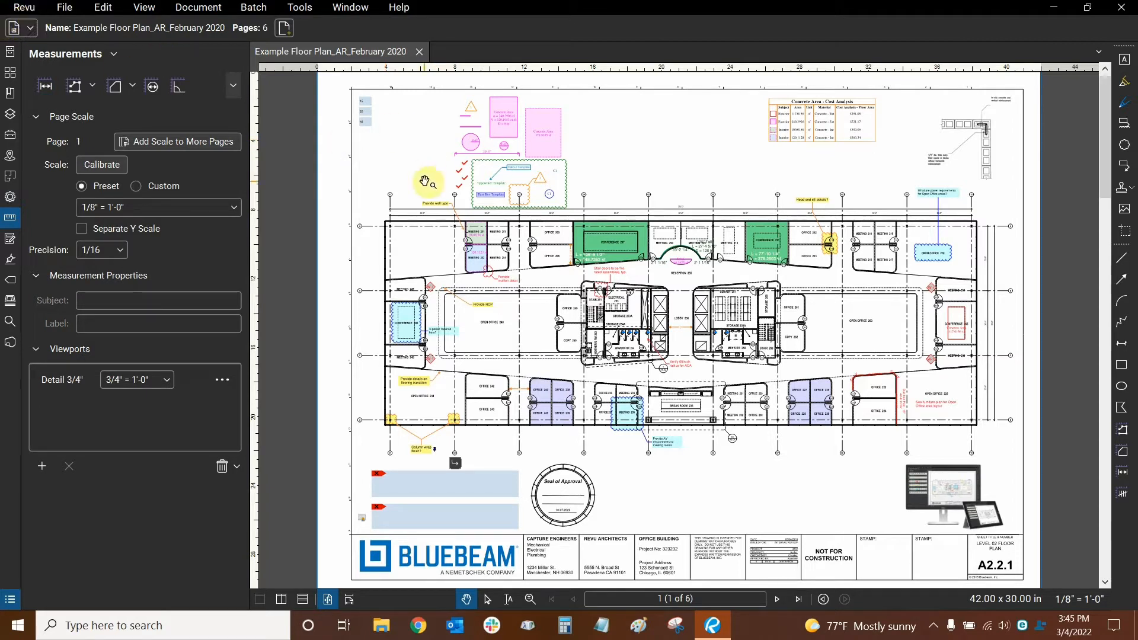
mouse_move(385, 158)
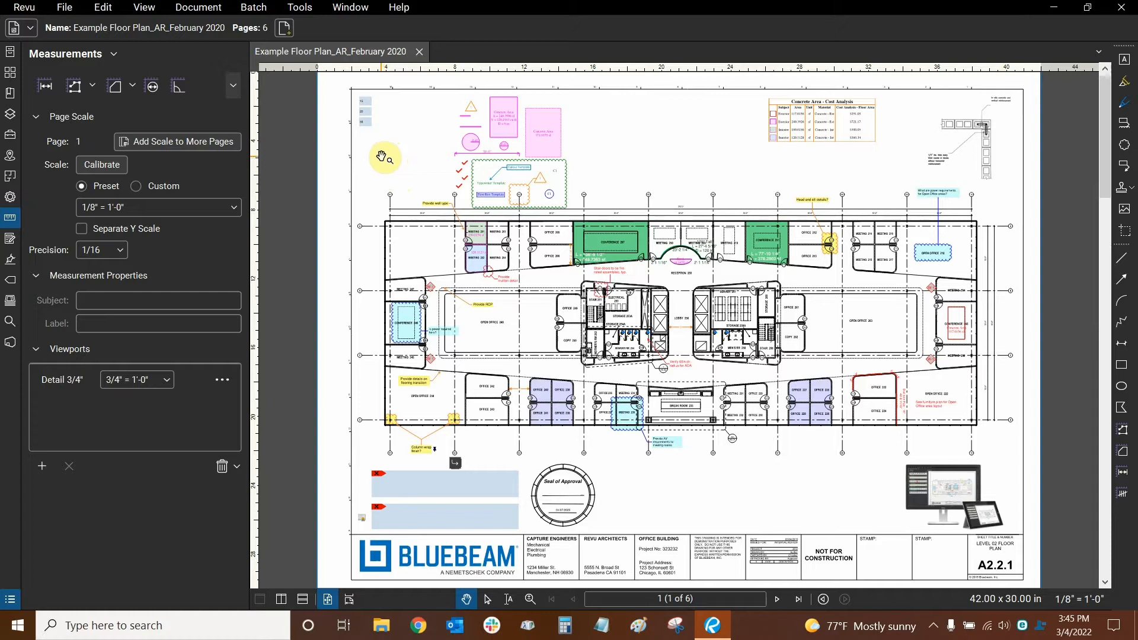
left_click(23, 7)
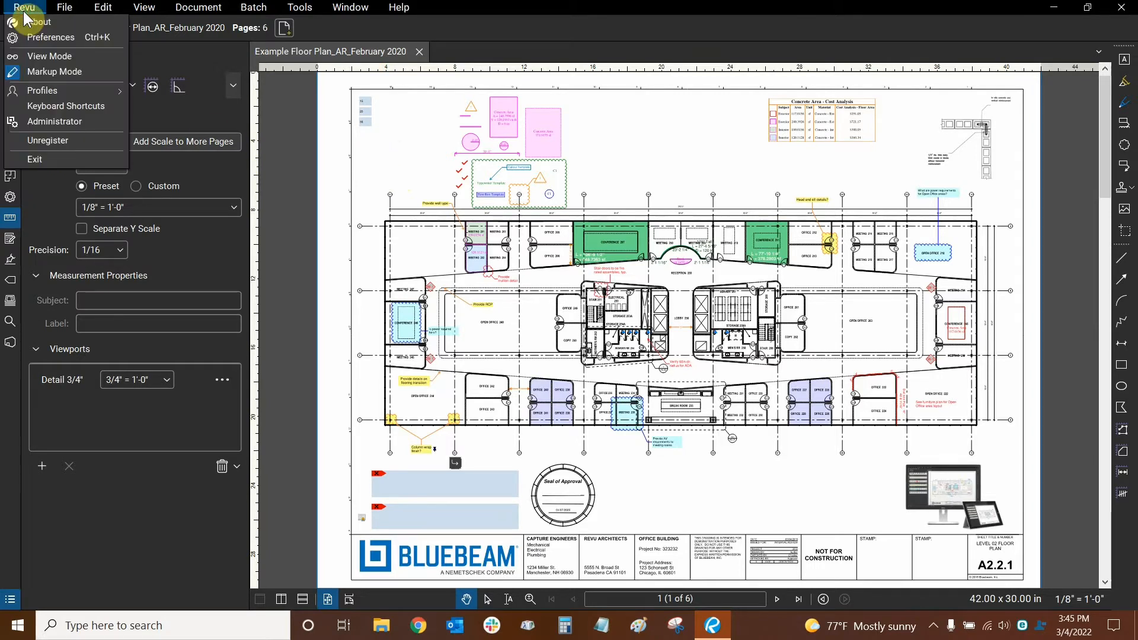
left_click(42, 90)
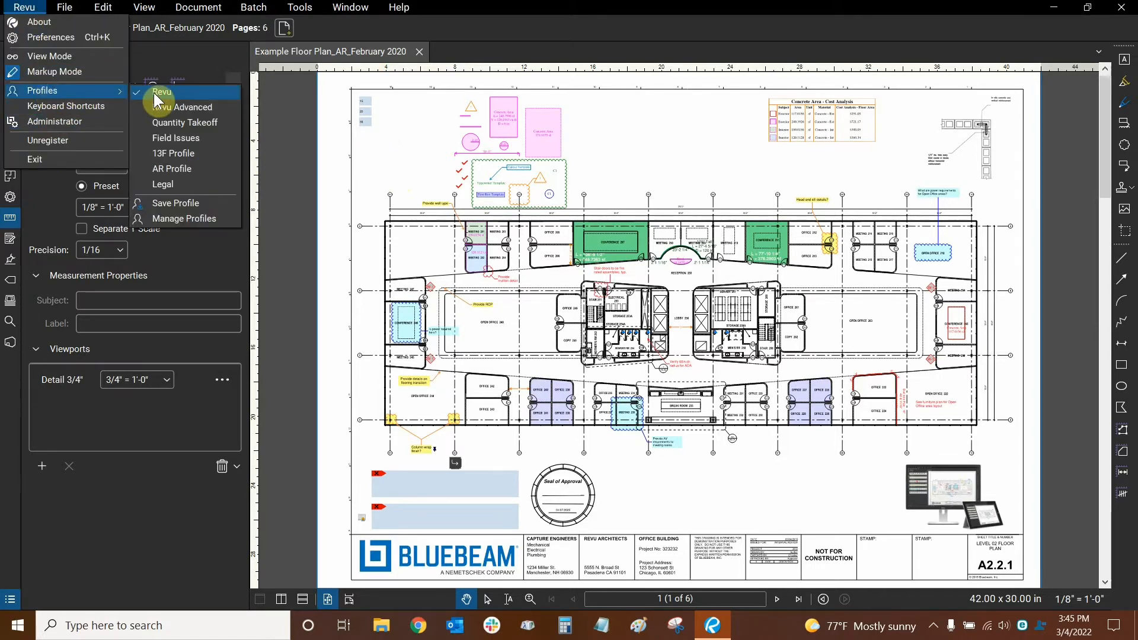
mouse_move(182, 107)
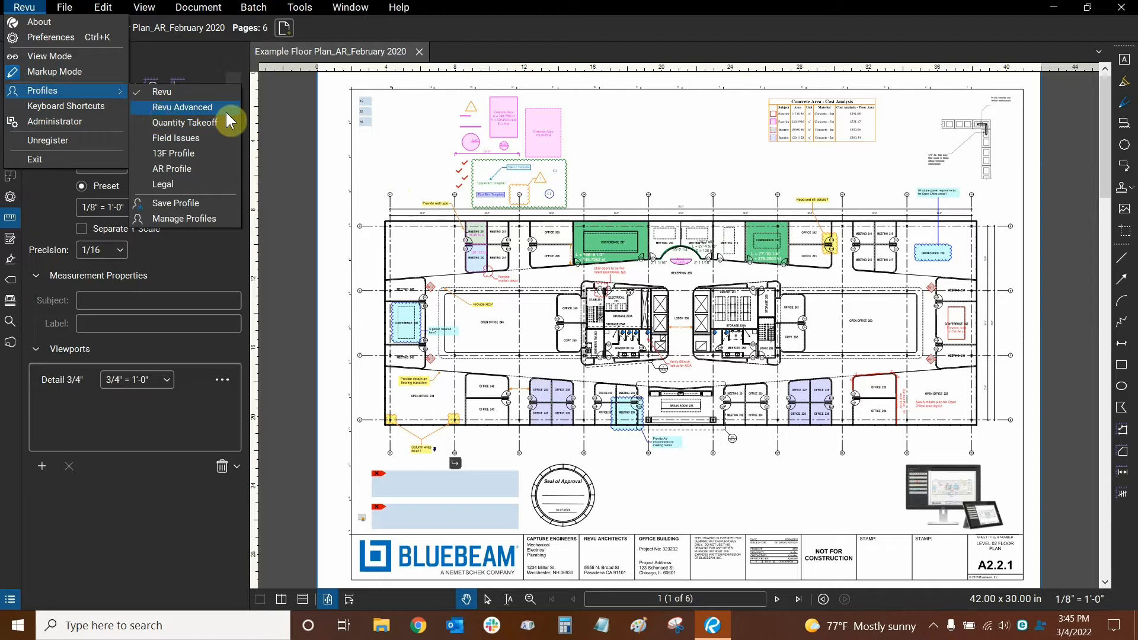
mouse_move(161, 112)
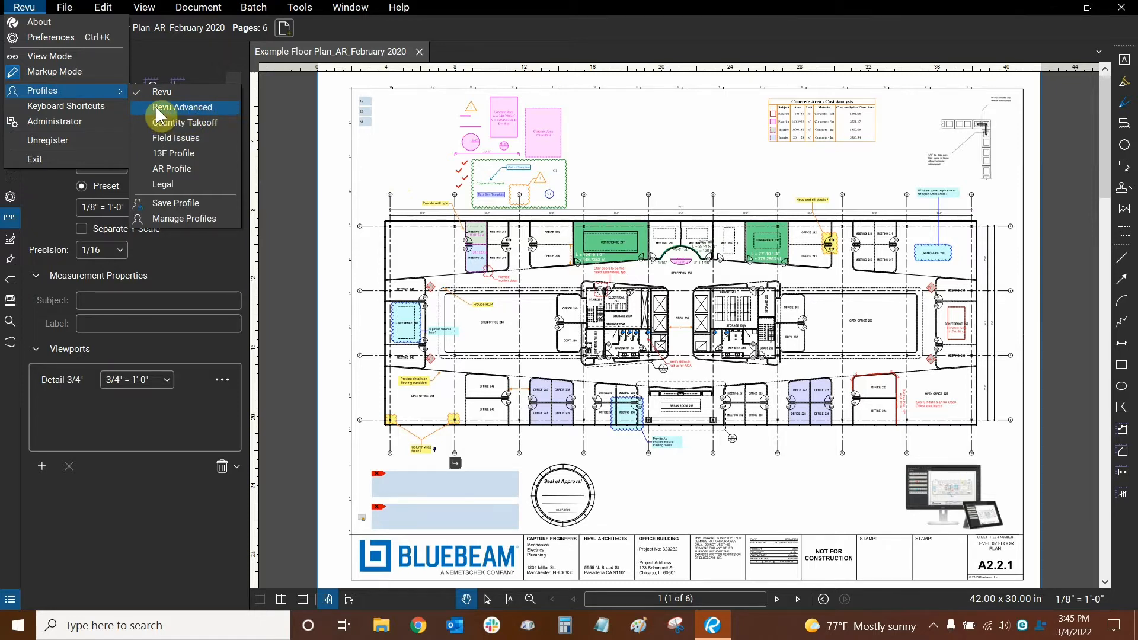
mouse_move(149, 116)
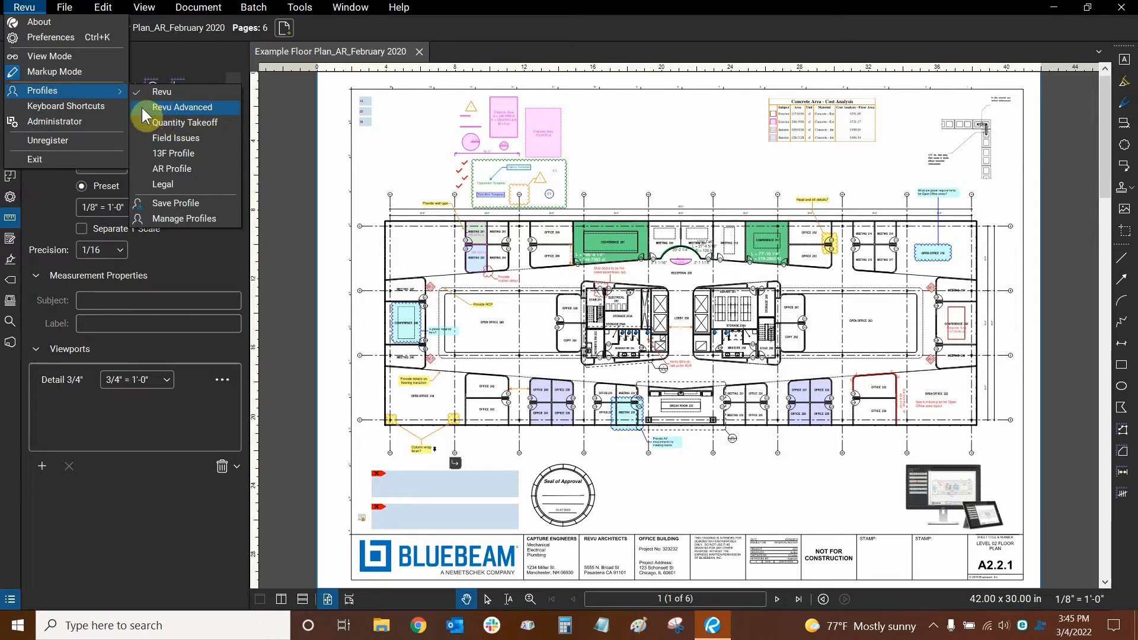
left_click(181, 107)
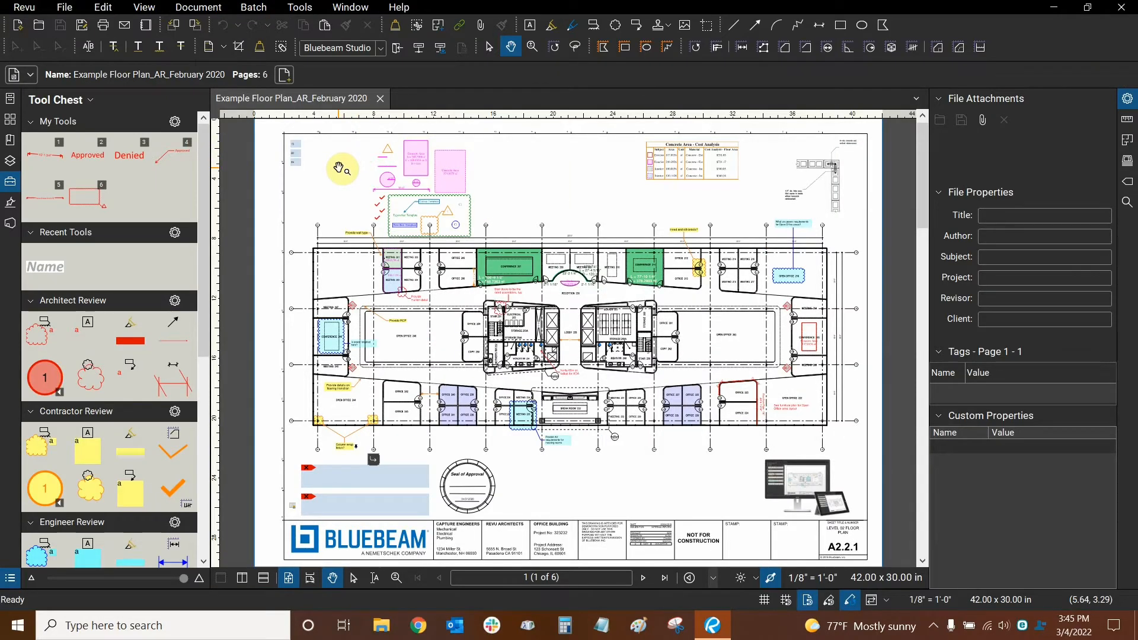
mouse_move(297, 247)
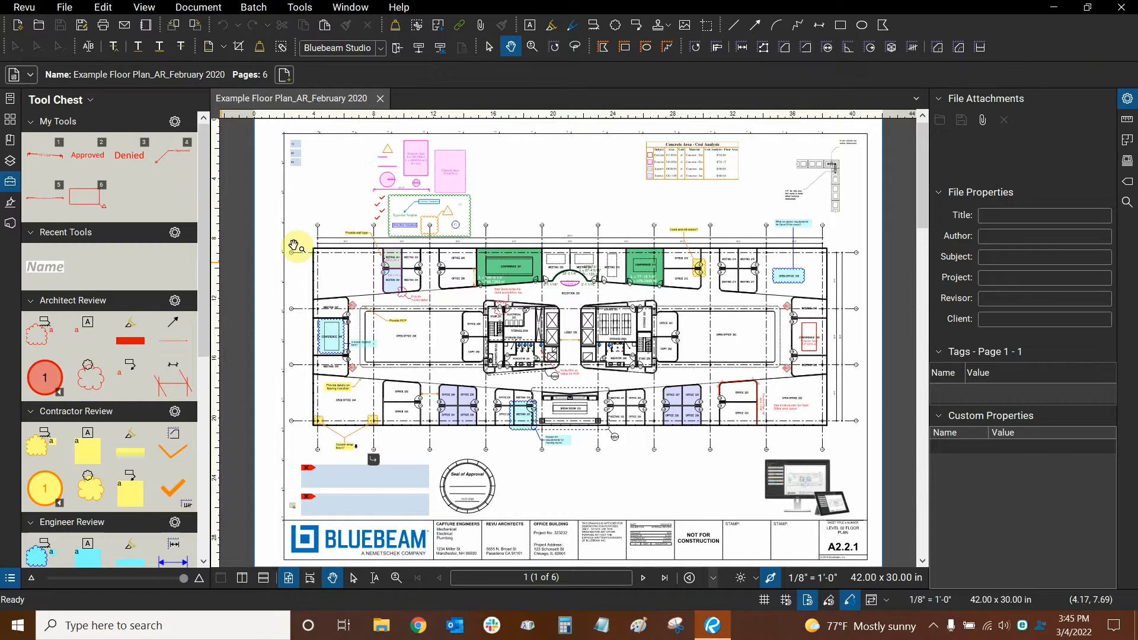
mouse_move(766, 210)
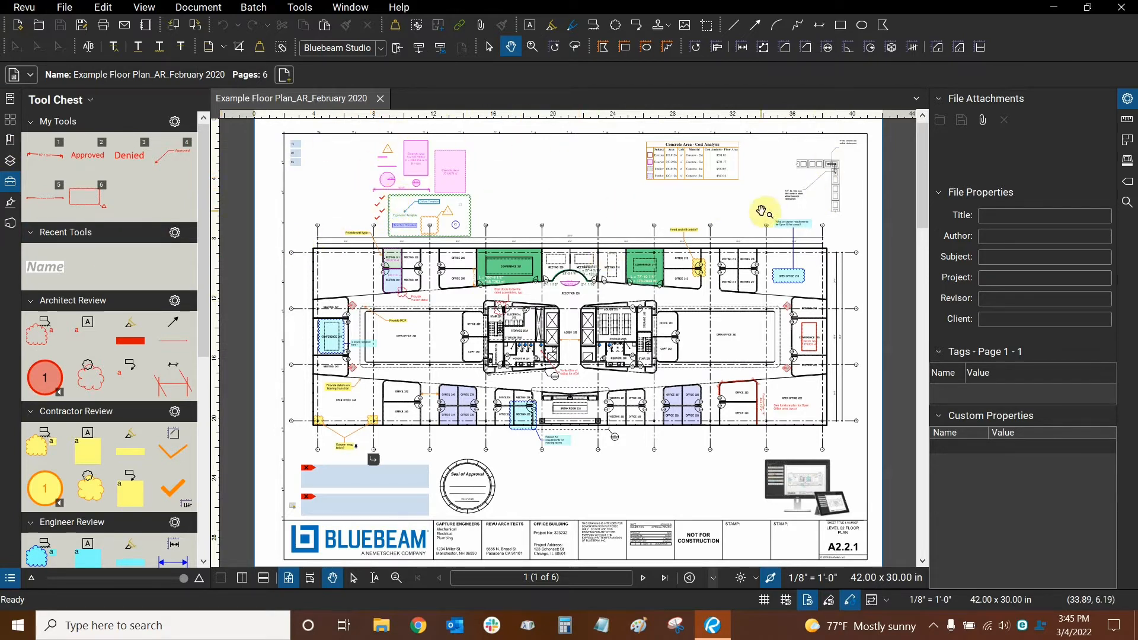
mouse_move(527, 178)
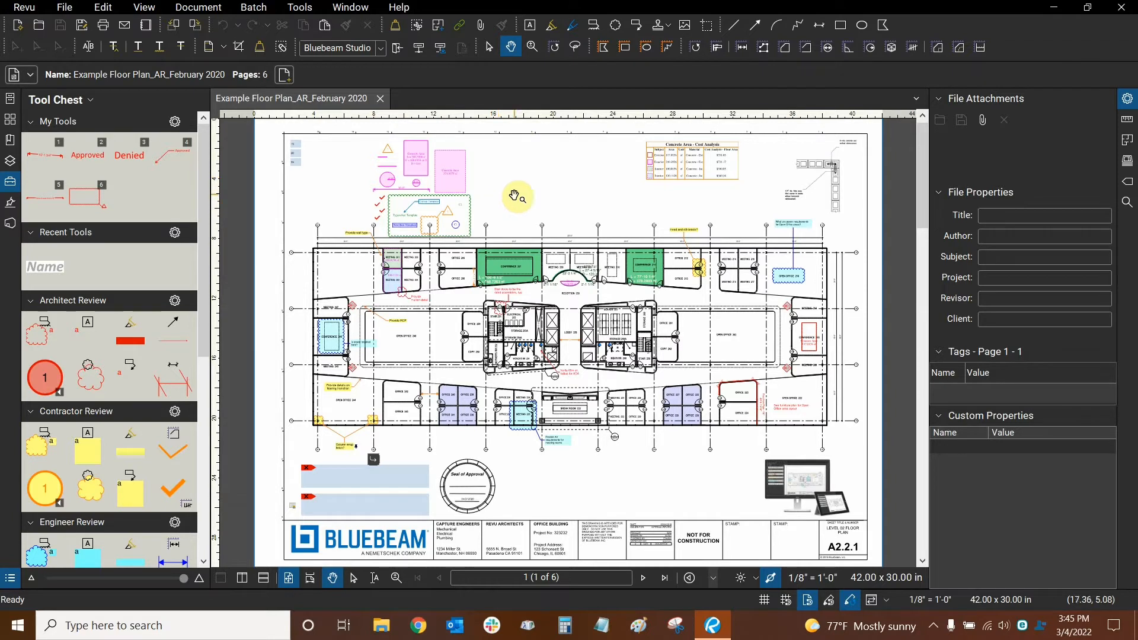
mouse_move(350, 48)
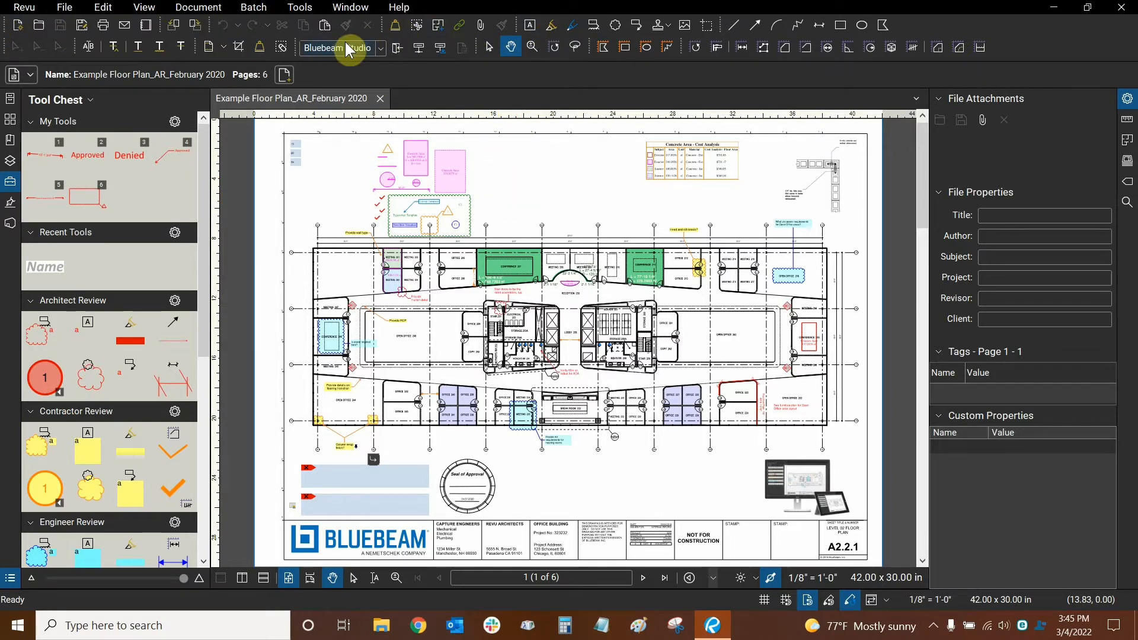
mouse_move(916, 32)
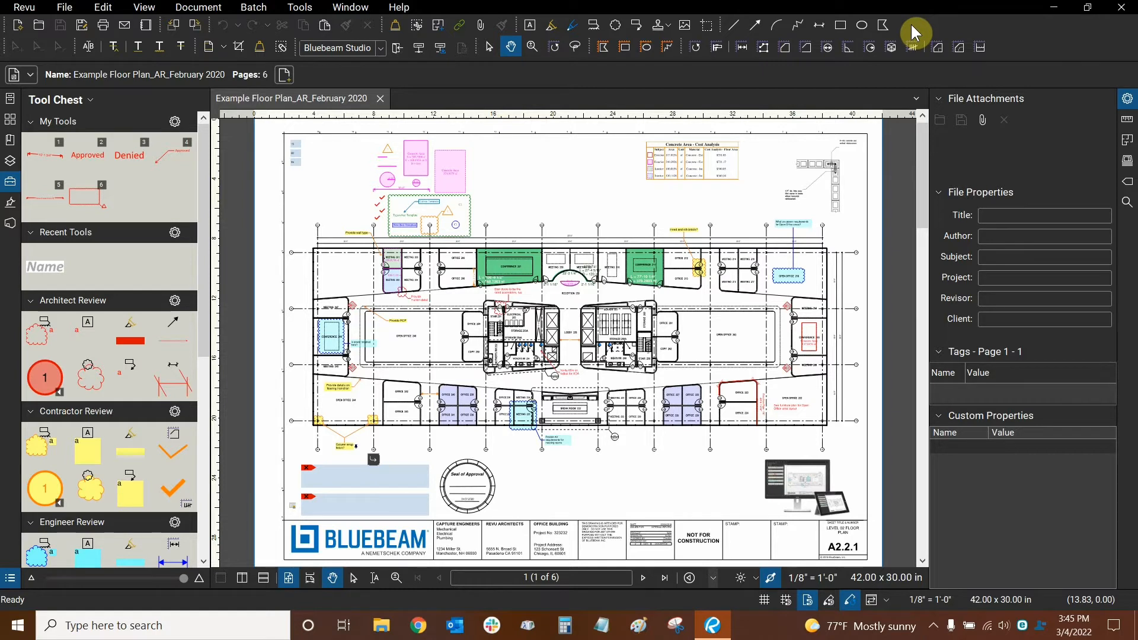
mouse_move(324, 35)
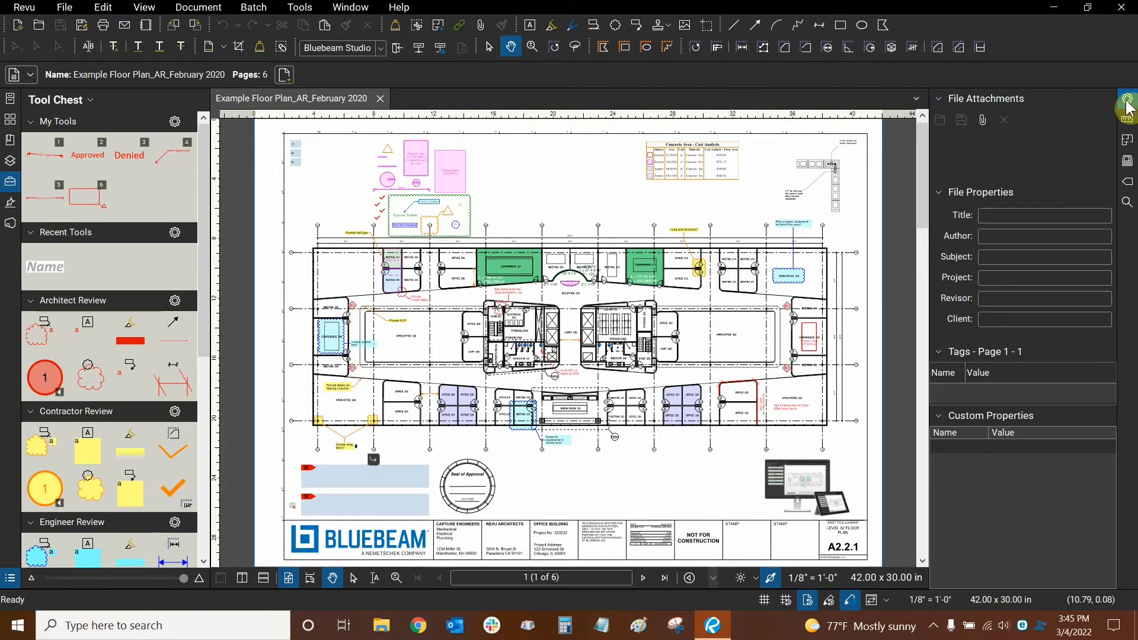
mouse_move(8, 214)
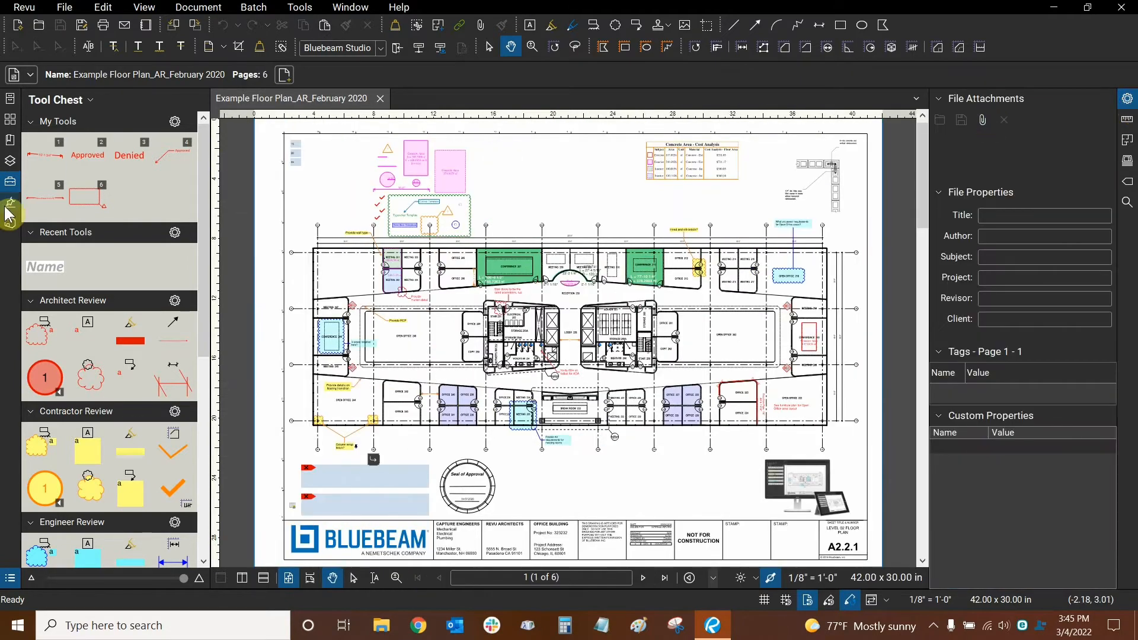
mouse_move(10, 188)
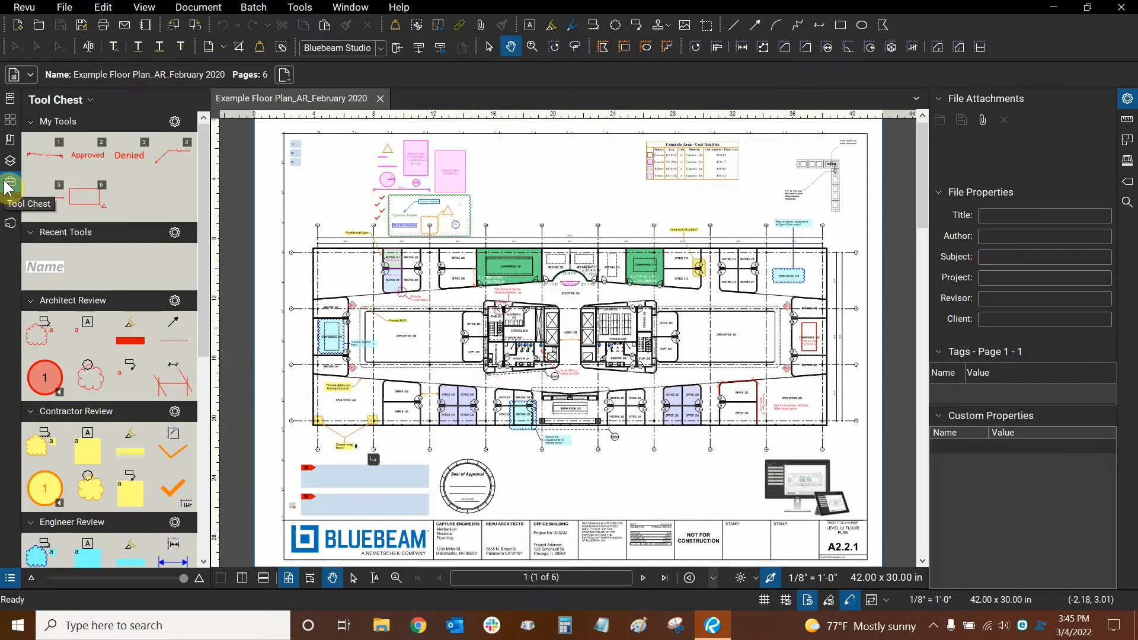
left_click(45, 156)
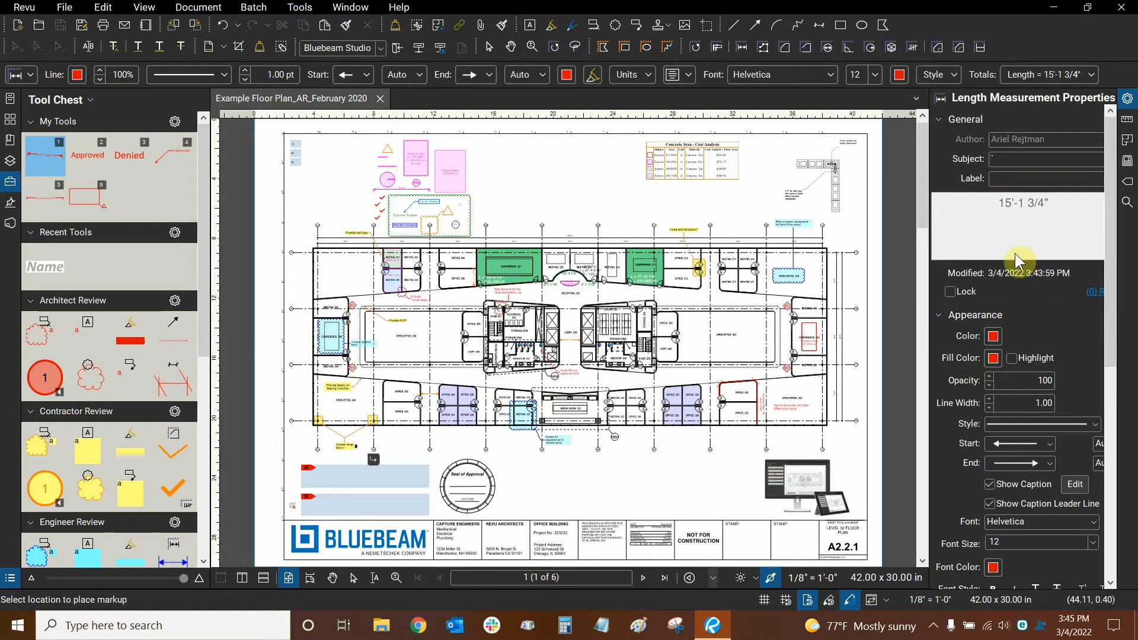
mouse_move(943, 286)
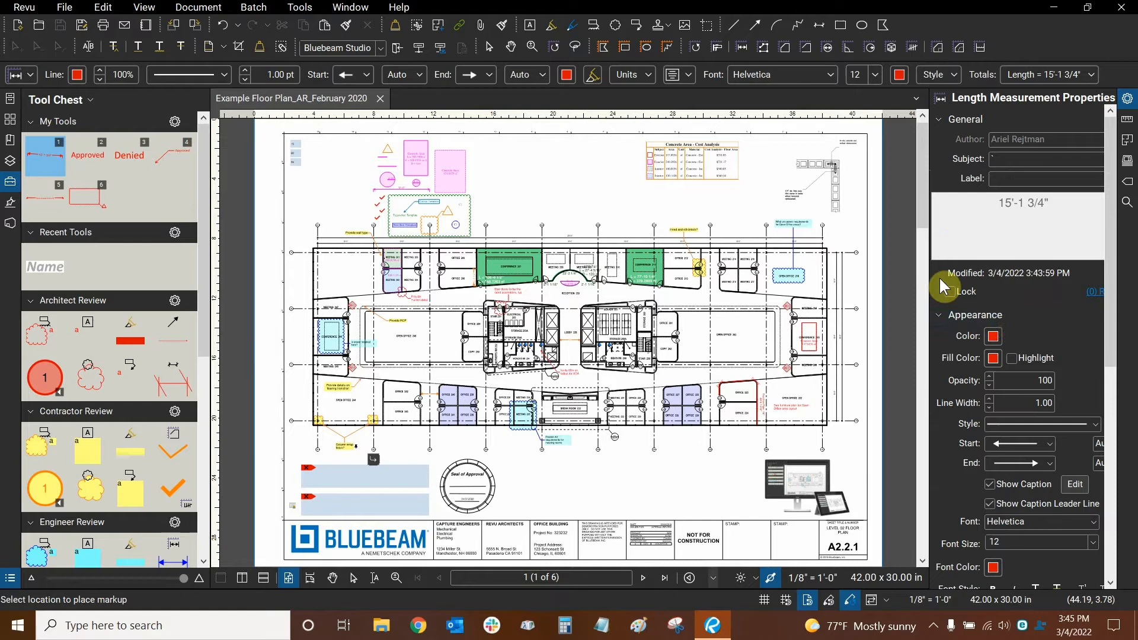
mouse_move(86, 233)
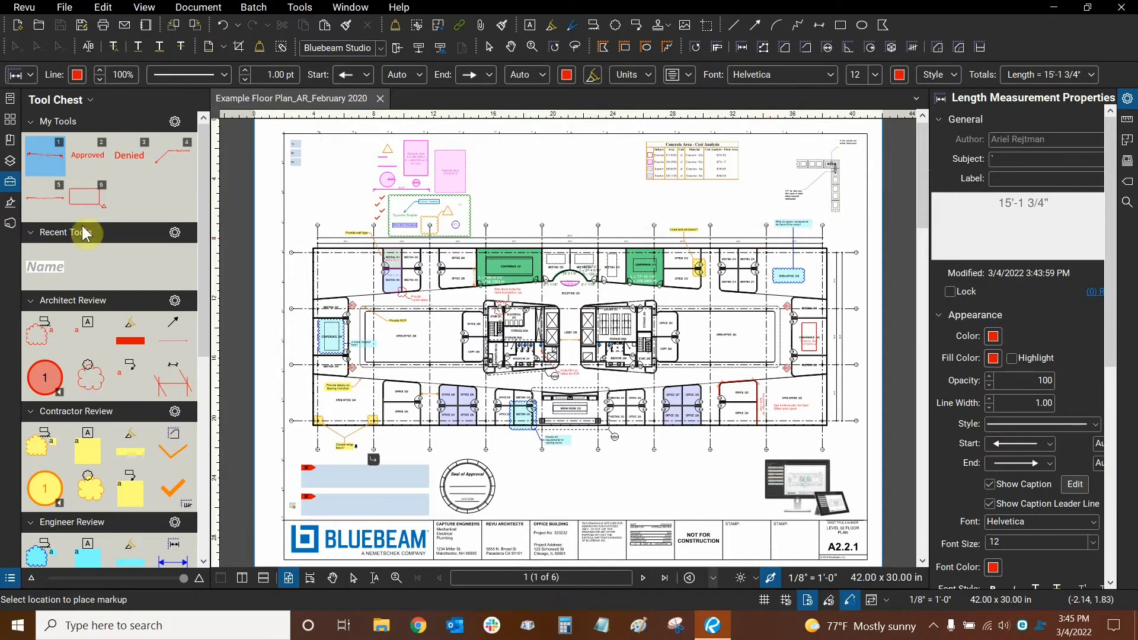
mouse_move(376, 221)
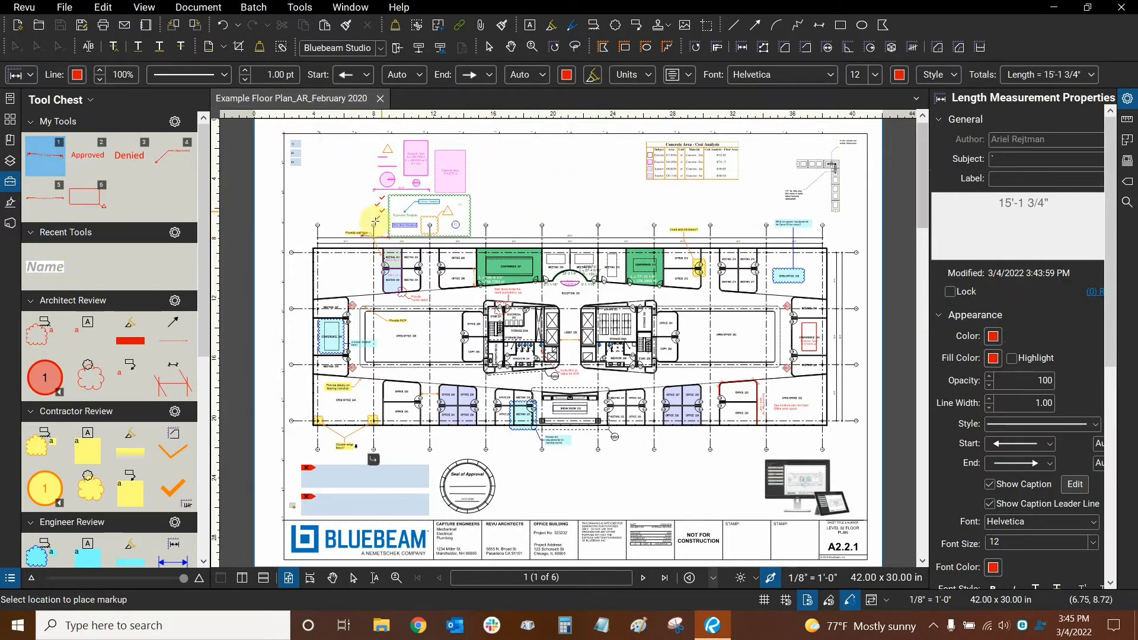
left_click(510, 46)
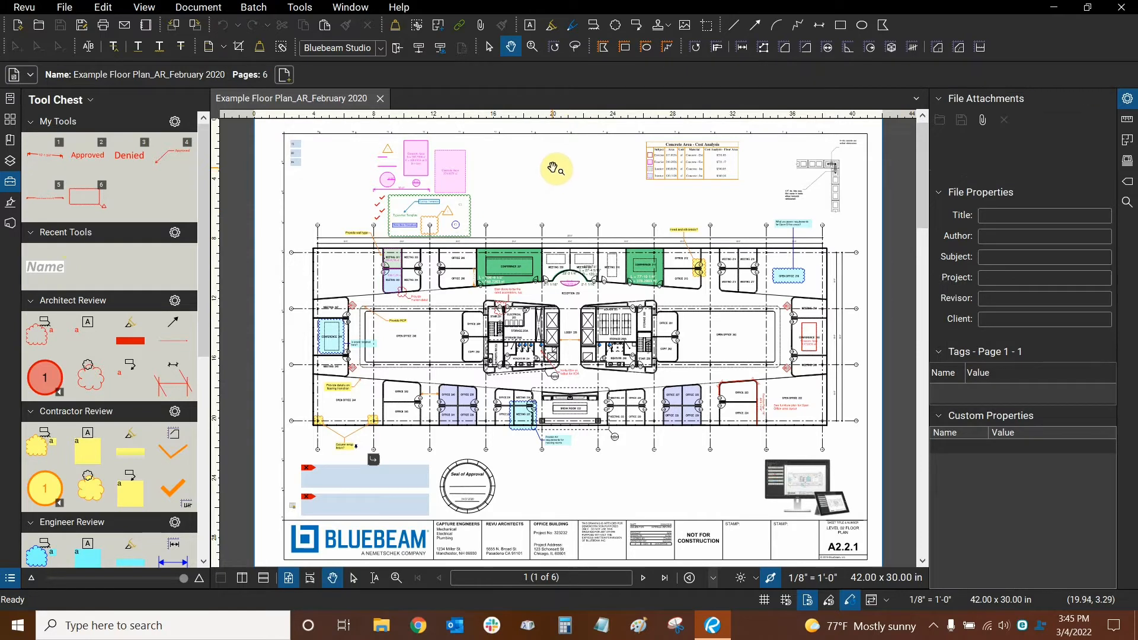
mouse_move(576, 48)
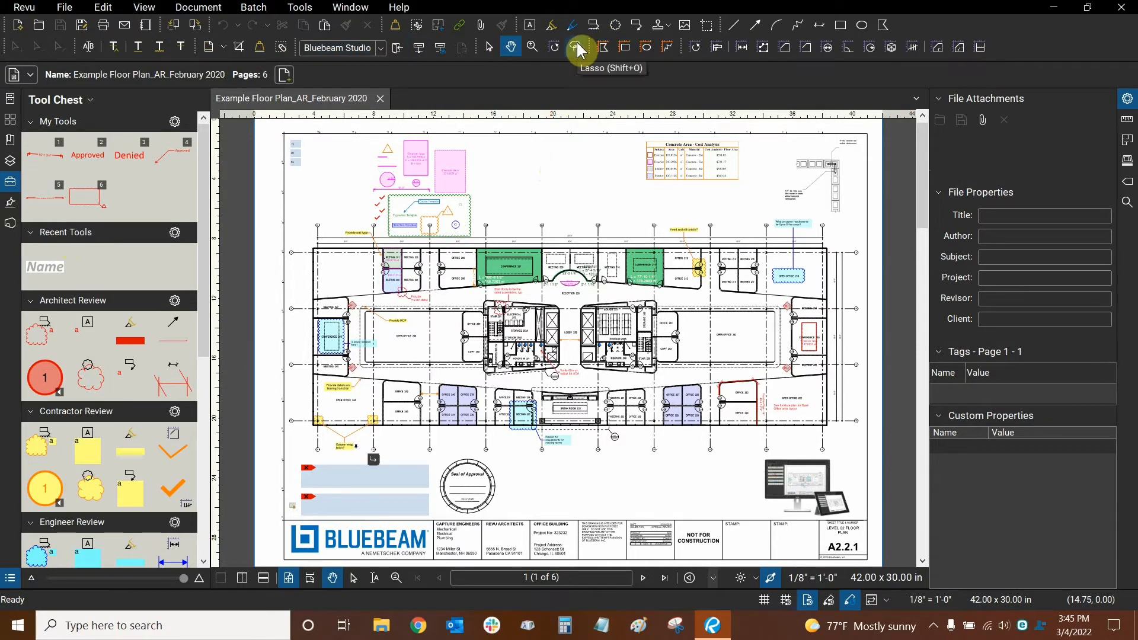
mouse_move(570, 76)
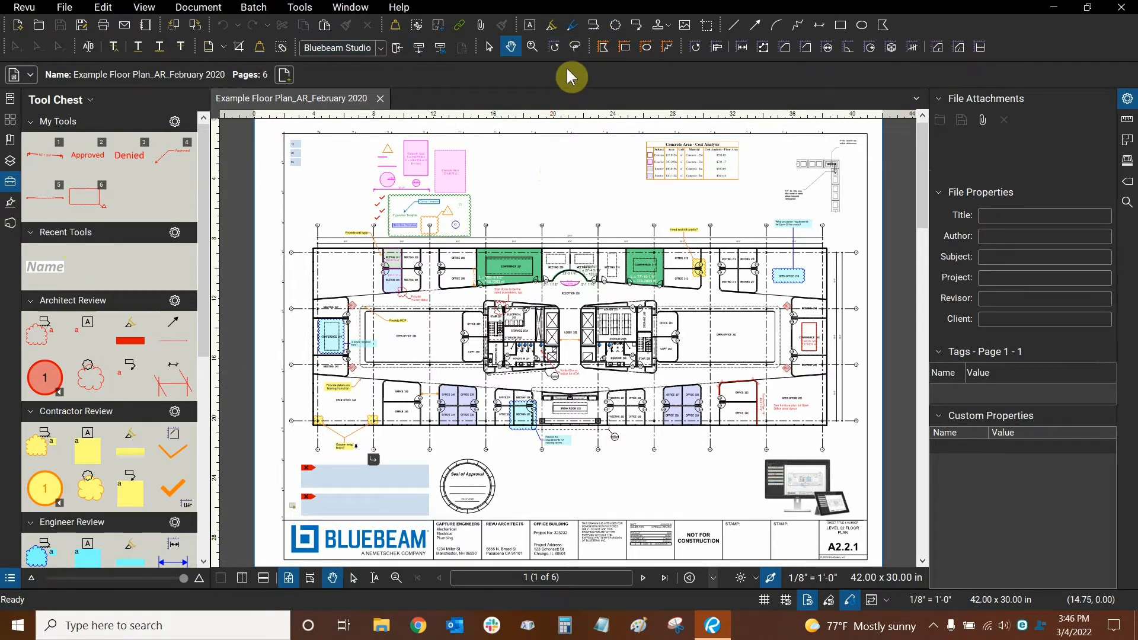
mouse_move(900, 35)
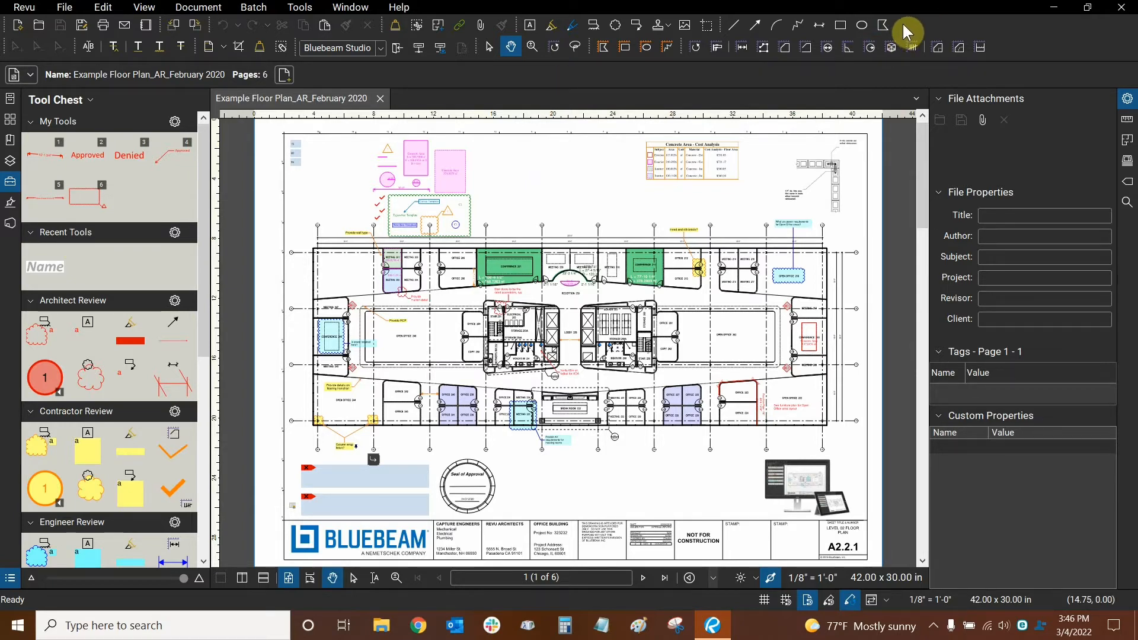
Step: Bring up the toolbar list to enable the Digital Signature toolbar
right_click(908, 32)
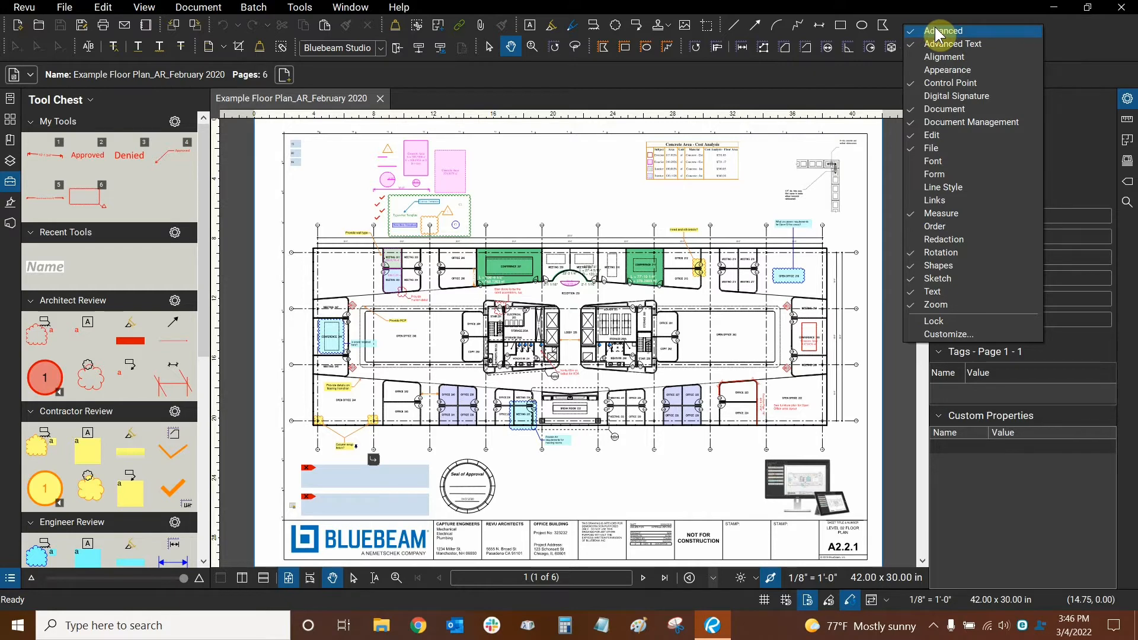
mouse_move(975, 87)
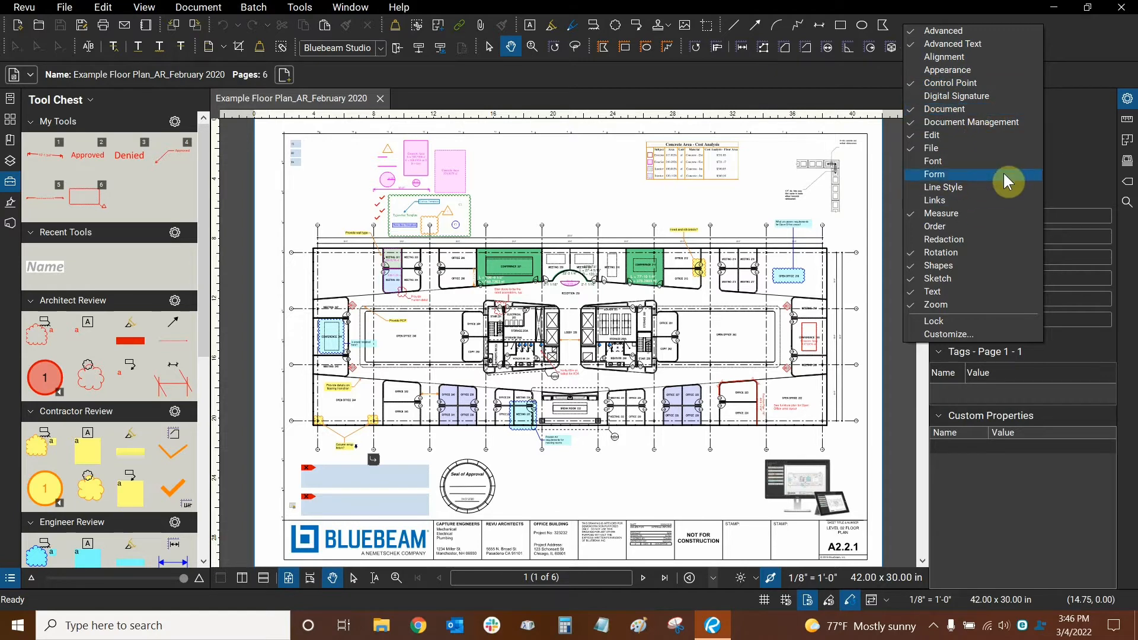
mouse_move(964, 109)
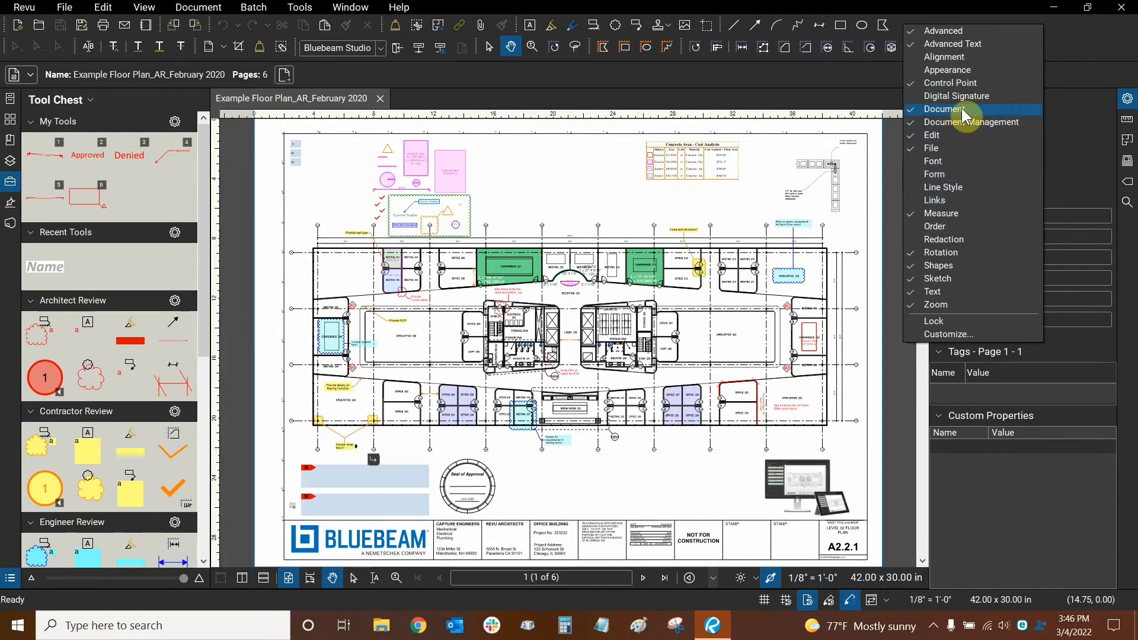
mouse_move(969, 96)
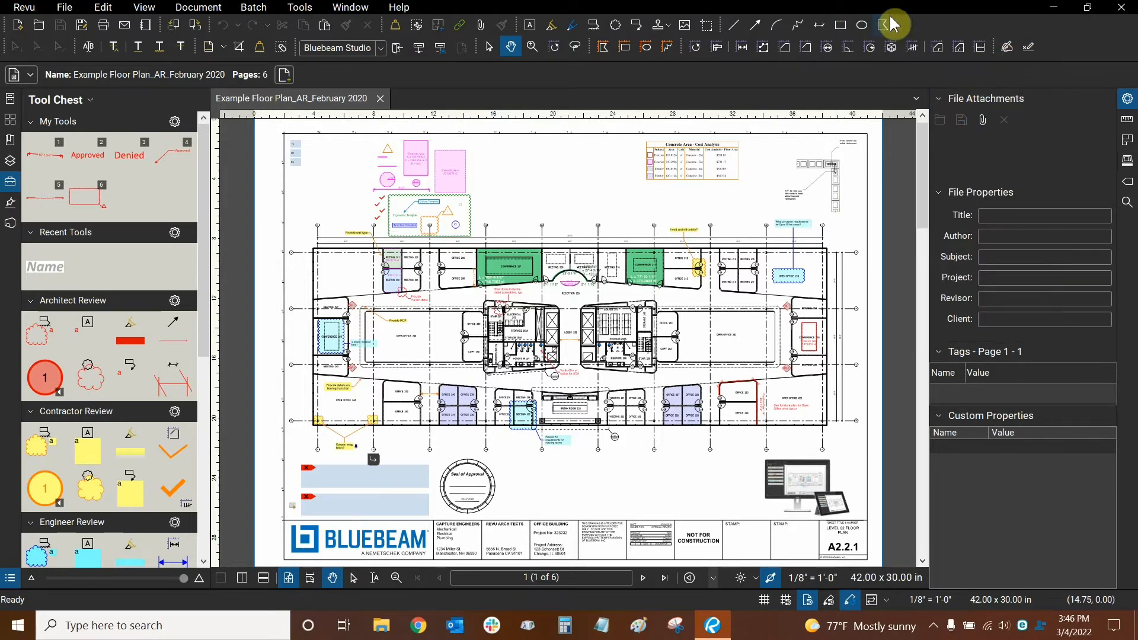
mouse_move(1029, 46)
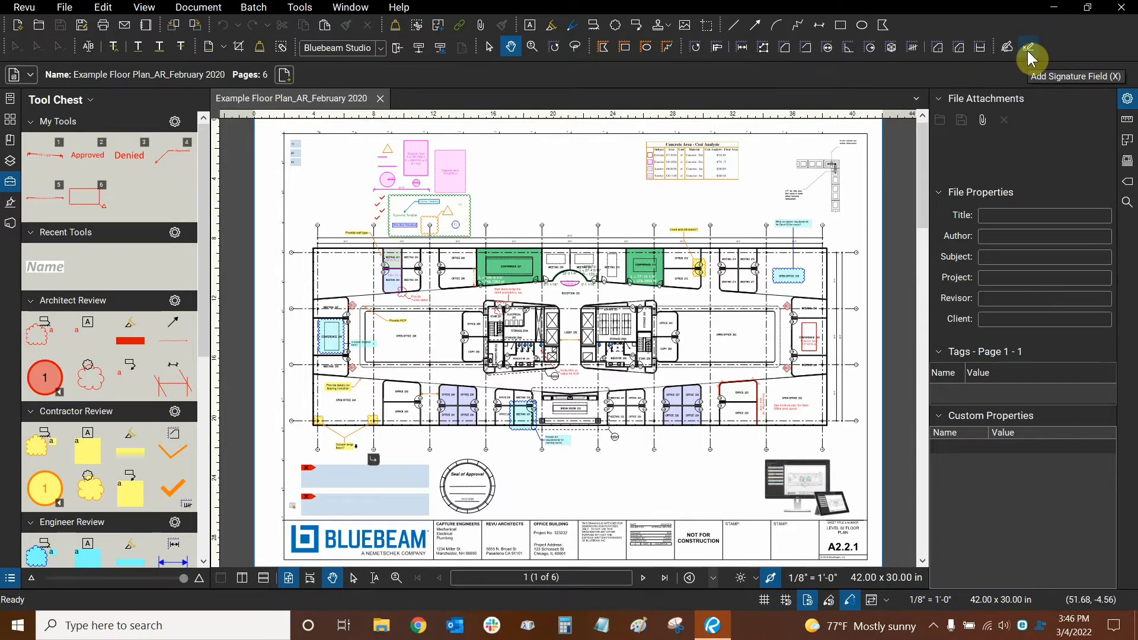
mouse_move(1007, 47)
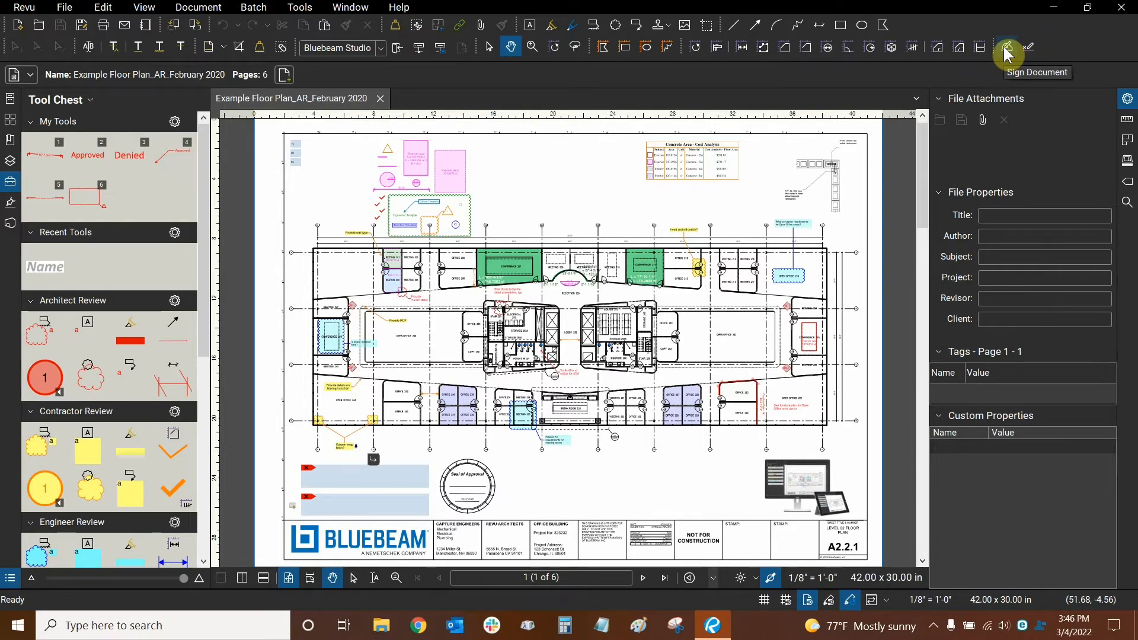
mouse_move(1028, 48)
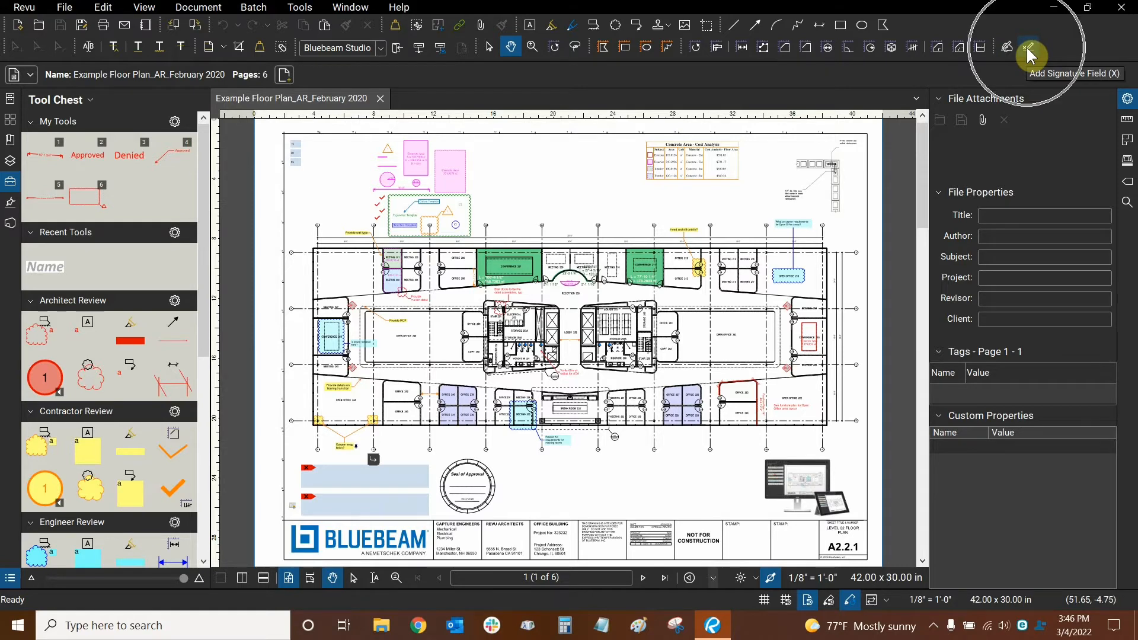
mouse_move(1027, 48)
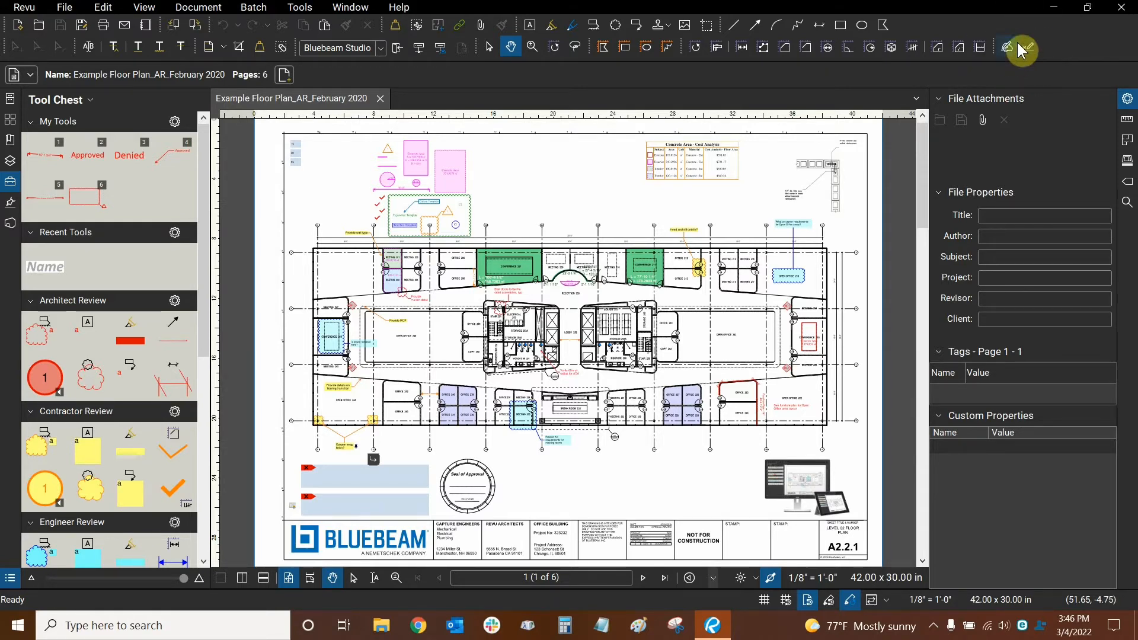
mouse_move(903, 33)
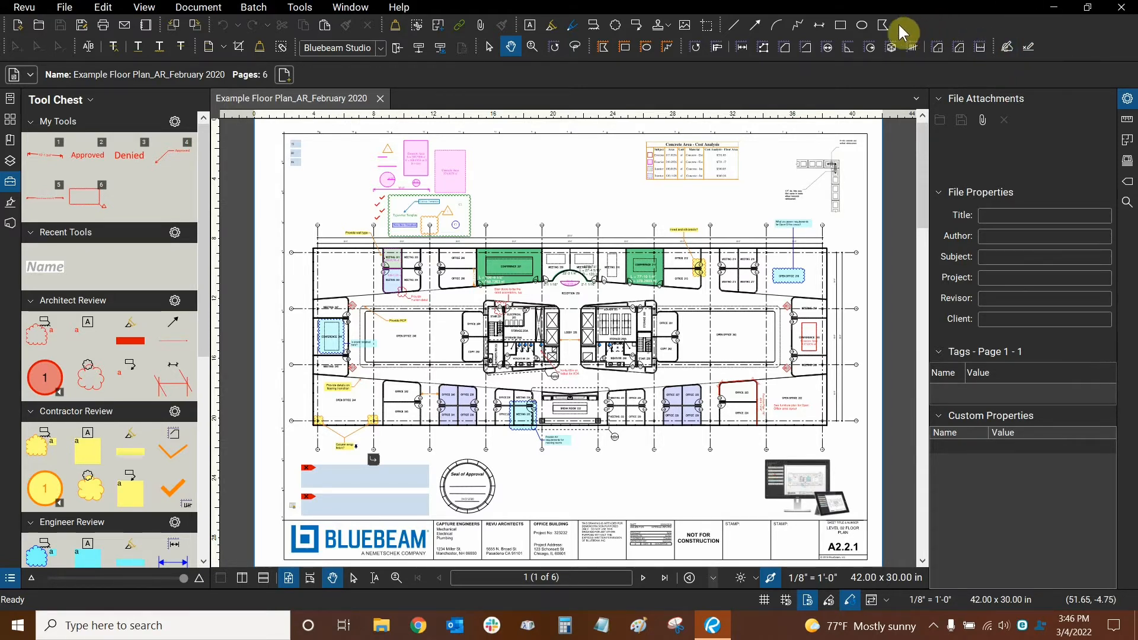
Step: Reopen the toolbar list to hide the Edit toolbar
left_click(884, 25)
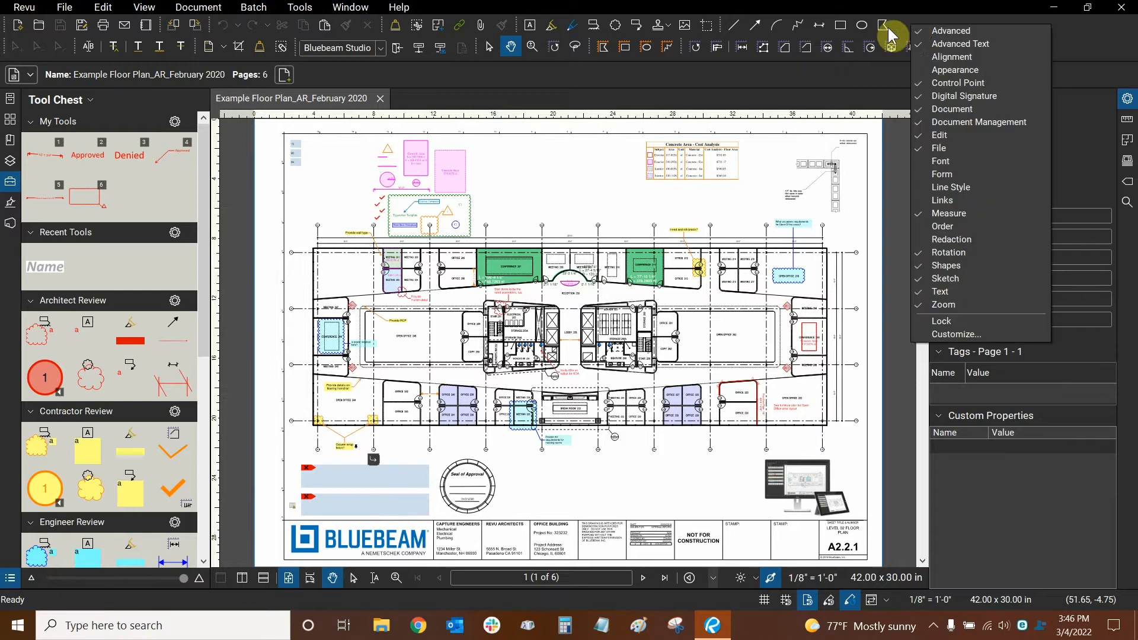
mouse_move(970, 113)
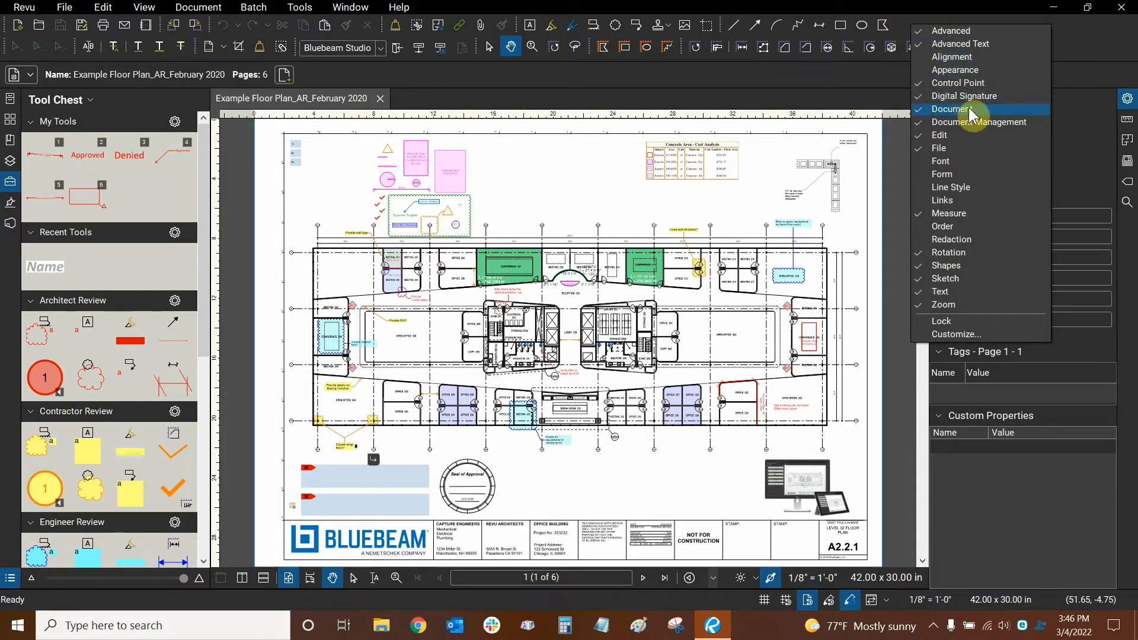
mouse_move(946, 138)
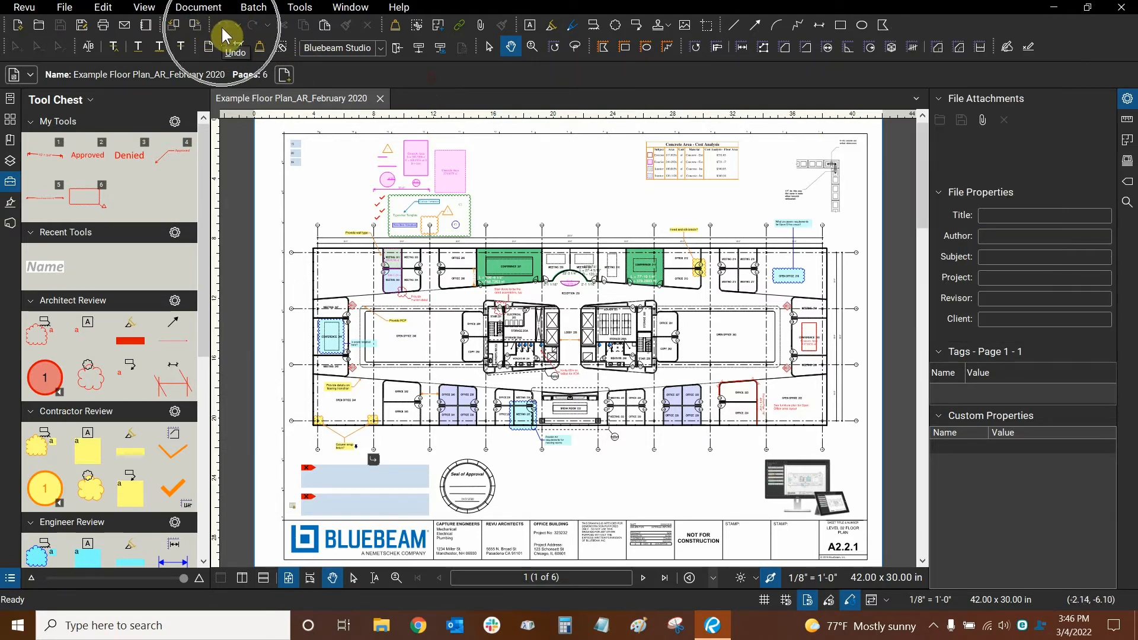
mouse_move(284, 36)
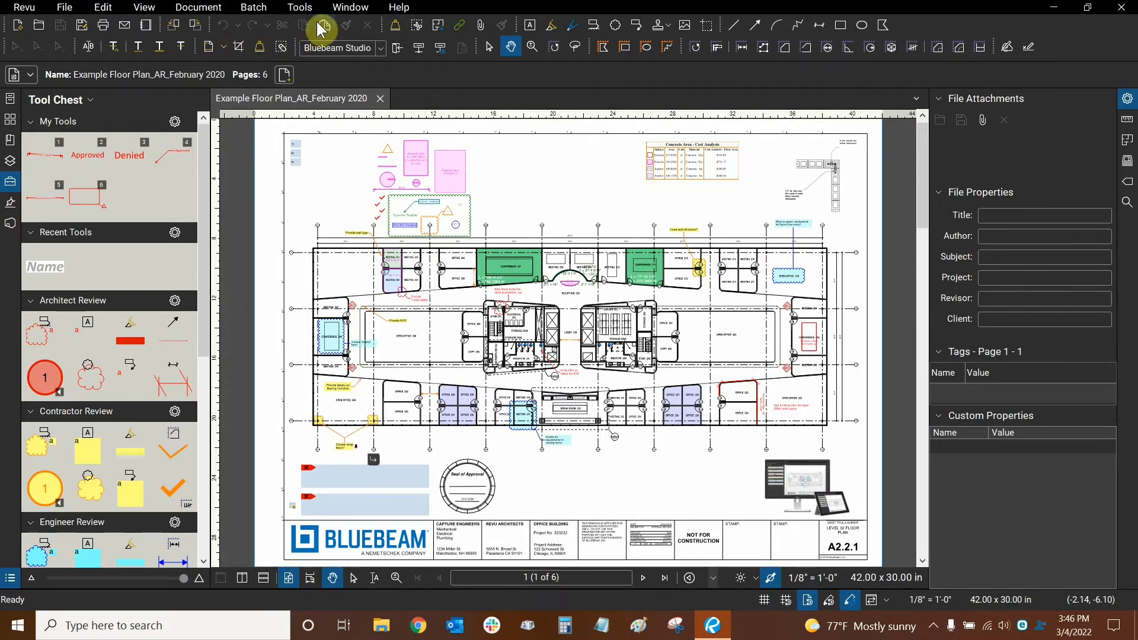
mouse_move(472, 80)
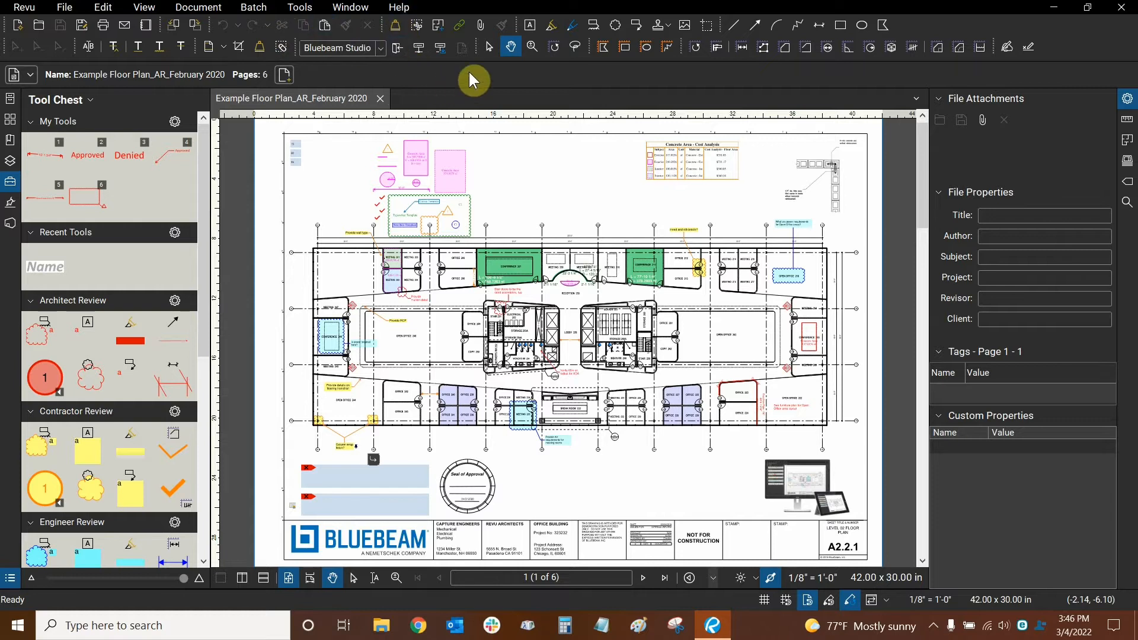
mouse_move(356, 32)
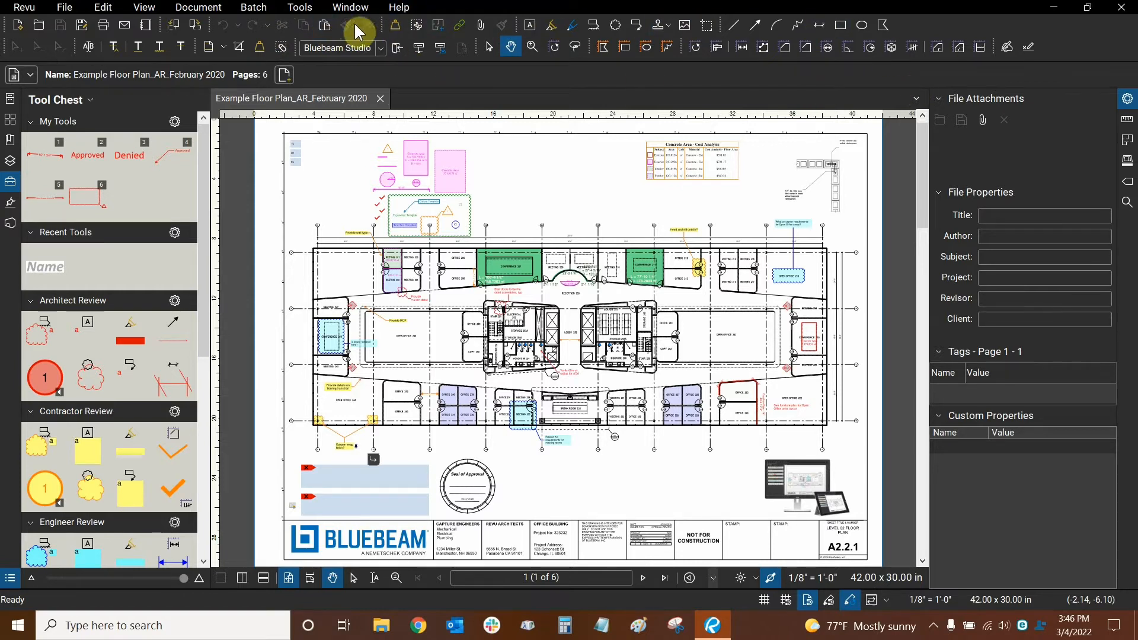
mouse_move(272, 30)
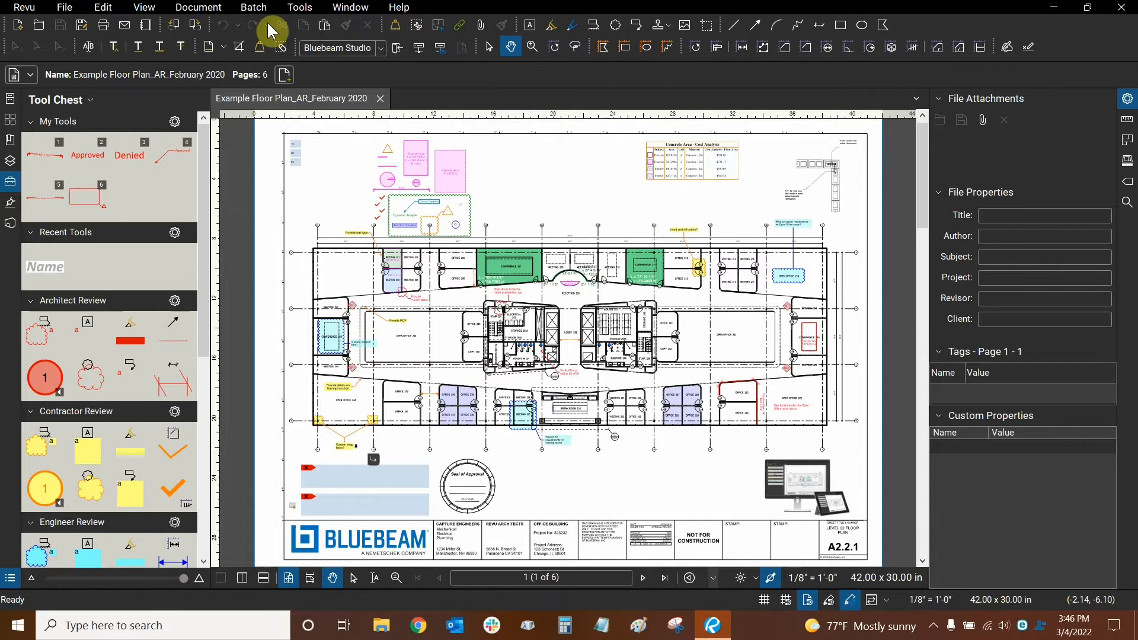
mouse_move(337, 26)
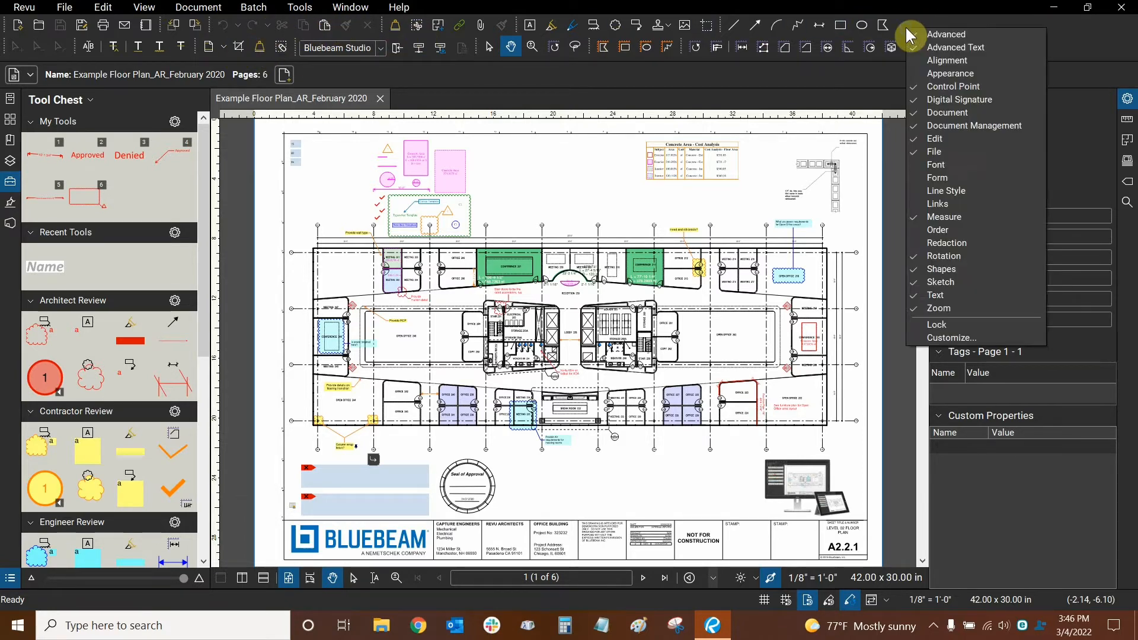
mouse_move(943, 139)
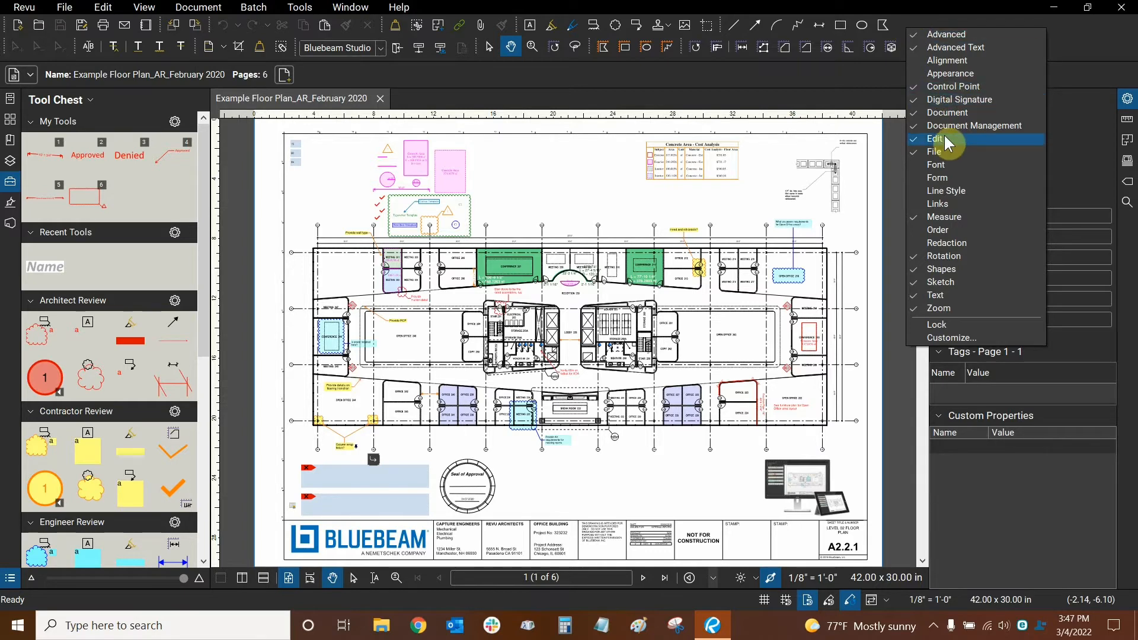
mouse_move(944, 148)
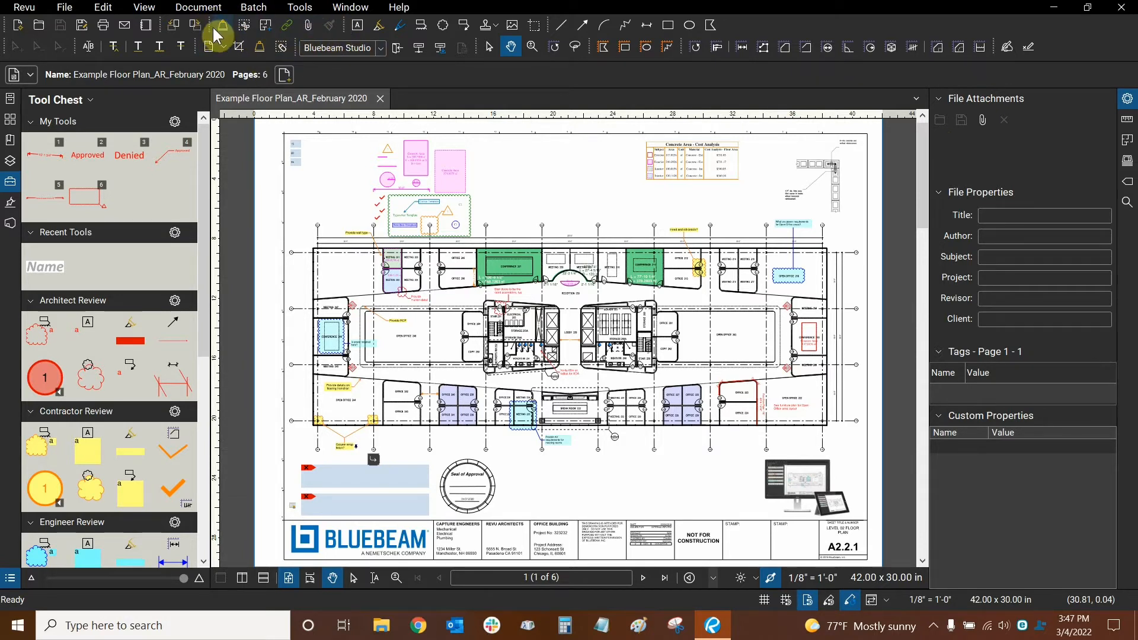
mouse_move(316, 20)
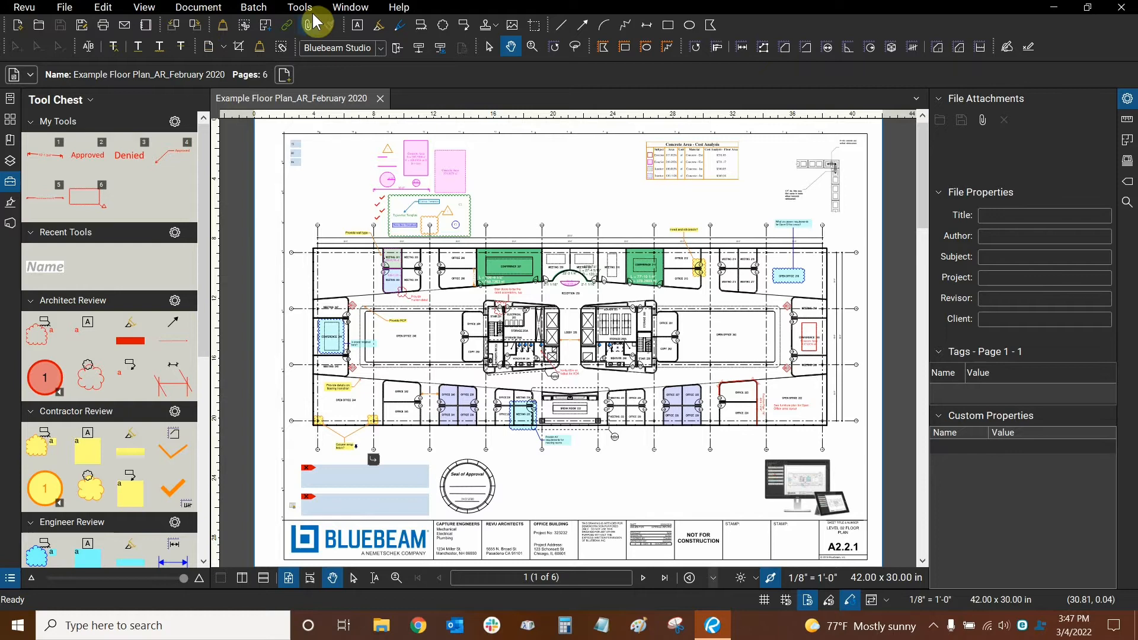
mouse_move(345, 26)
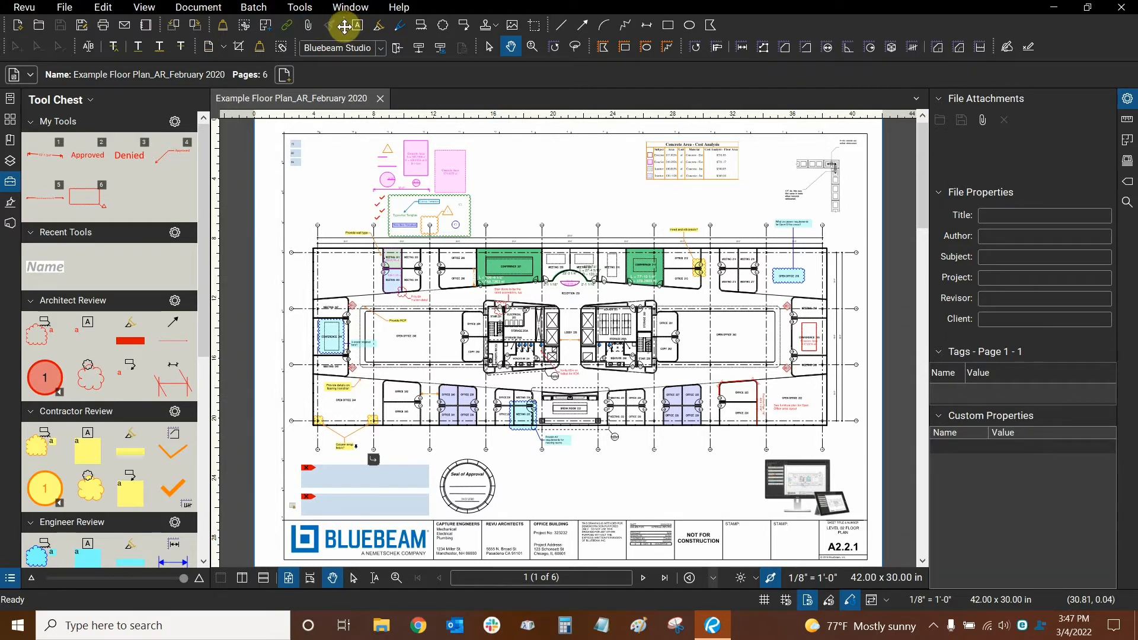
mouse_move(751, 33)
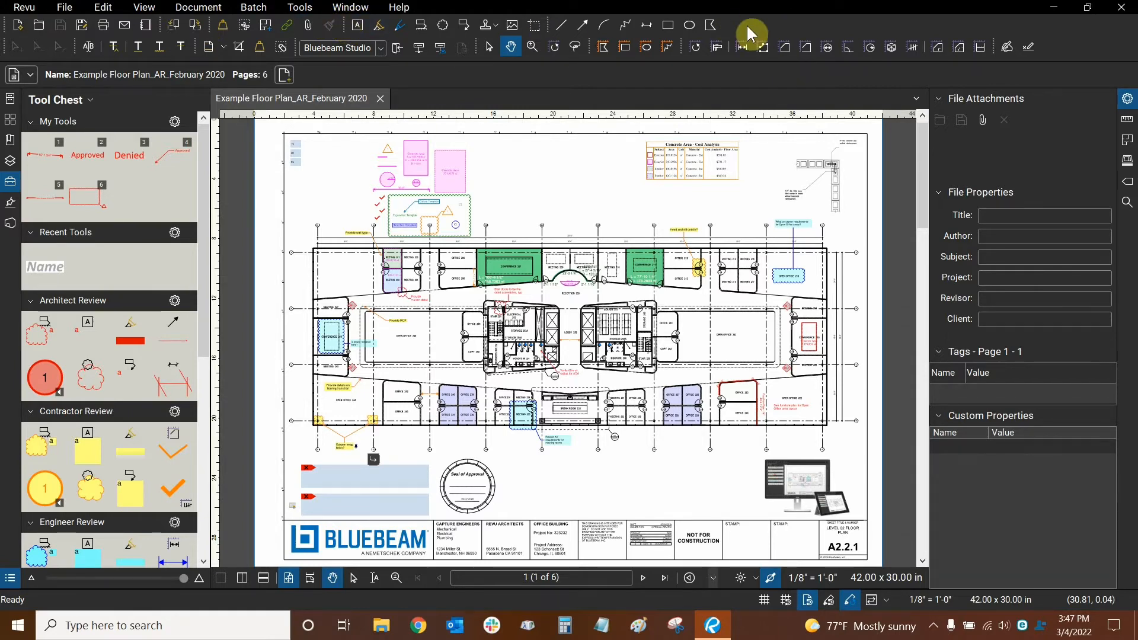
Step: Bring up the toolbar list to re-enable the Edit toolbar
right_click(751, 33)
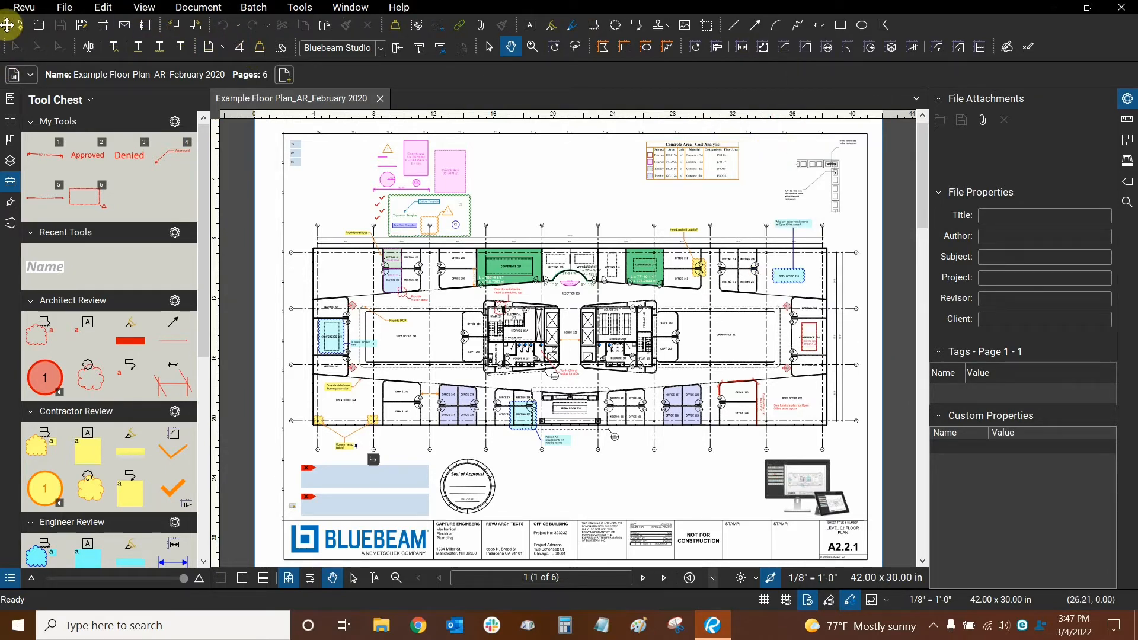
mouse_move(922, 30)
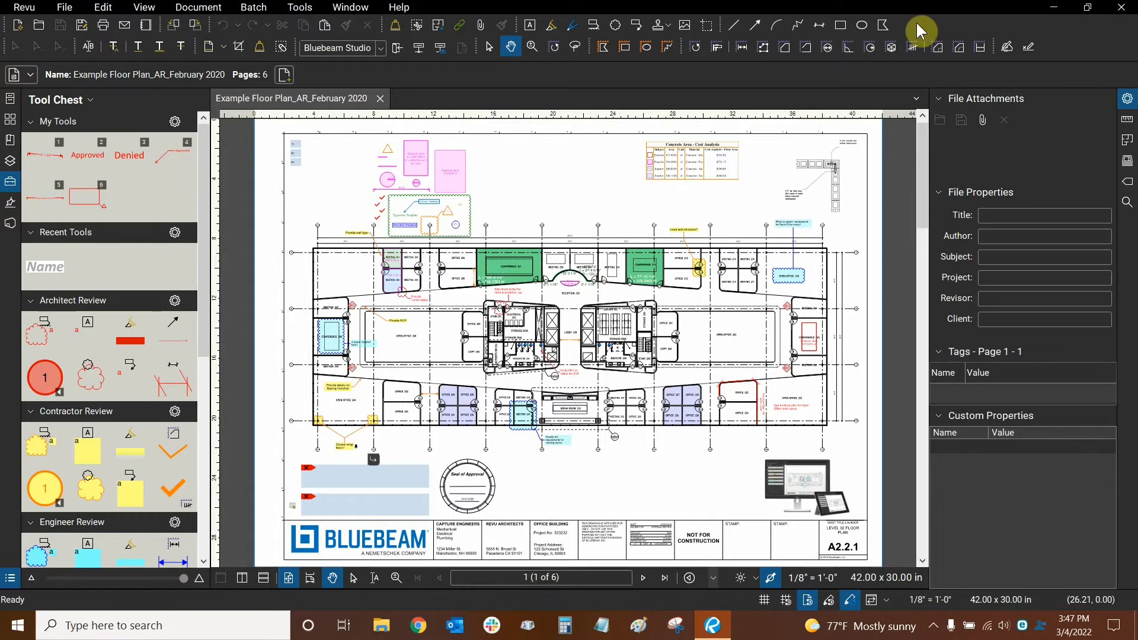
mouse_move(899, 76)
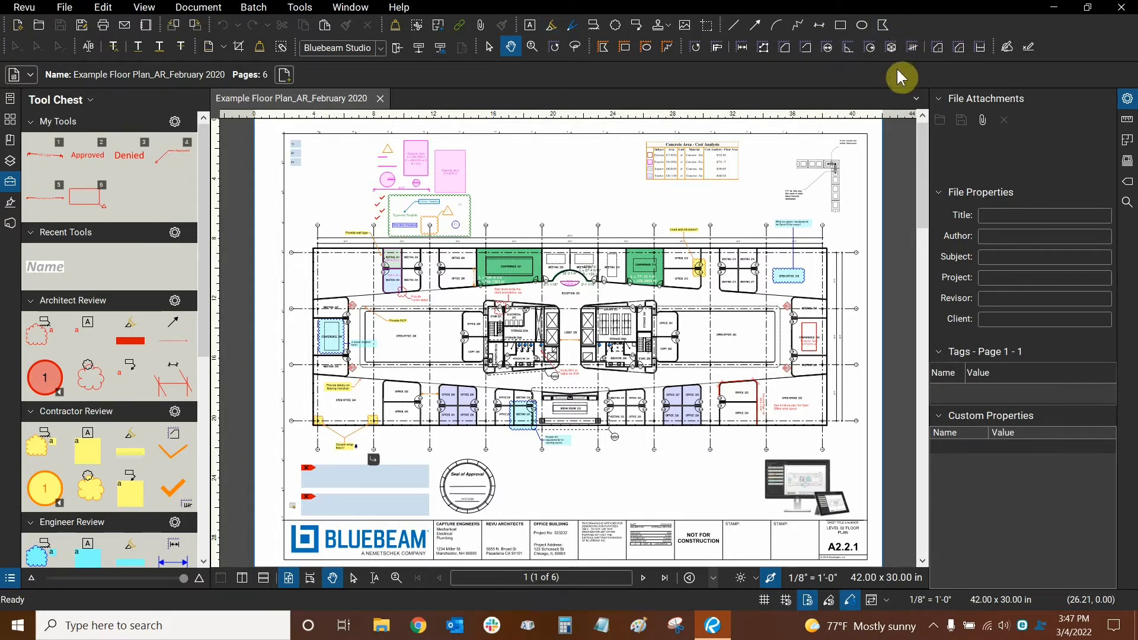
mouse_move(720, 31)
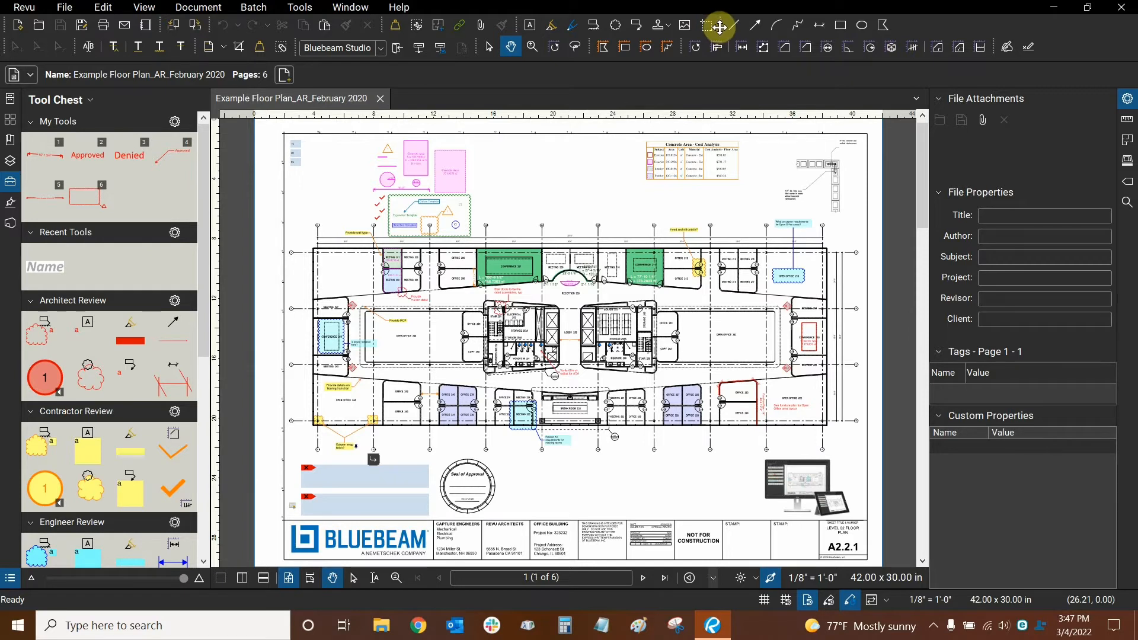
mouse_move(762, 25)
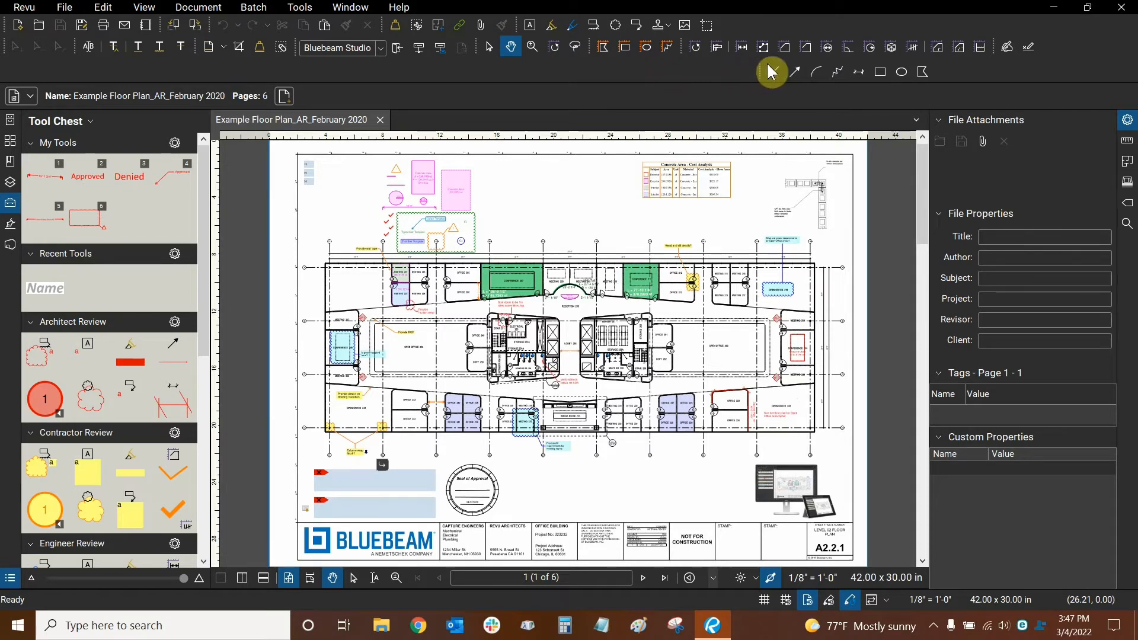
mouse_move(818, 77)
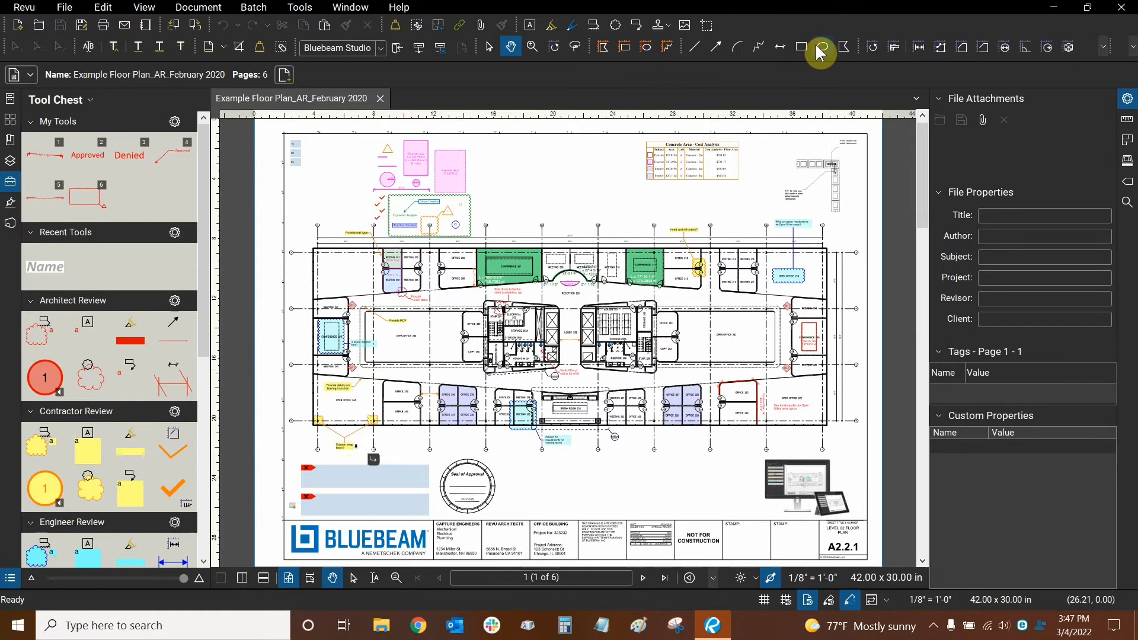
mouse_move(824, 37)
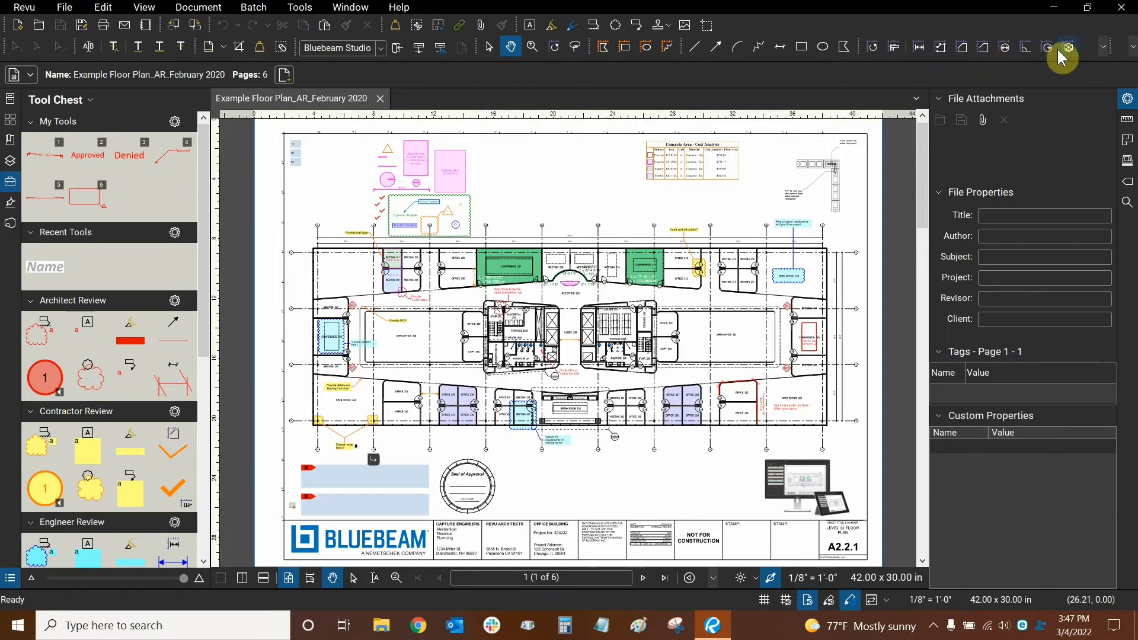
mouse_move(1031, 49)
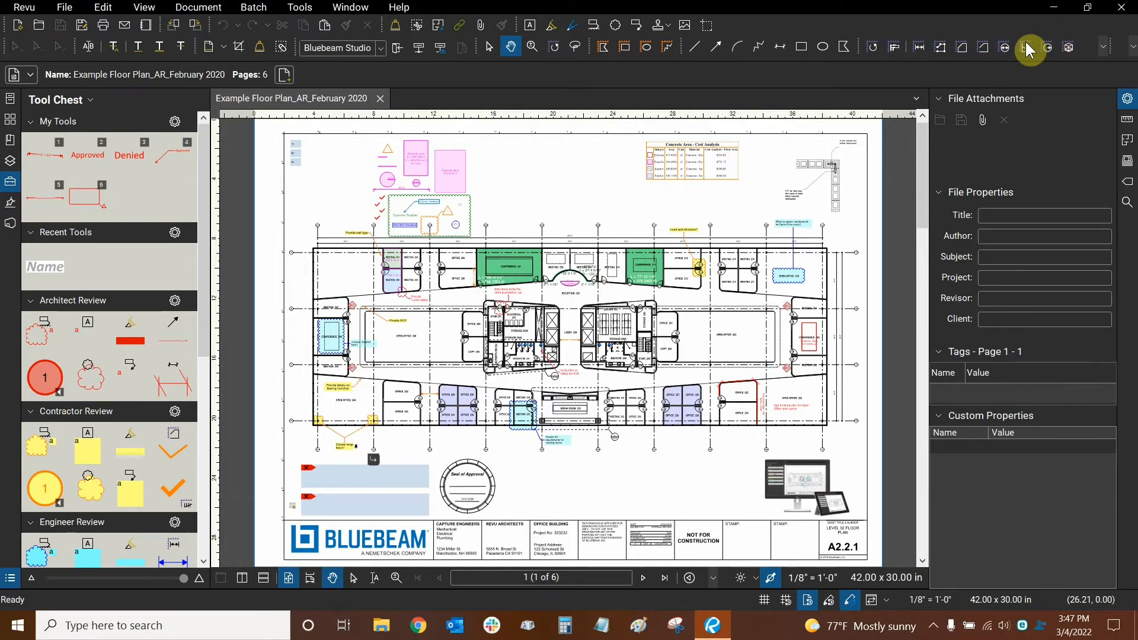
mouse_move(1104, 62)
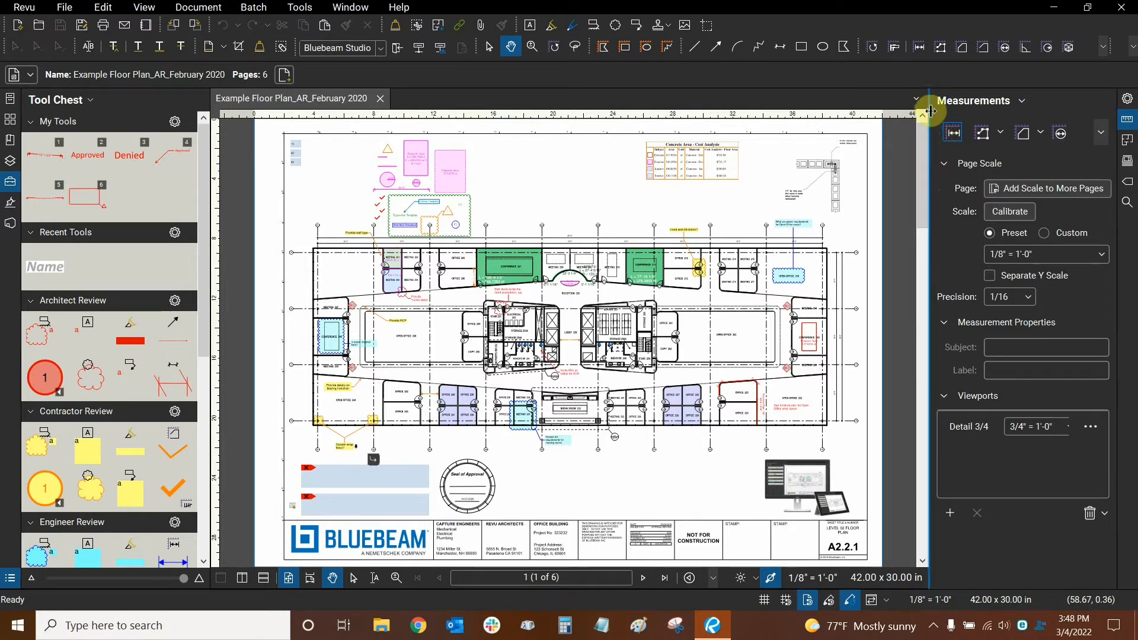
mouse_move(931, 125)
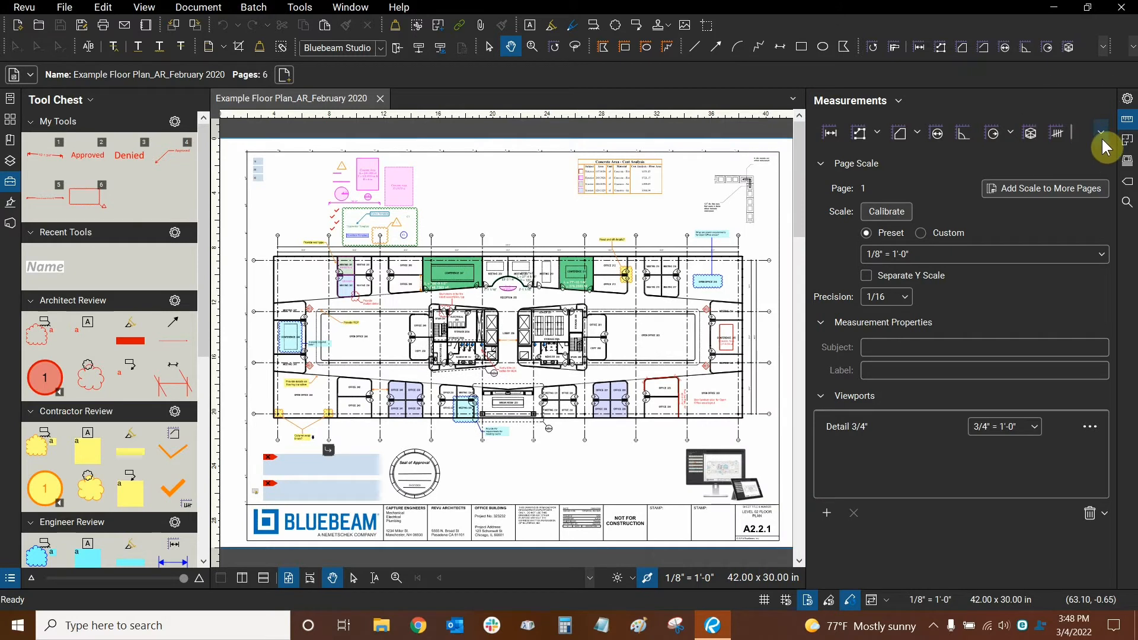
mouse_move(1106, 165)
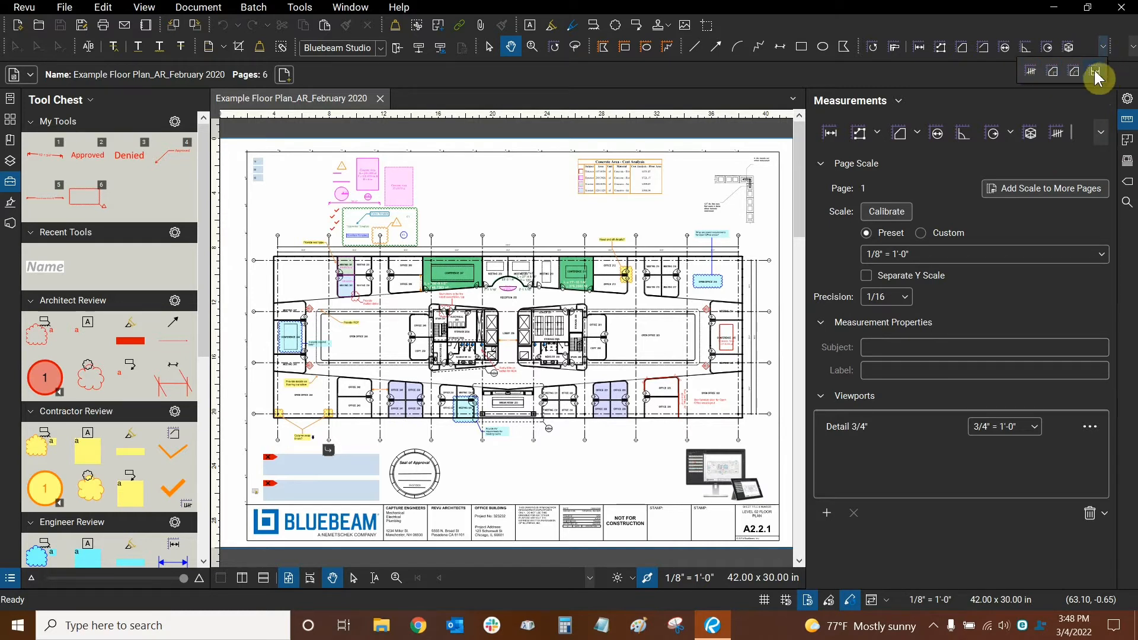
mouse_move(1119, 43)
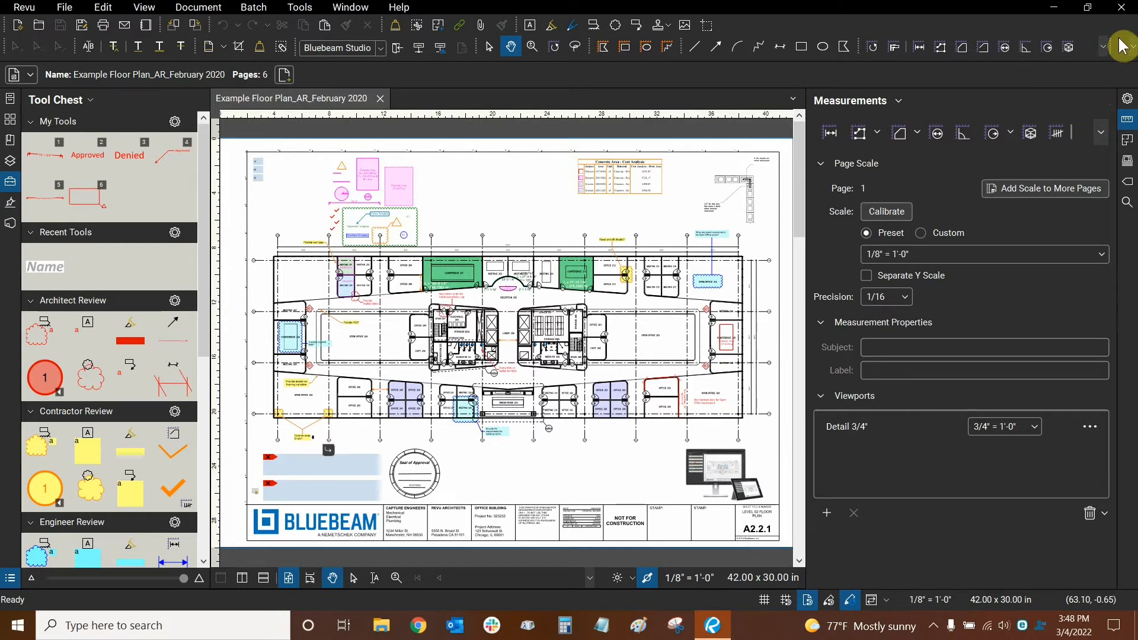
mouse_move(1092, 69)
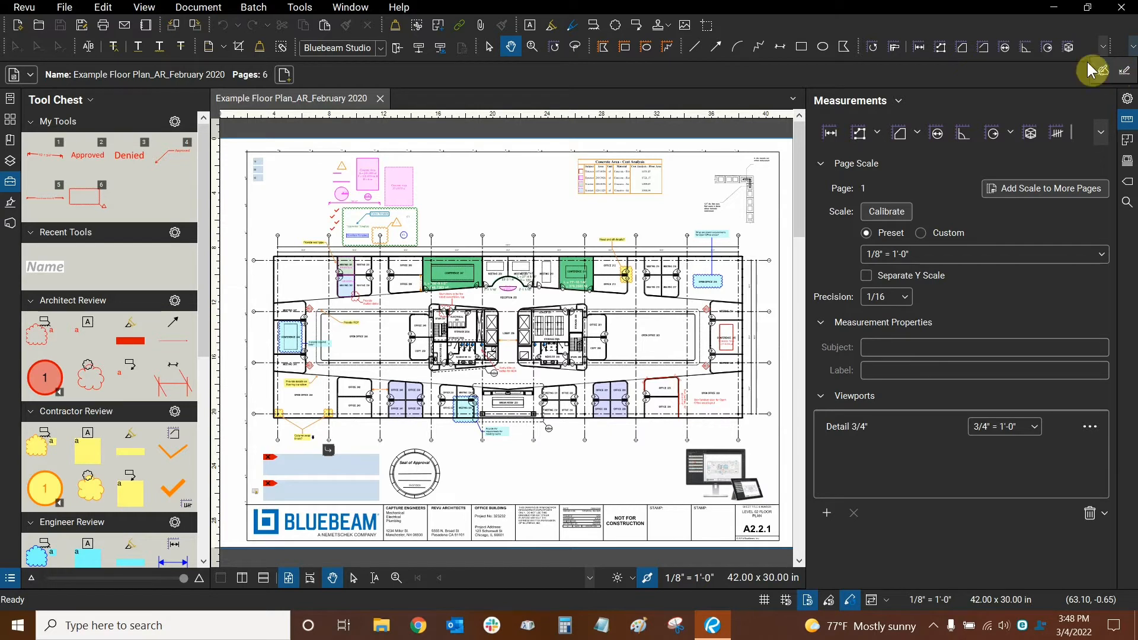
mouse_move(1117, 76)
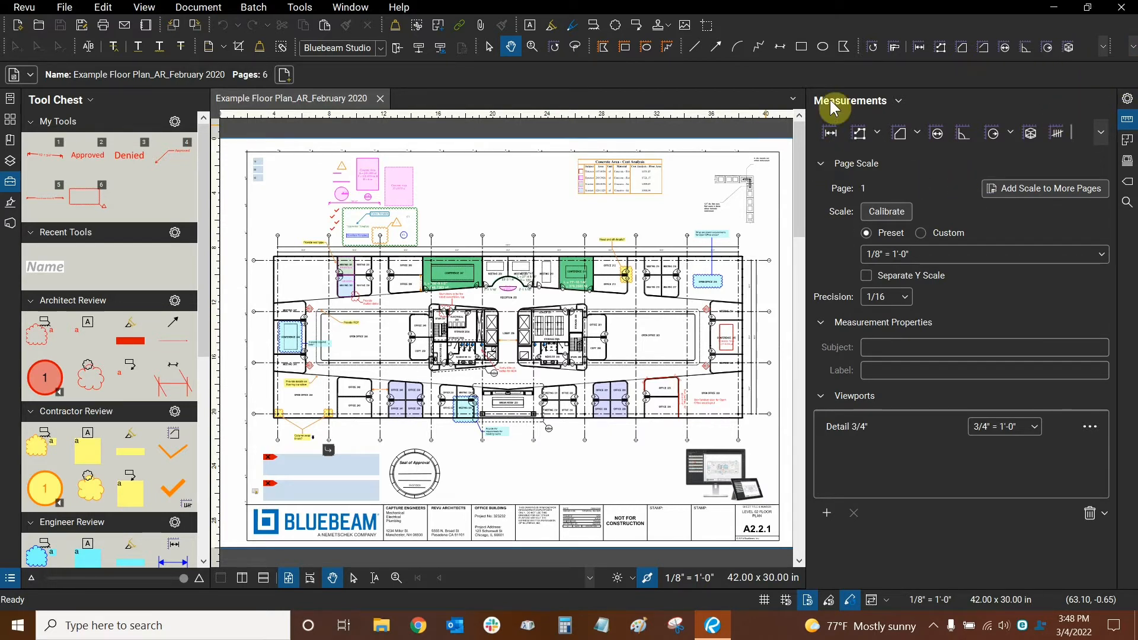
mouse_move(808, 165)
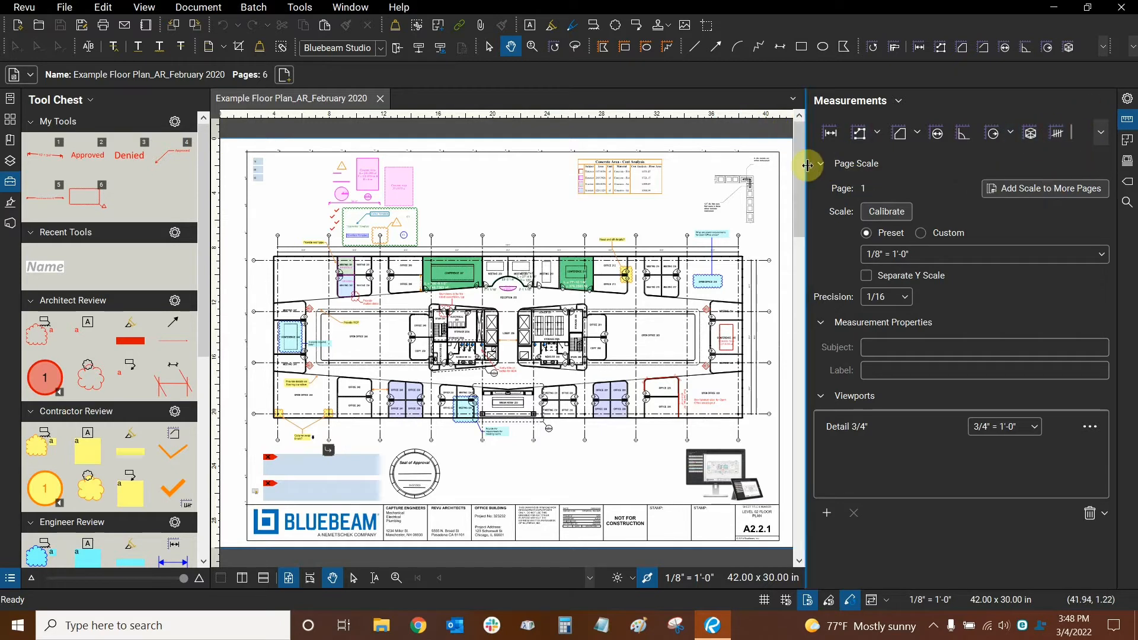
mouse_move(519, 169)
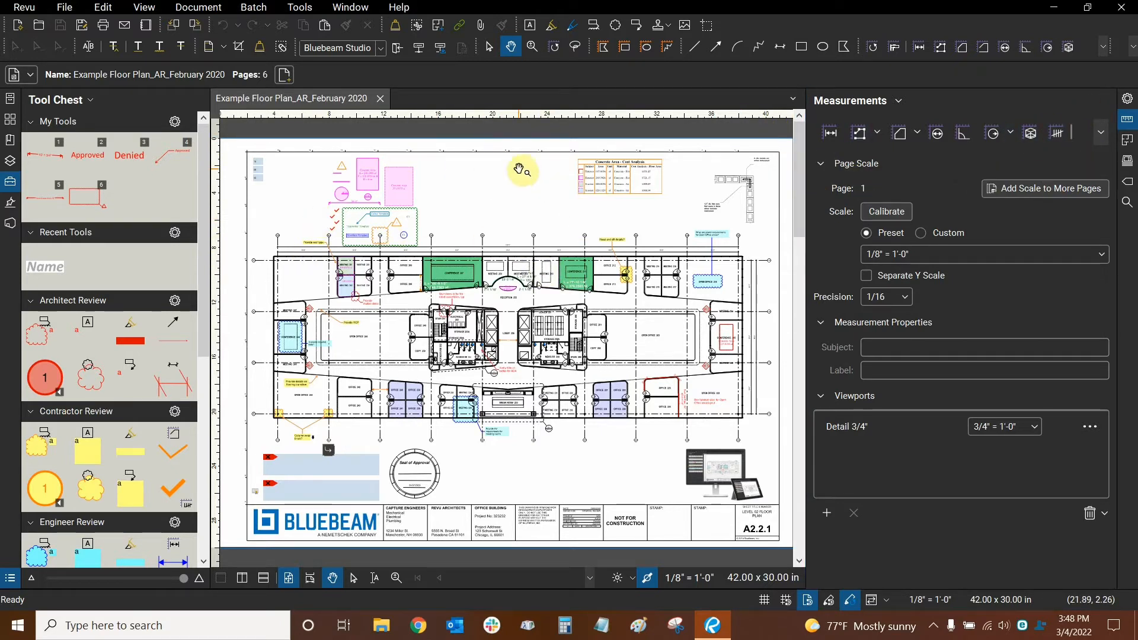
mouse_move(440, 259)
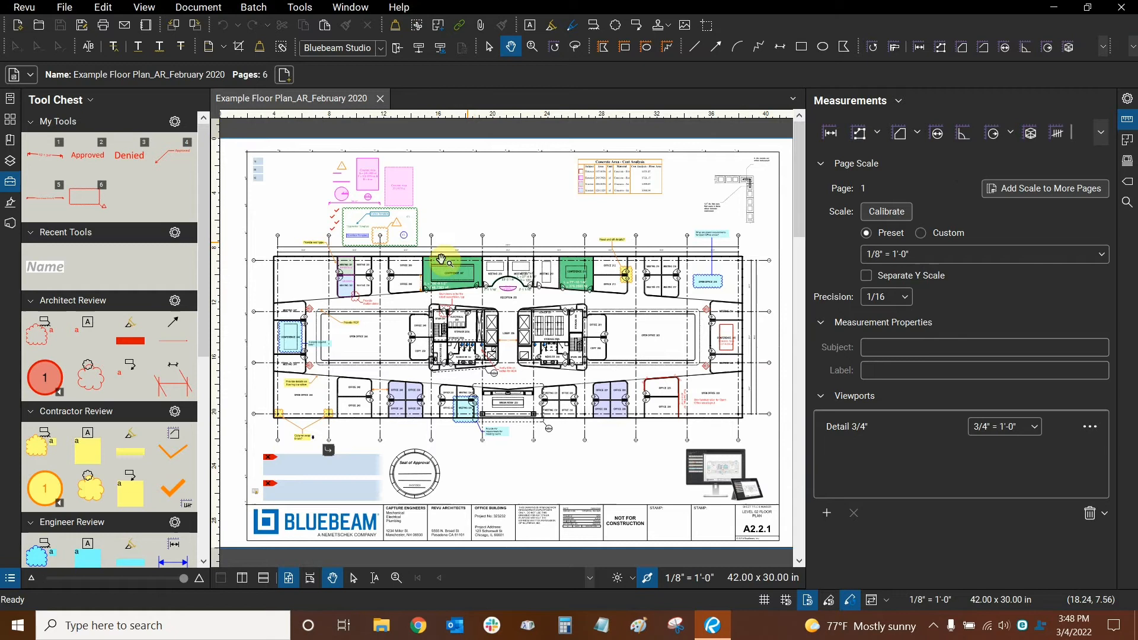
mouse_move(804, 168)
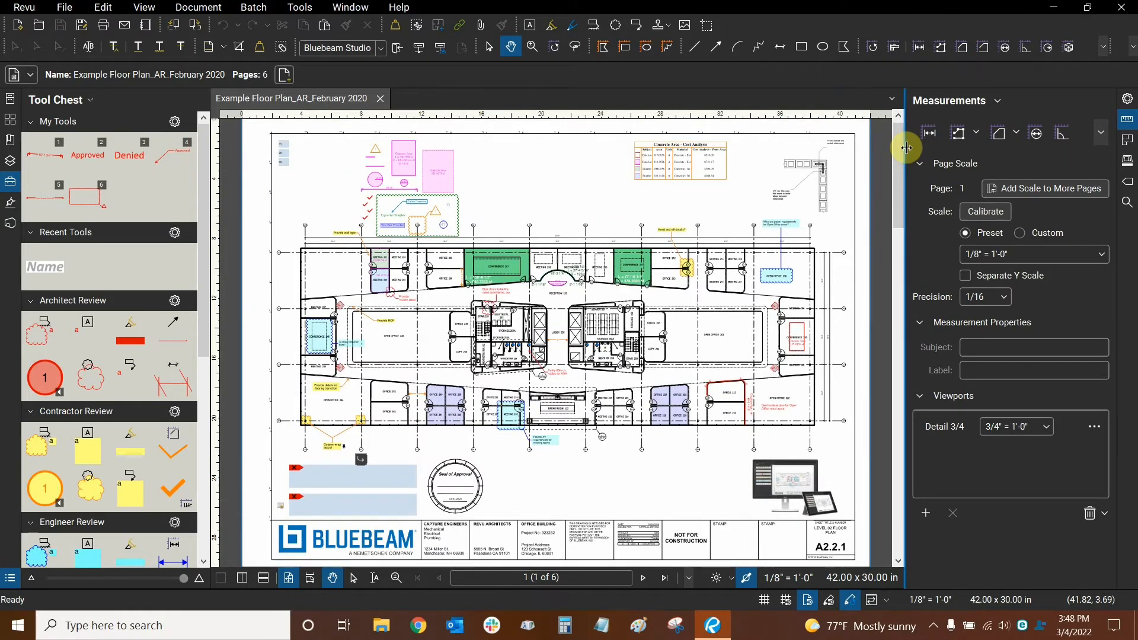
mouse_move(20, 152)
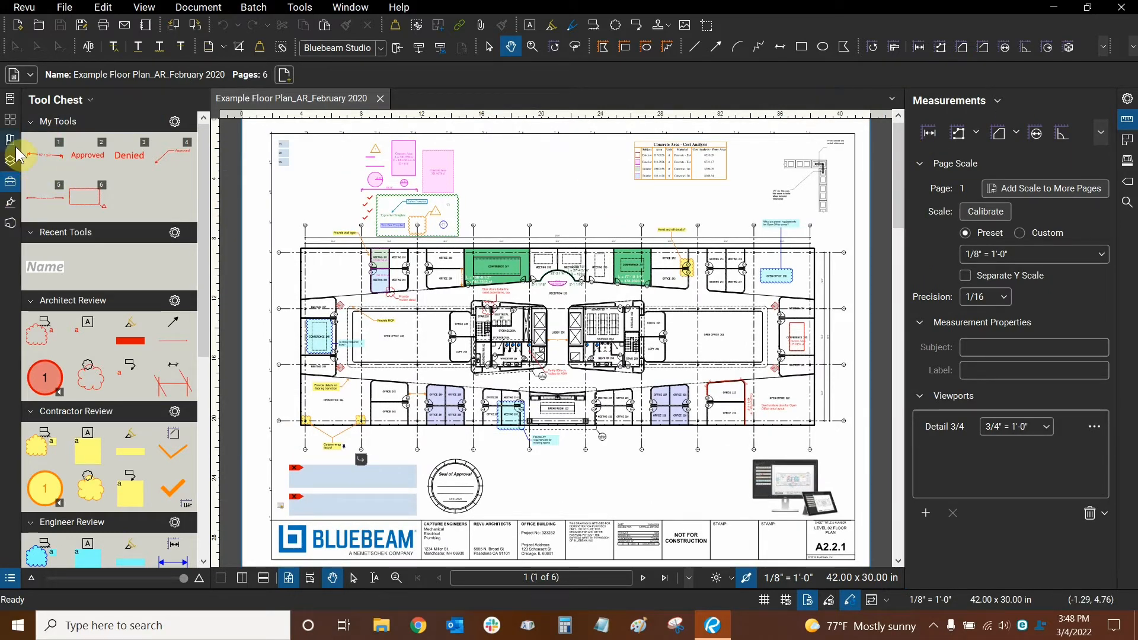
mouse_move(32, 588)
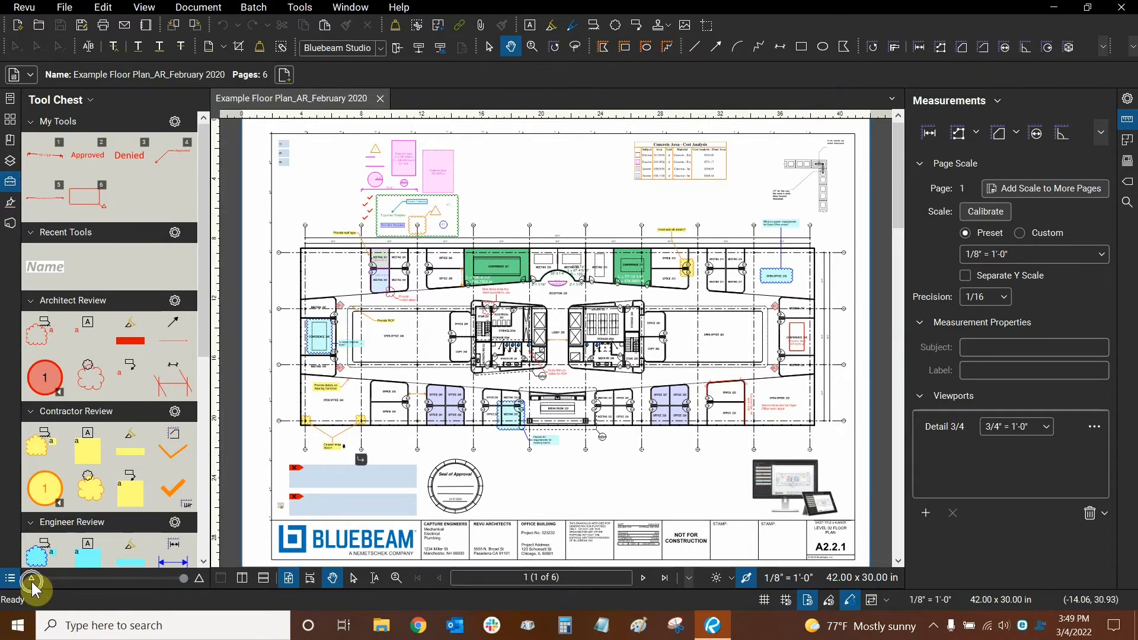
mouse_move(184, 585)
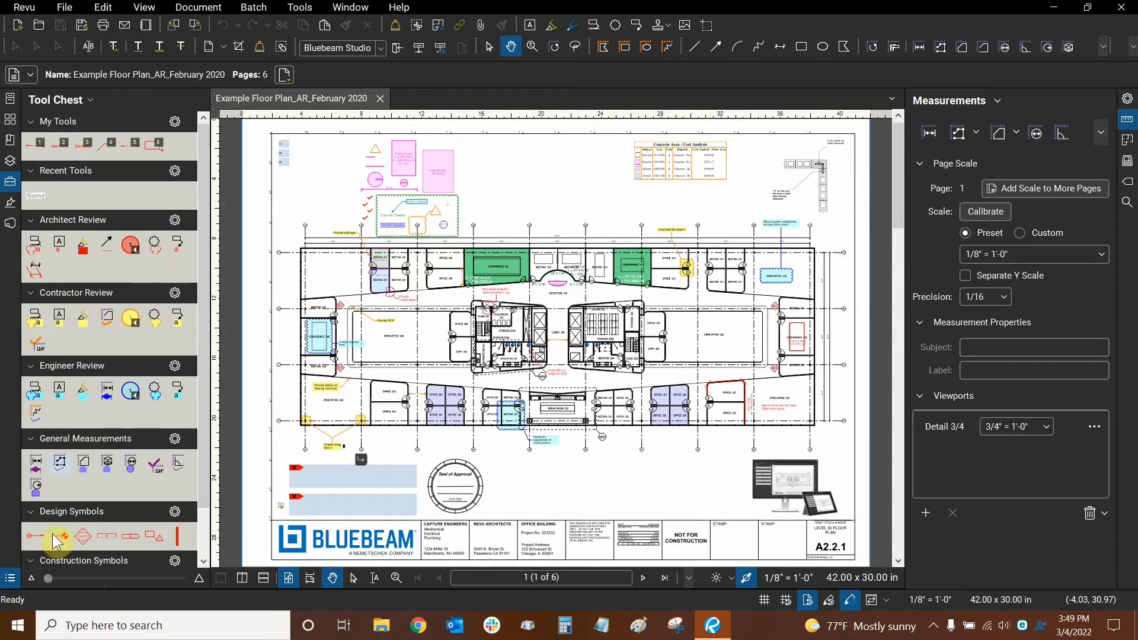
mouse_move(25, 145)
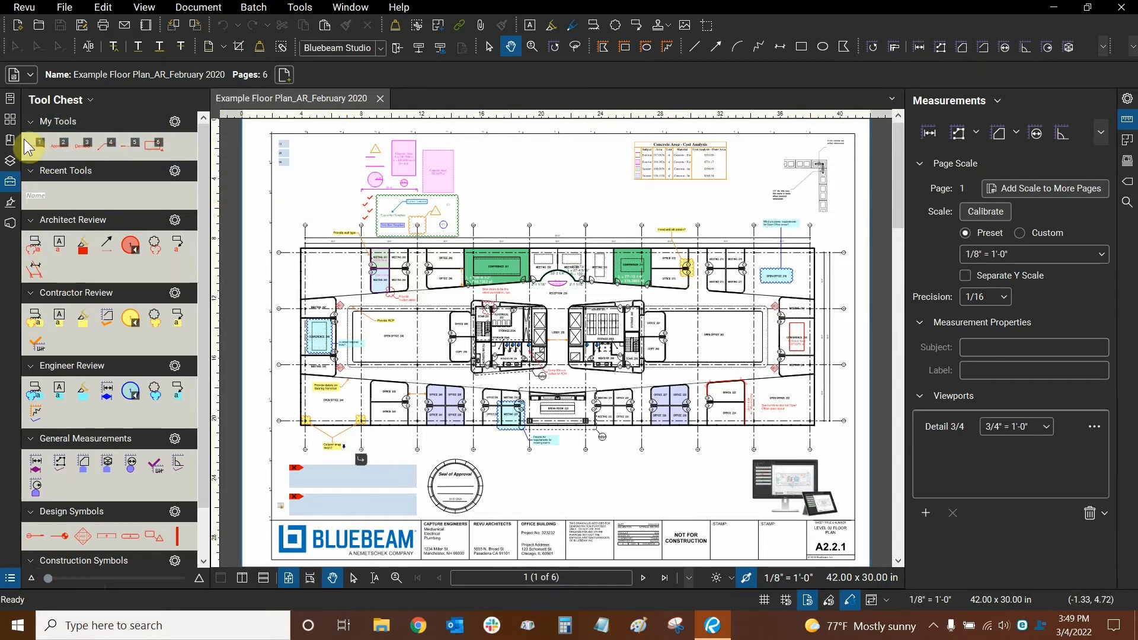
mouse_move(155, 214)
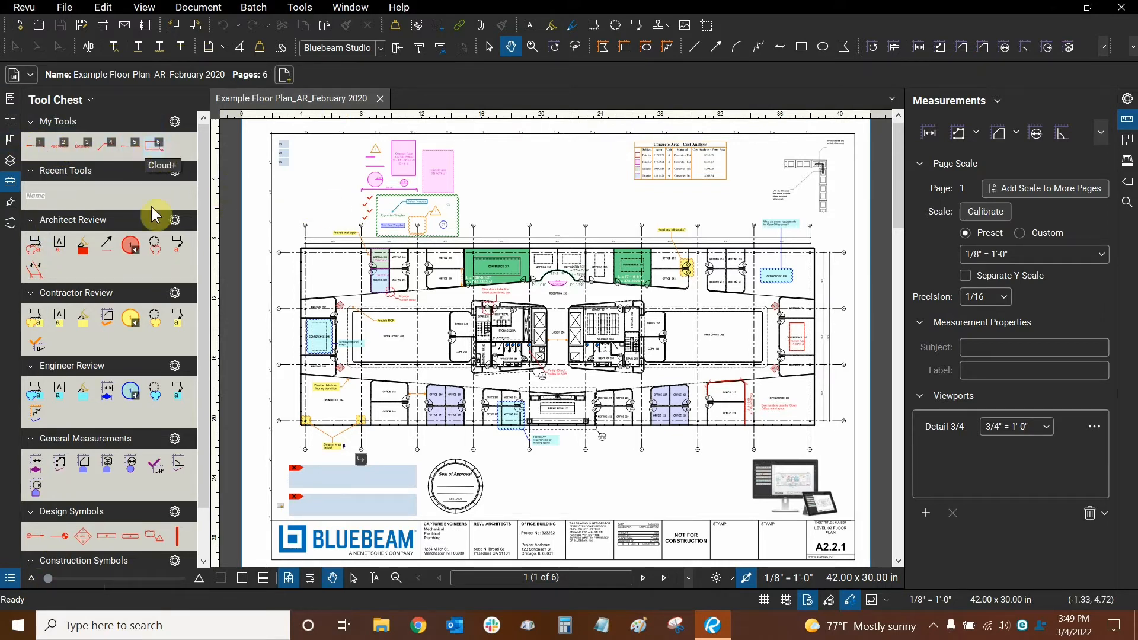
mouse_move(35, 248)
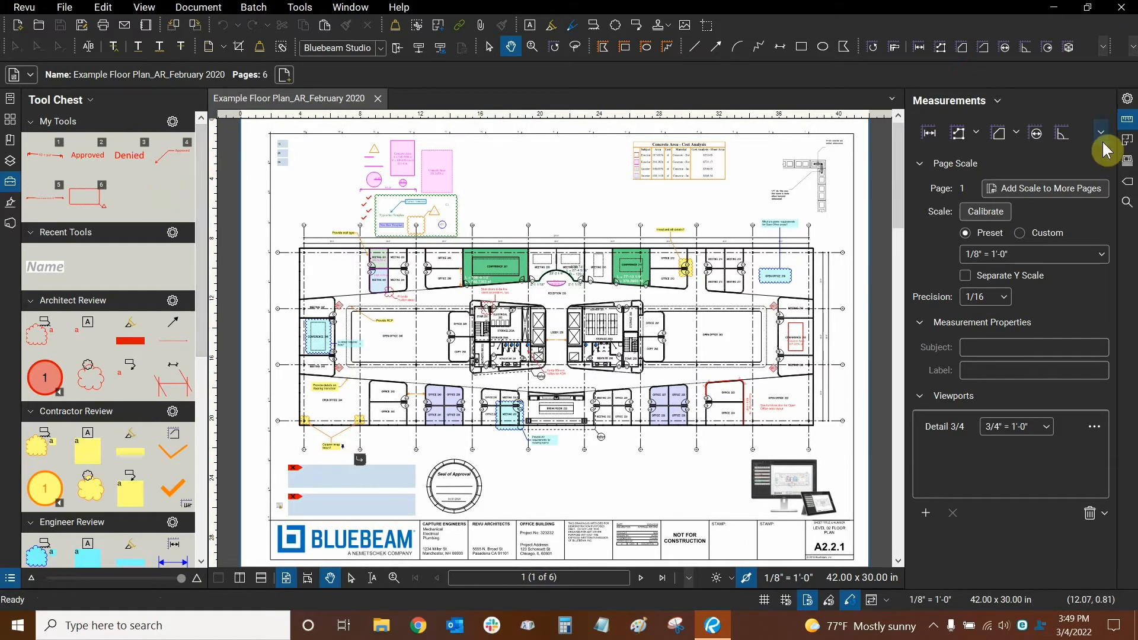
mouse_move(1123, 127)
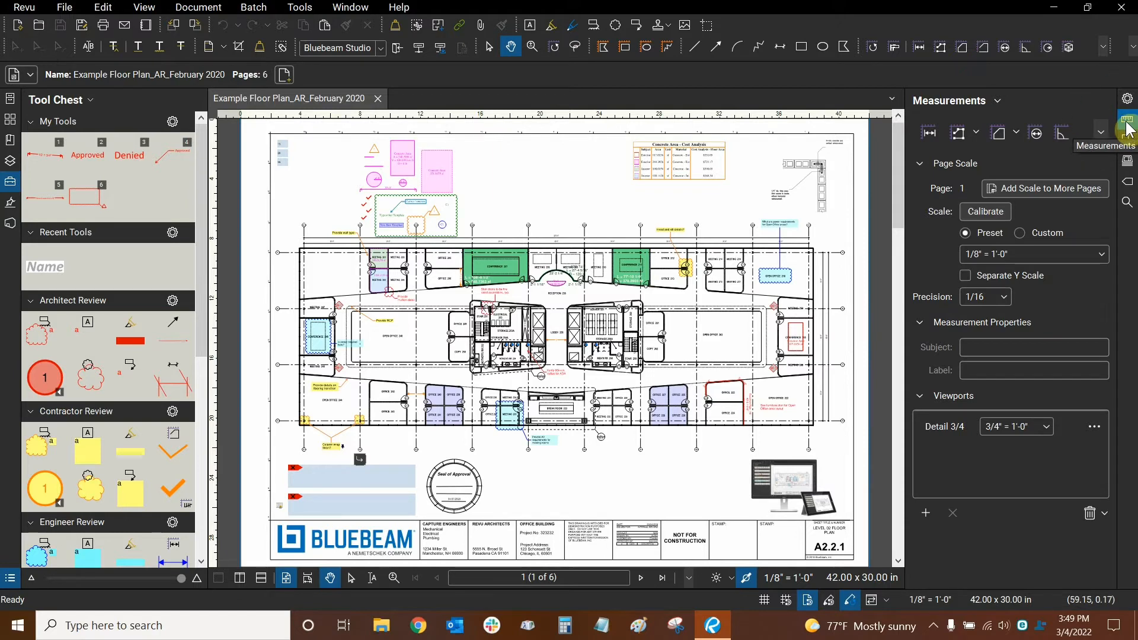
mouse_move(1128, 130)
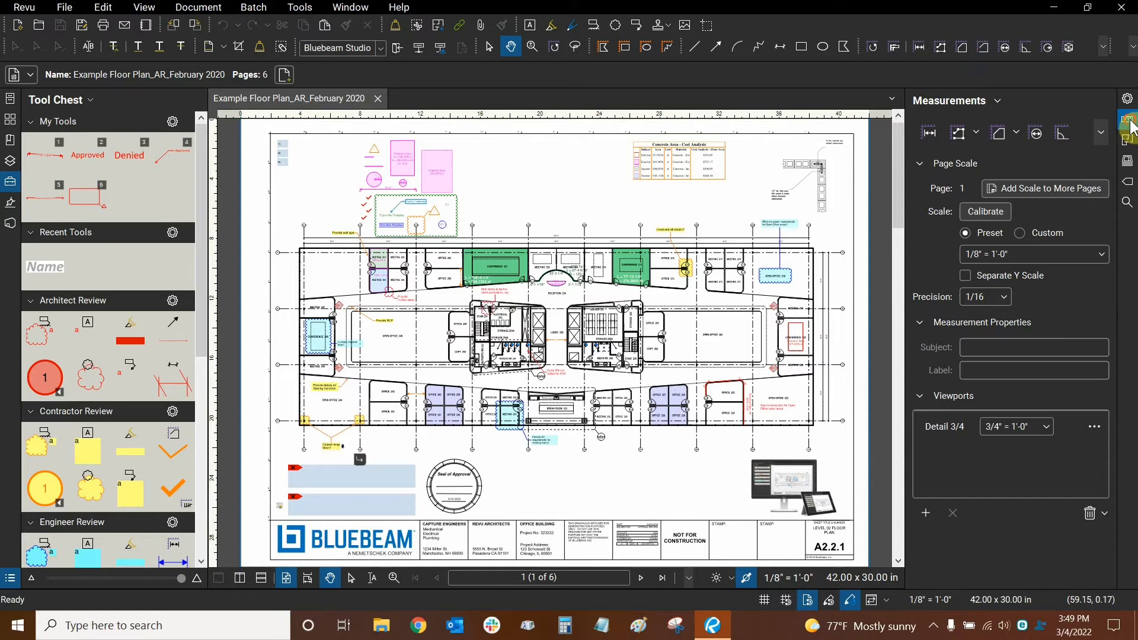
mouse_move(948, 155)
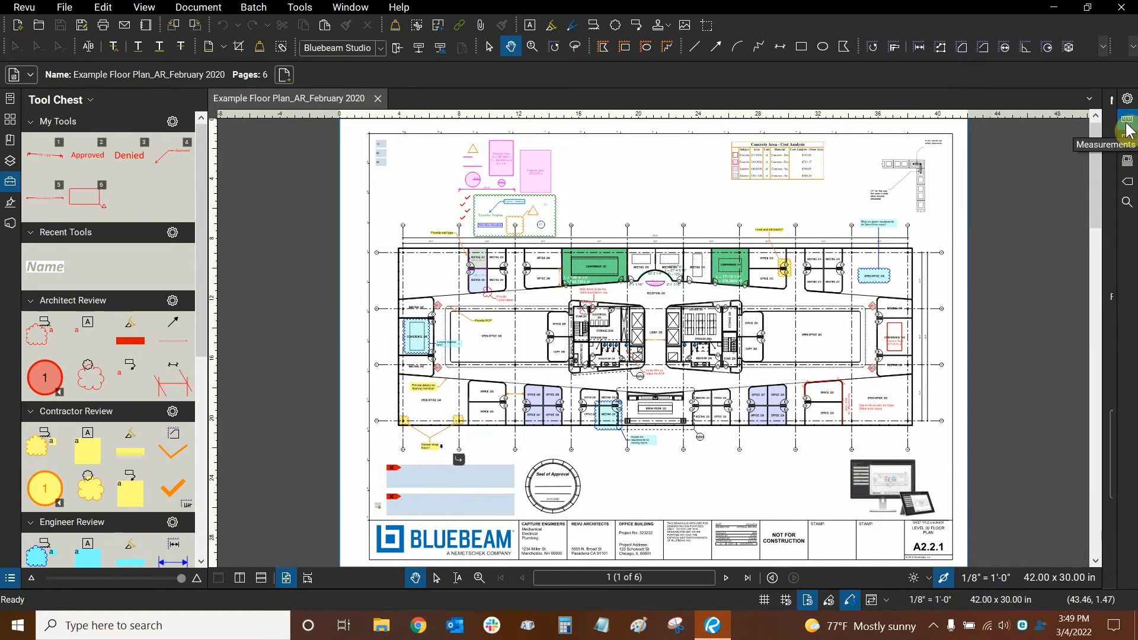
mouse_move(1105, 133)
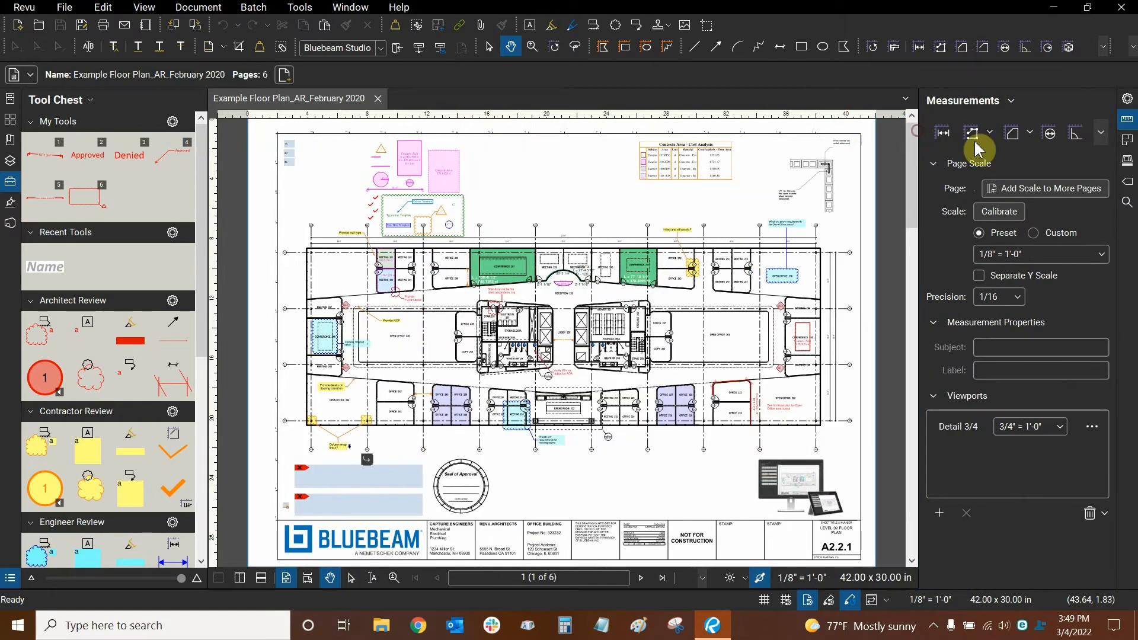
mouse_move(1127, 127)
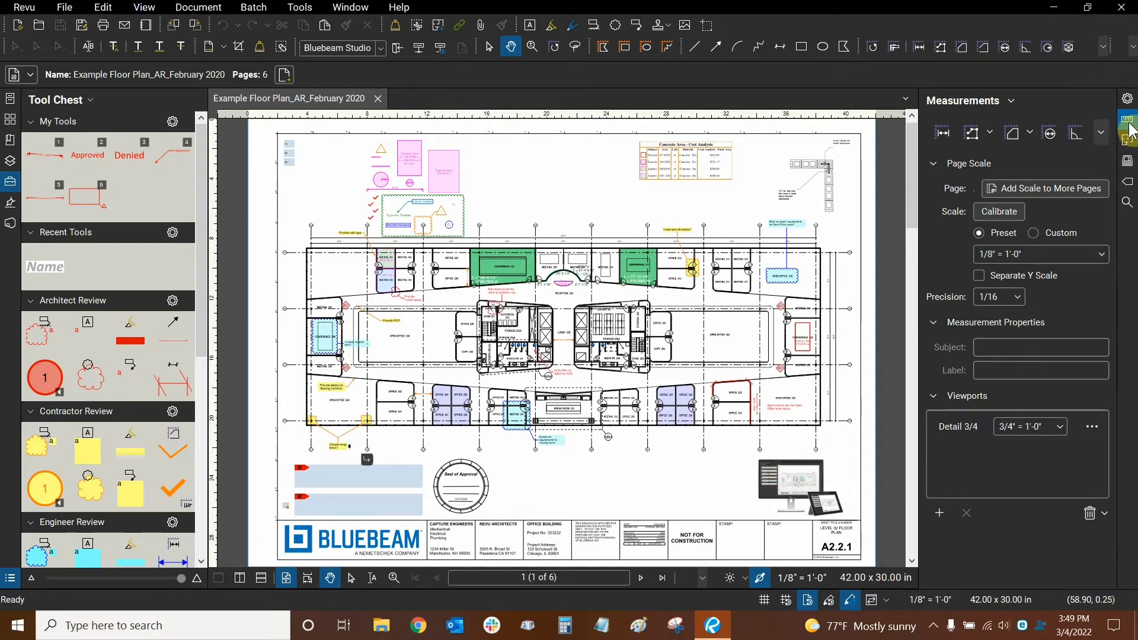
Step: Close the right-strip Measurements panel, leaving only Tool Chest beside a wider floor plan
left_click(1127, 120)
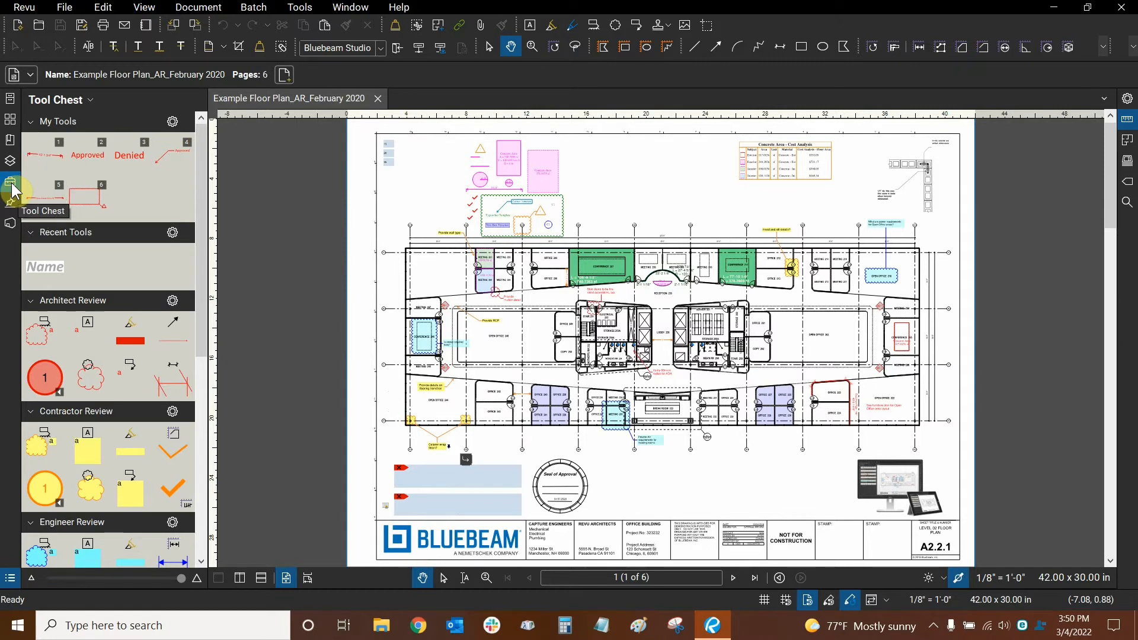
Step: Cycle through the Thumbnails, File Access and Layers panels, then collapse the left panel
left_click(10, 117)
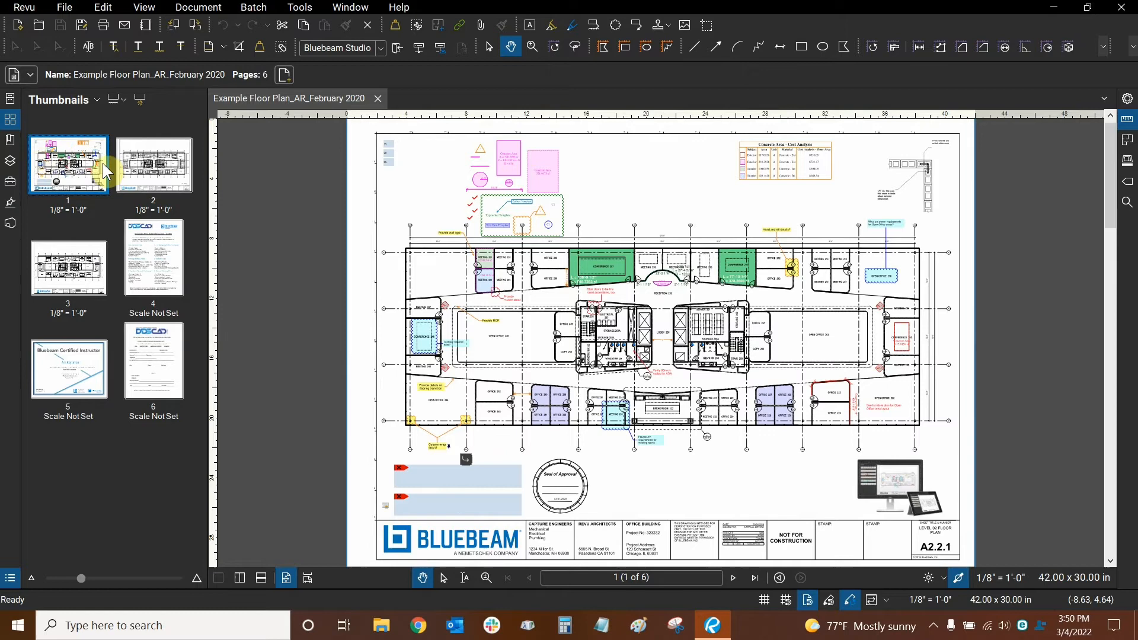
left_click(10, 100)
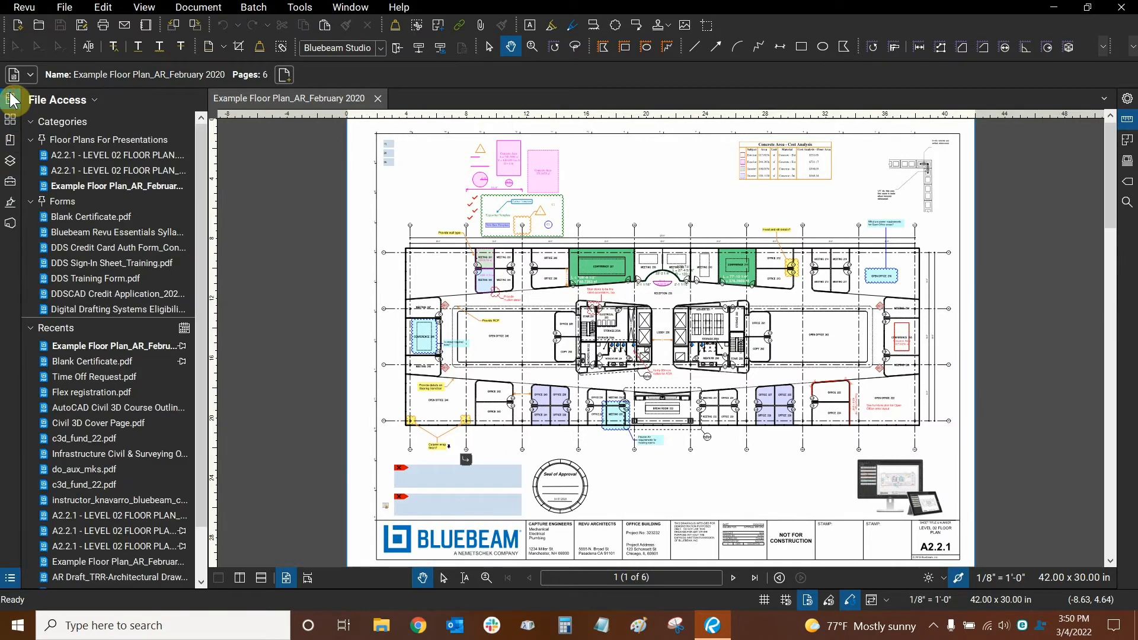
left_click(10, 161)
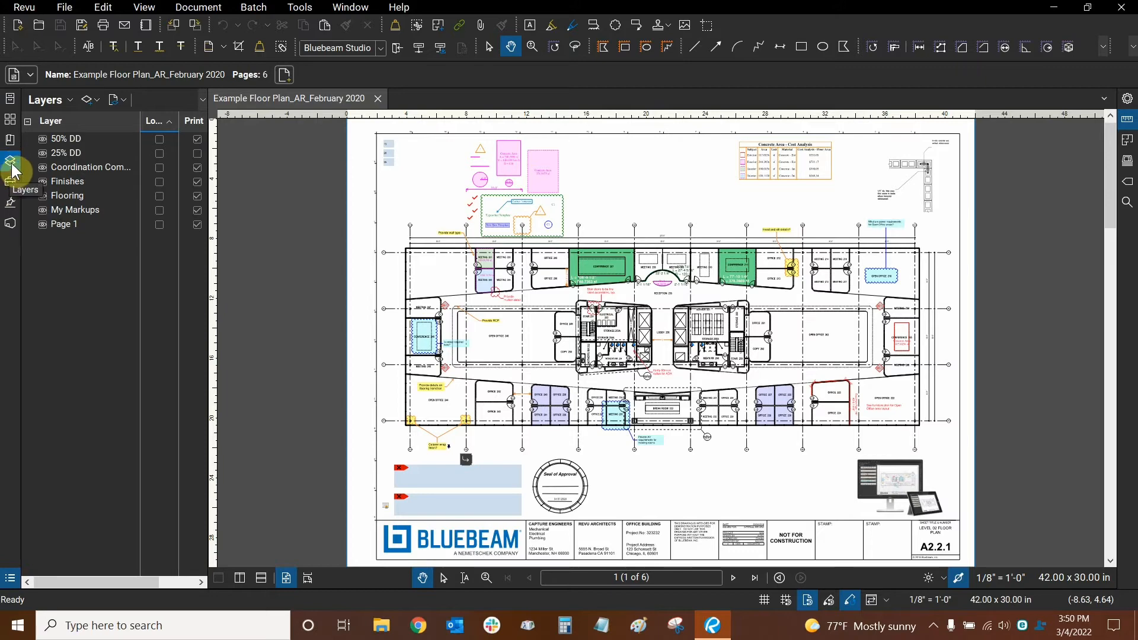
left_click(10, 161)
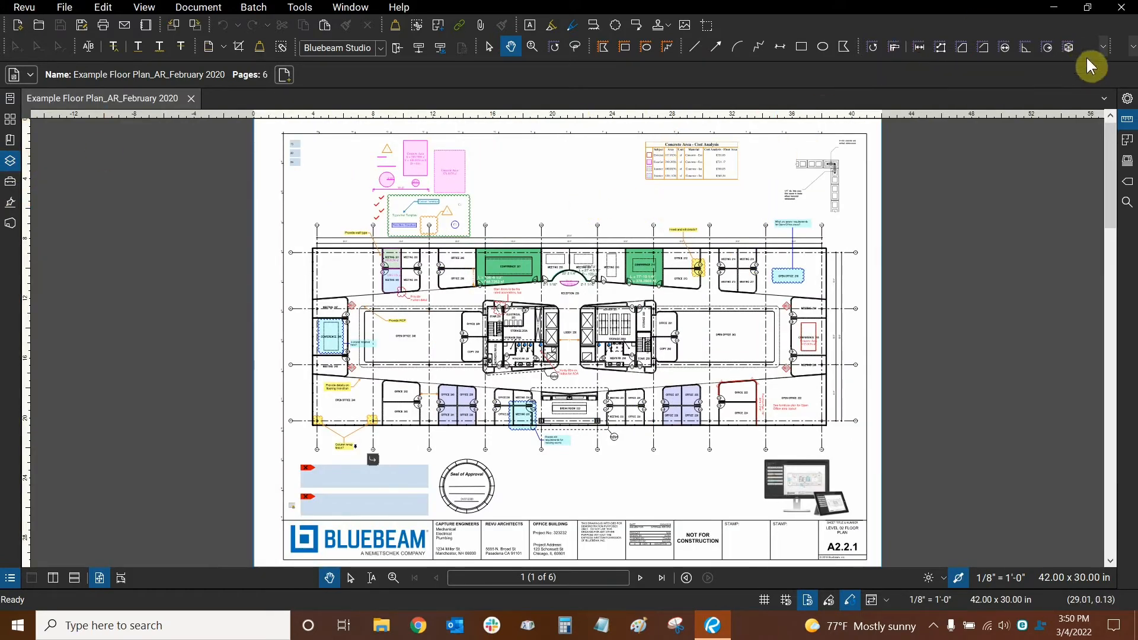
Step: Reveal the hidden measurement tools from the toolbar overflow chevron
left_click(1102, 47)
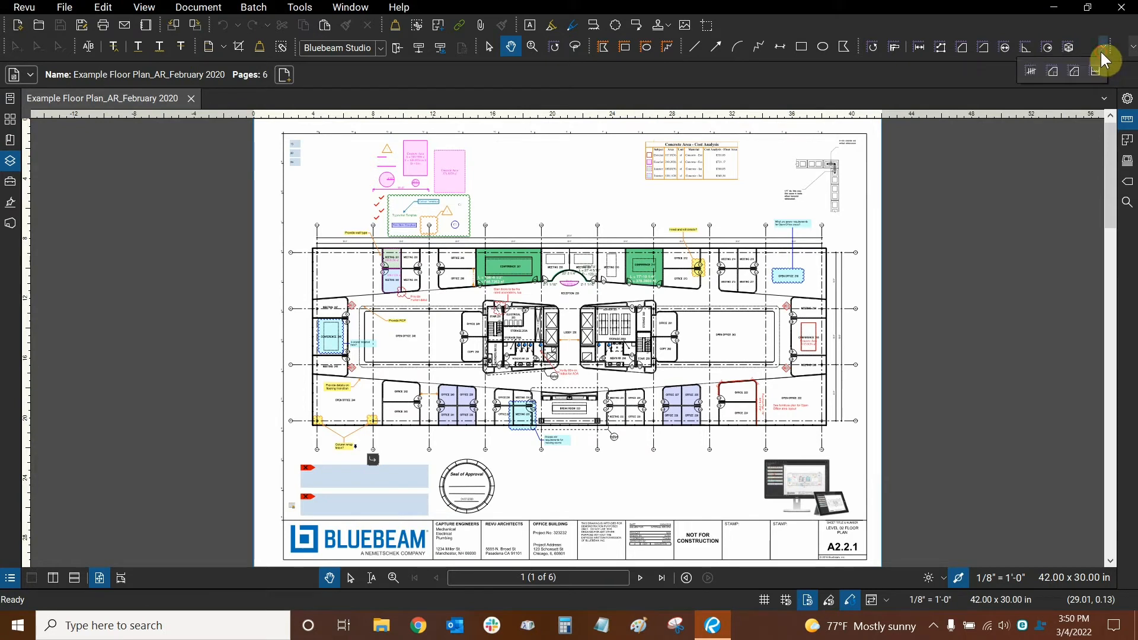
mouse_move(1050, 27)
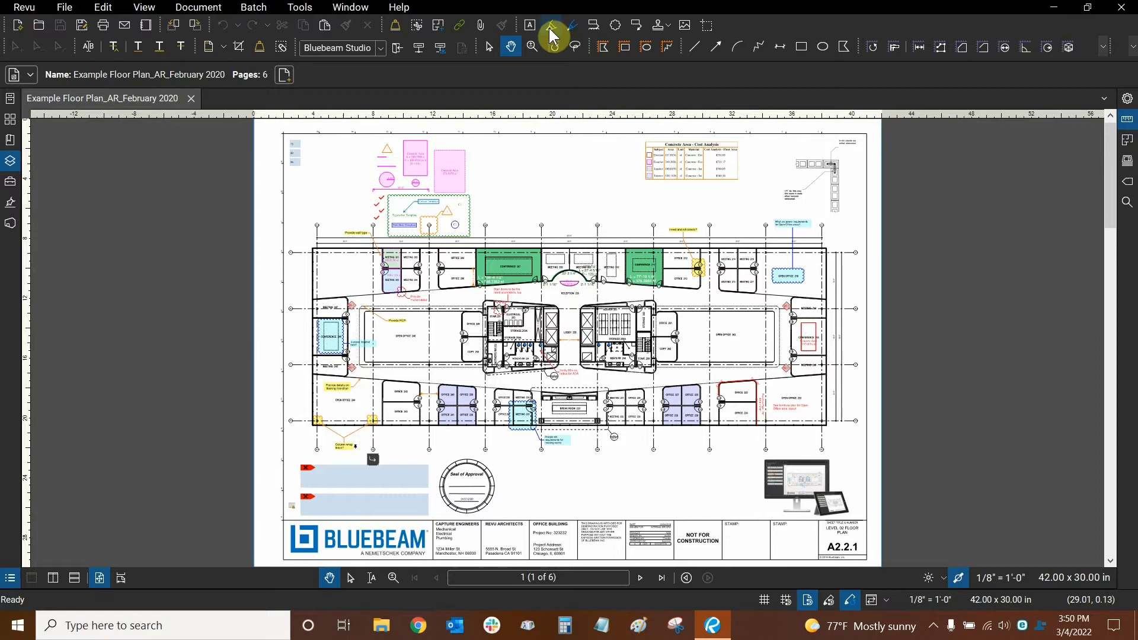
mouse_move(550, 26)
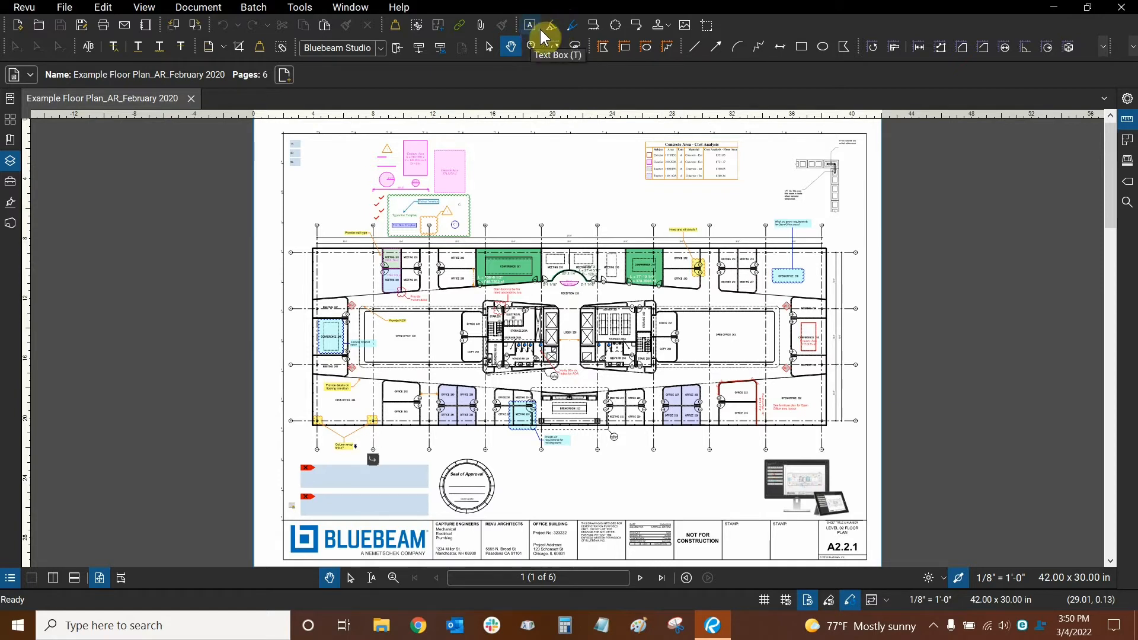
mouse_move(1035, 83)
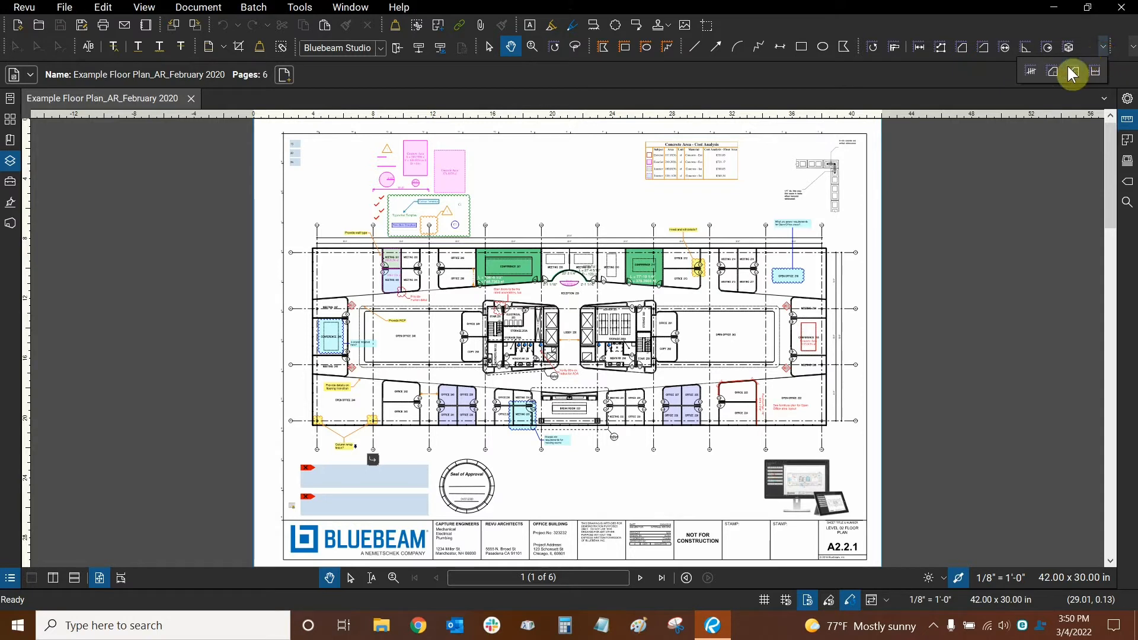
mouse_move(908, 91)
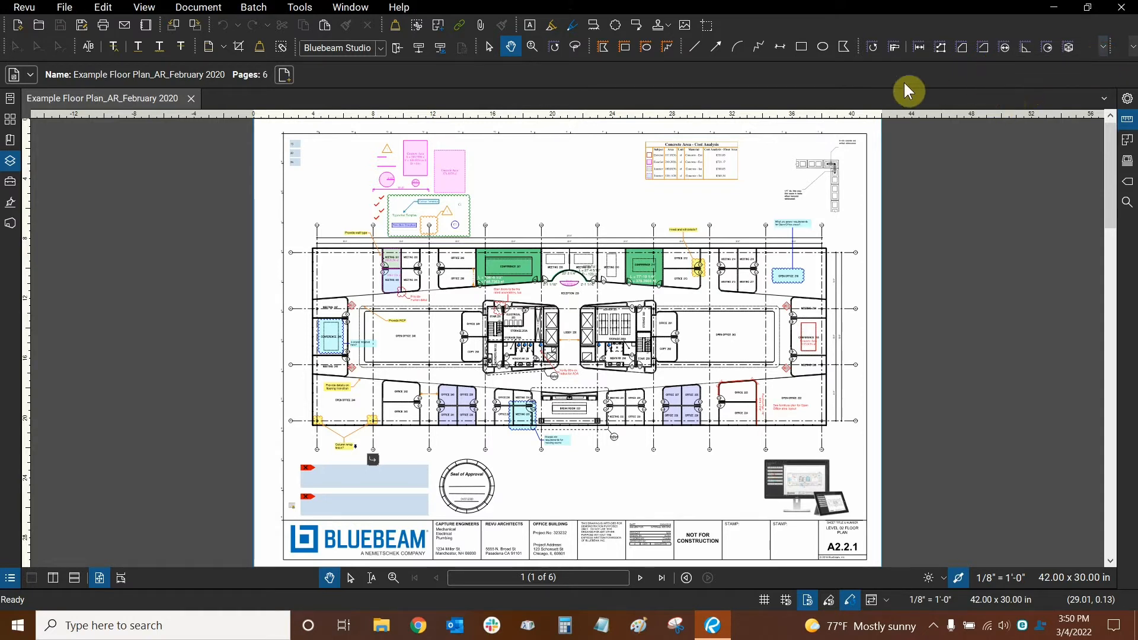
mouse_move(1102, 57)
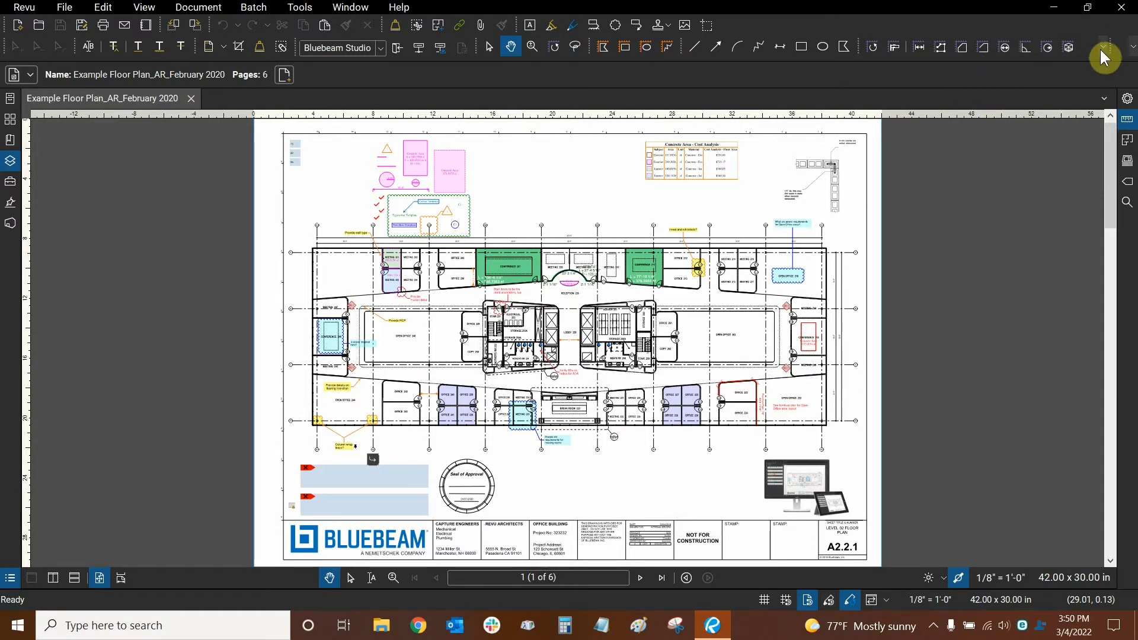
mouse_move(1101, 53)
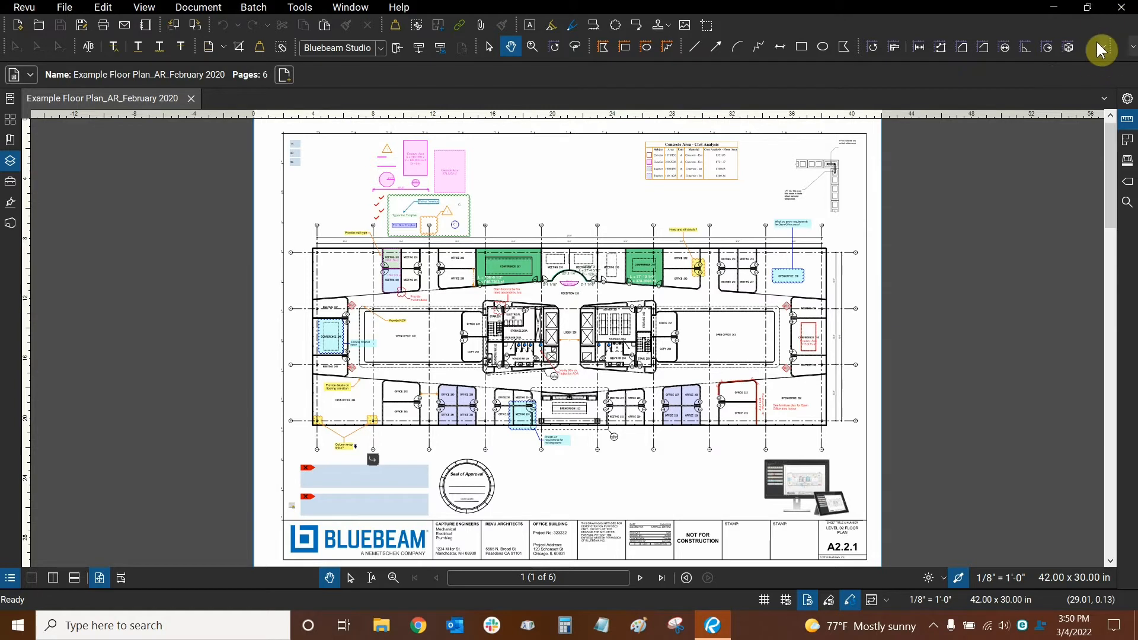
mouse_move(1067, 64)
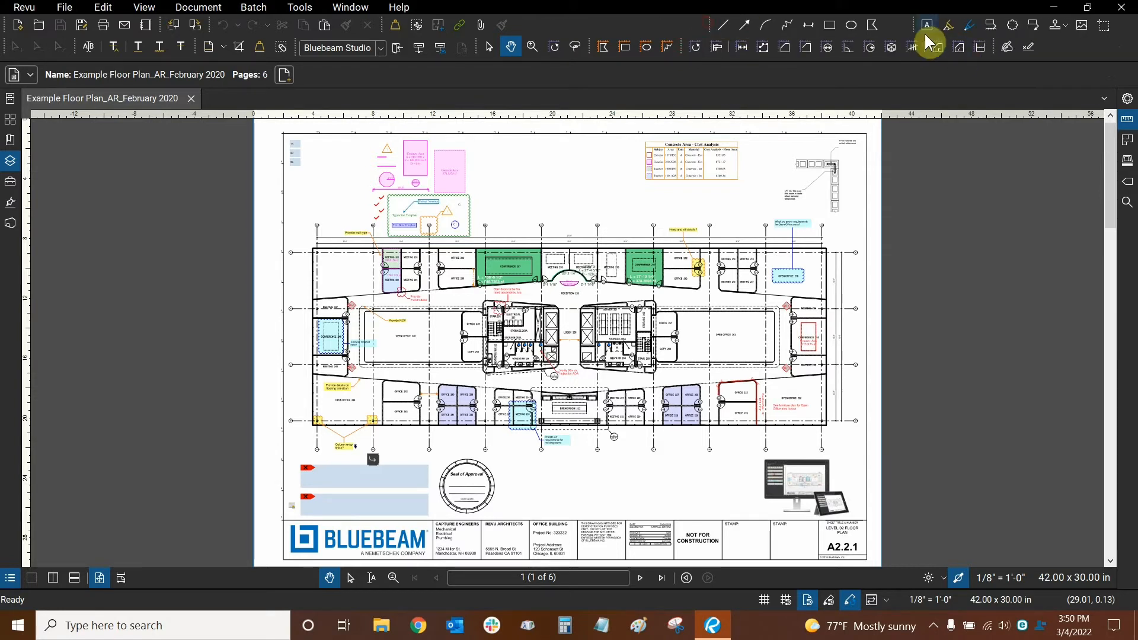
mouse_move(903, 34)
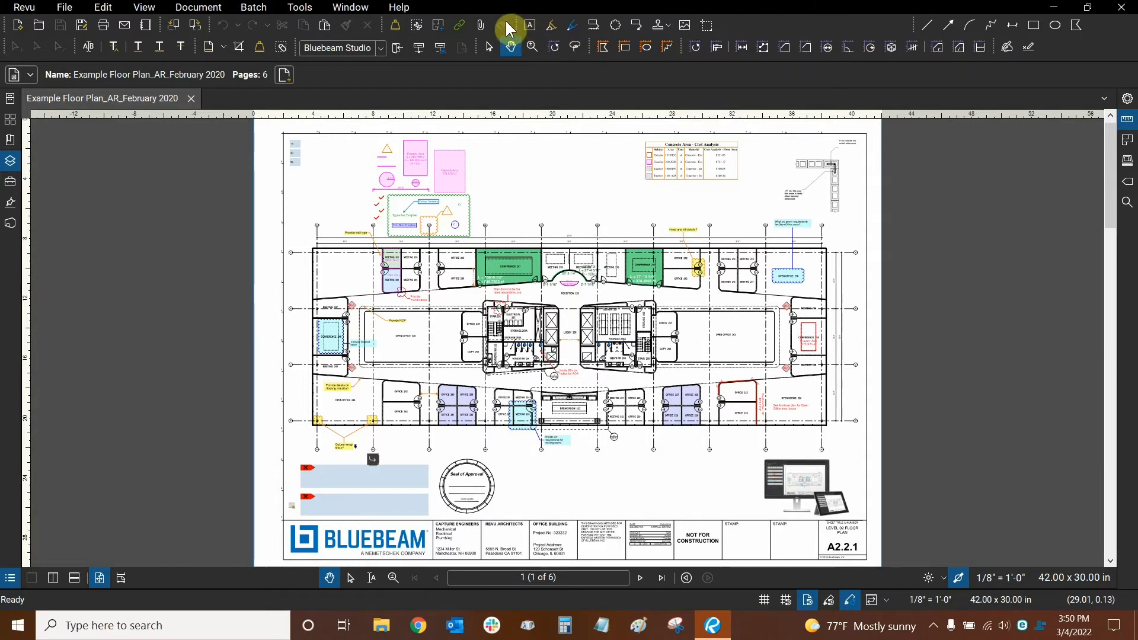
mouse_move(912, 26)
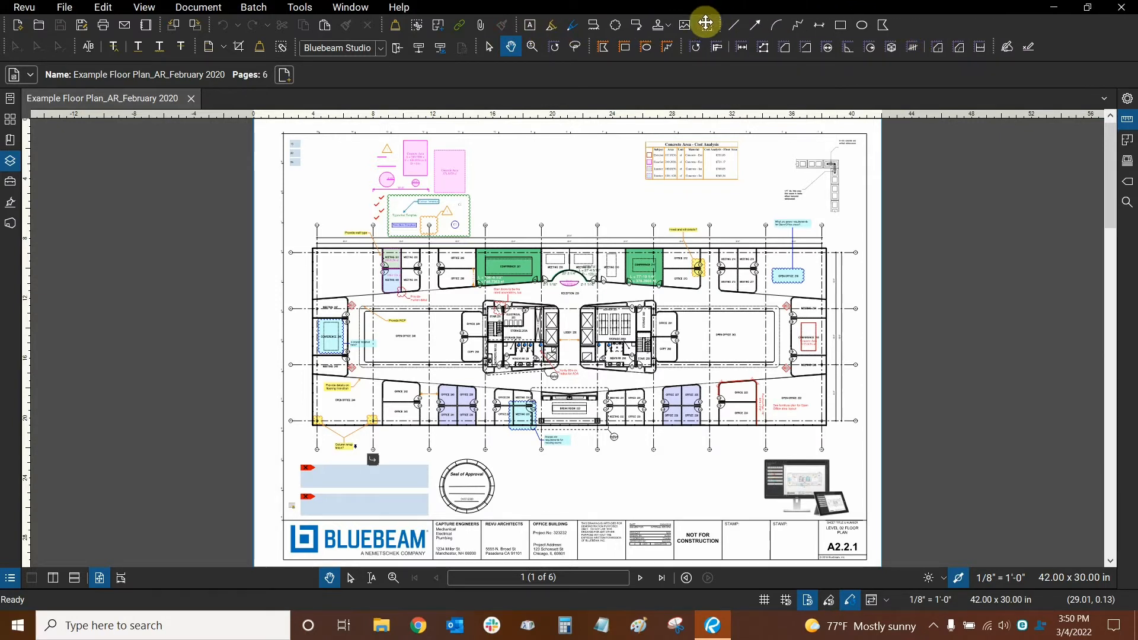
mouse_move(1025, 30)
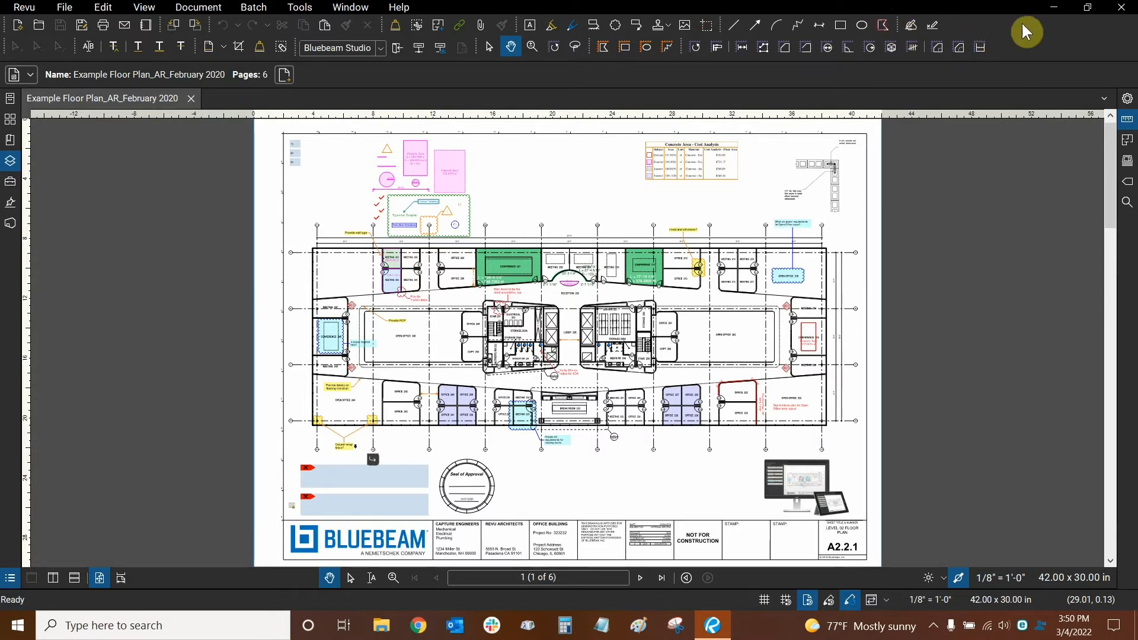
mouse_move(983, 32)
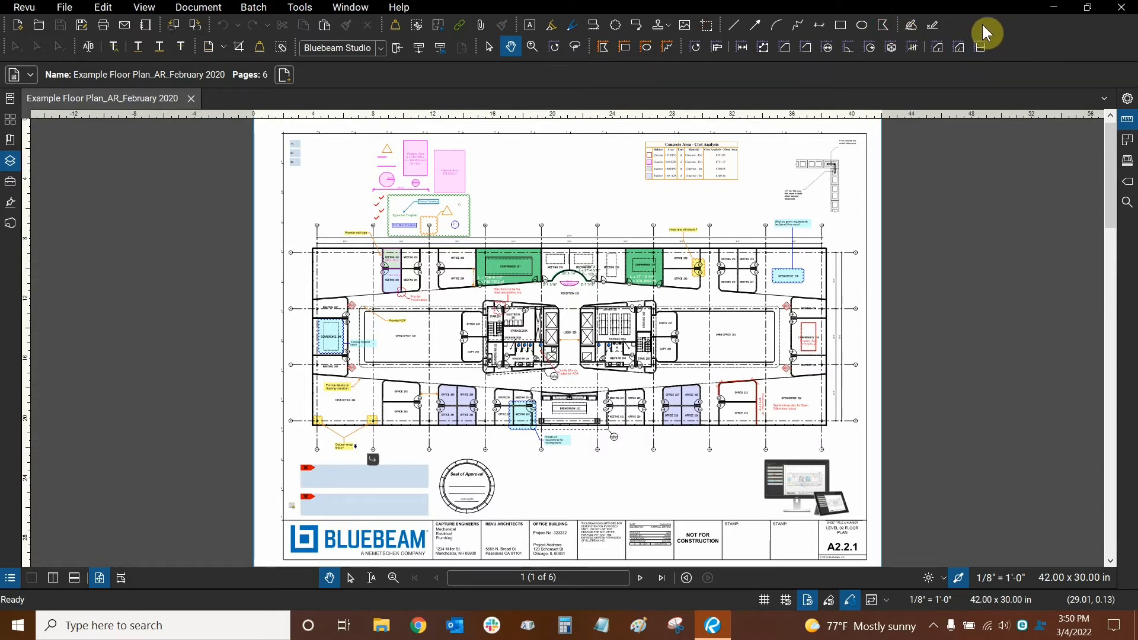
Step: Bring up the toolbar list to turn on the Order toolbar
right_click(983, 33)
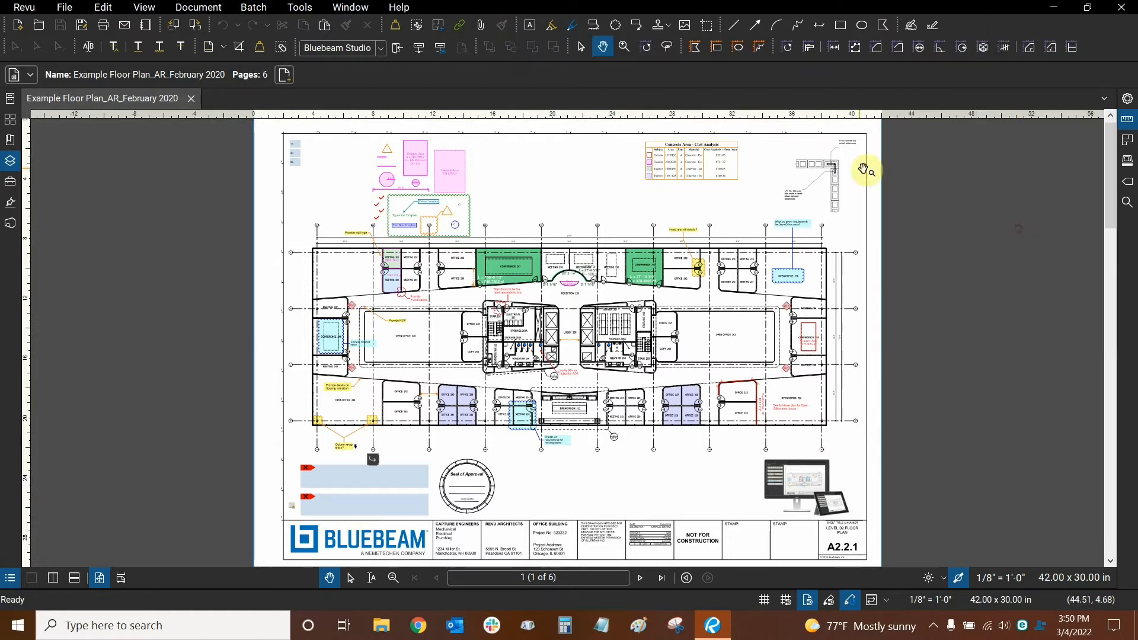
mouse_move(515, 59)
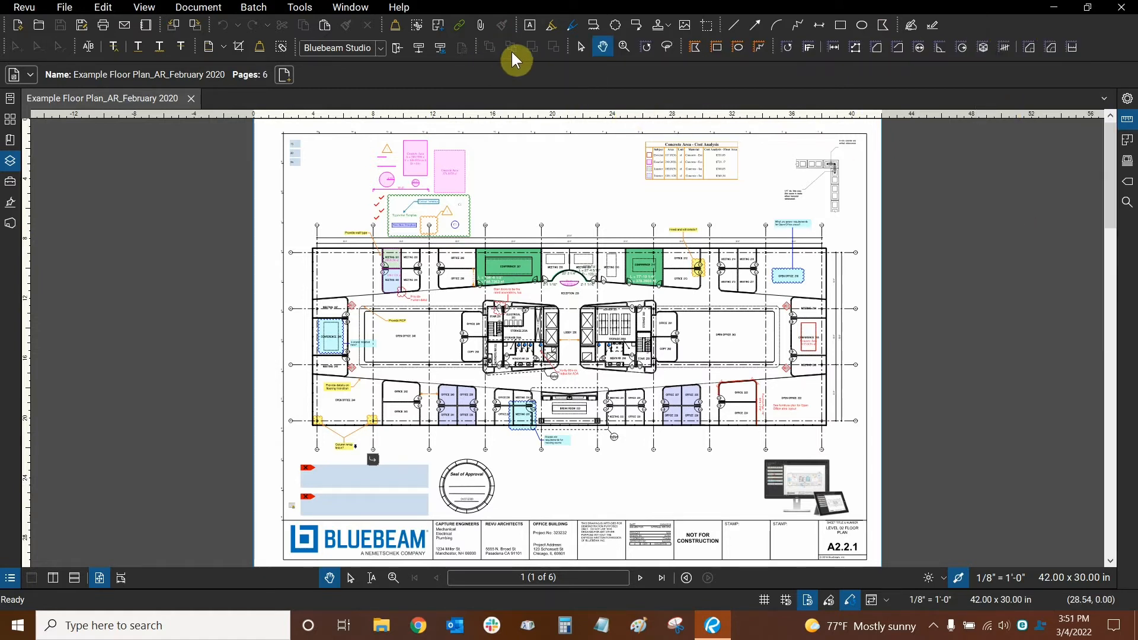
mouse_move(553, 57)
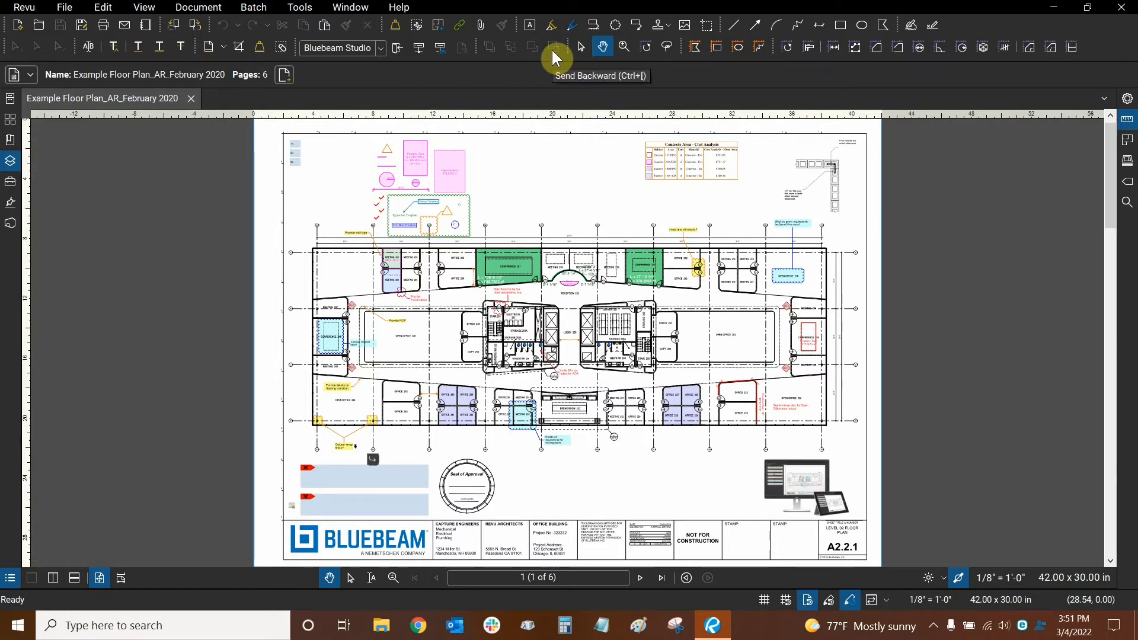
mouse_move(521, 55)
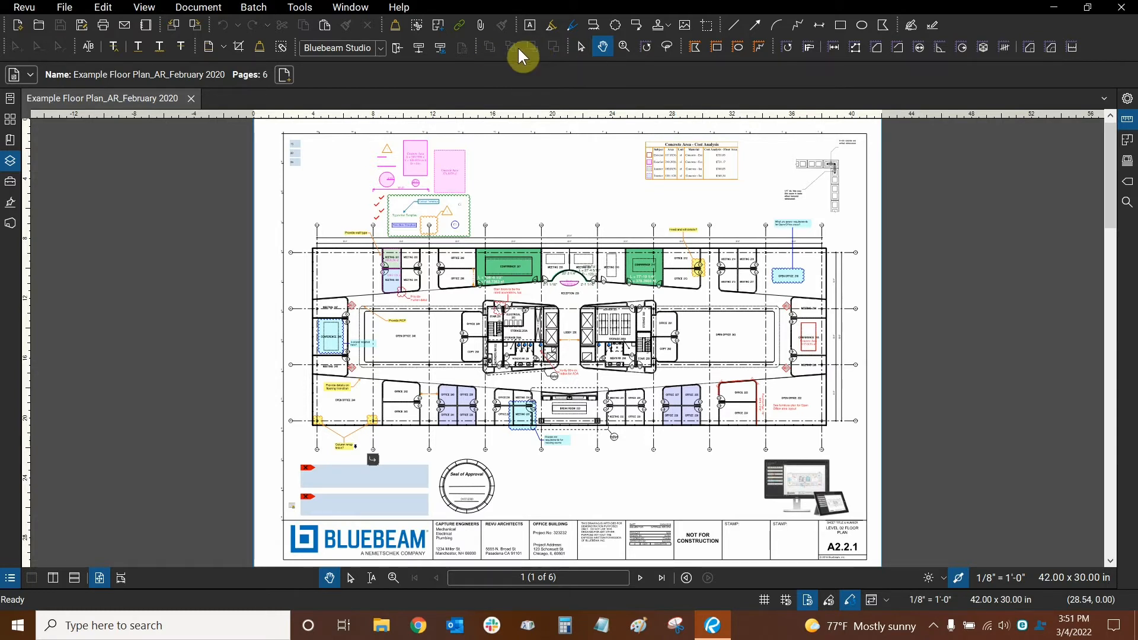
mouse_move(519, 54)
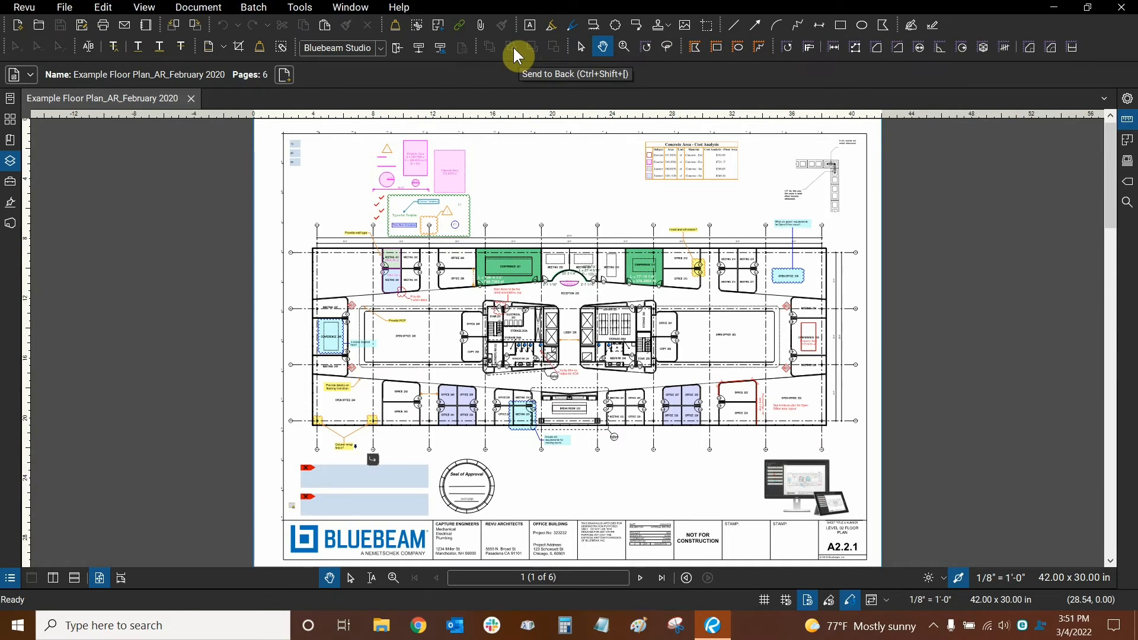
mouse_move(530, 54)
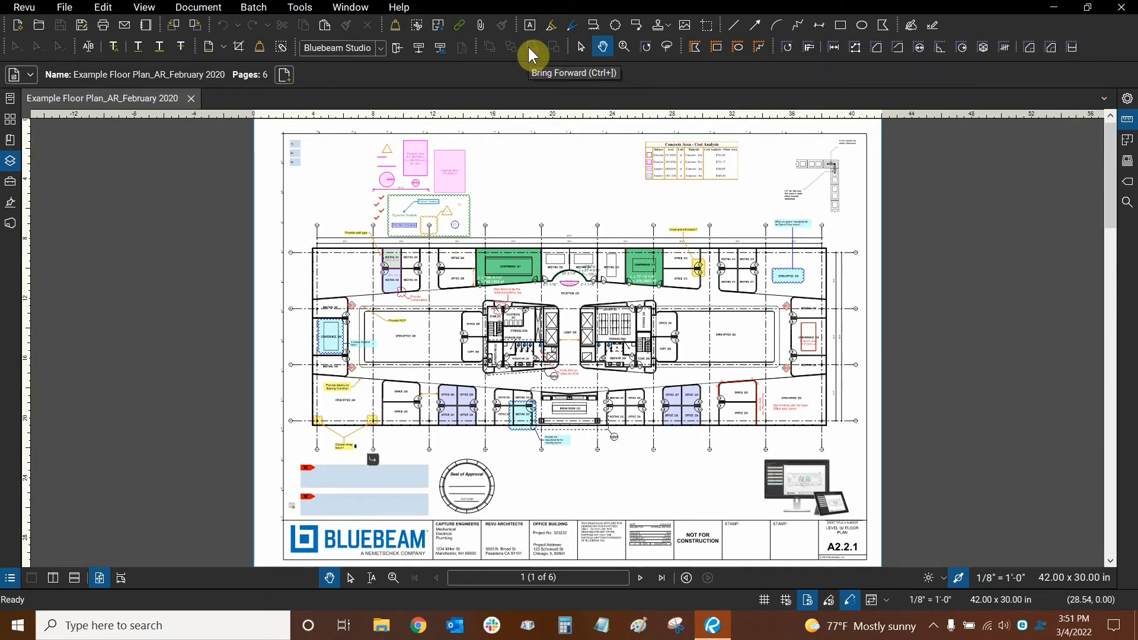
mouse_move(966, 33)
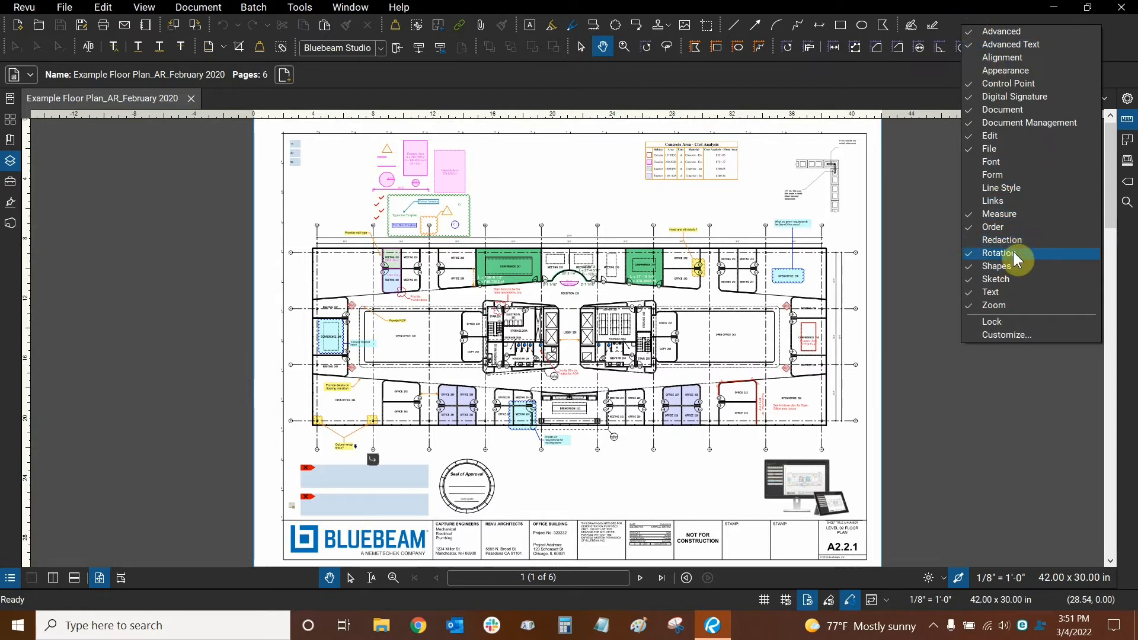
mouse_move(992, 175)
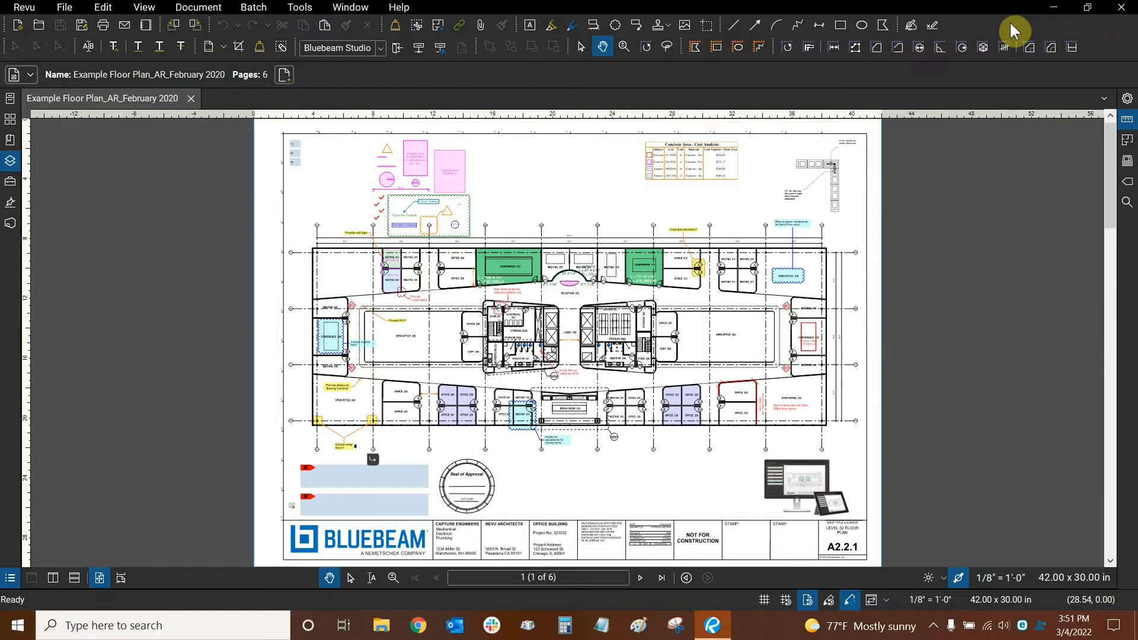
mouse_move(1003, 30)
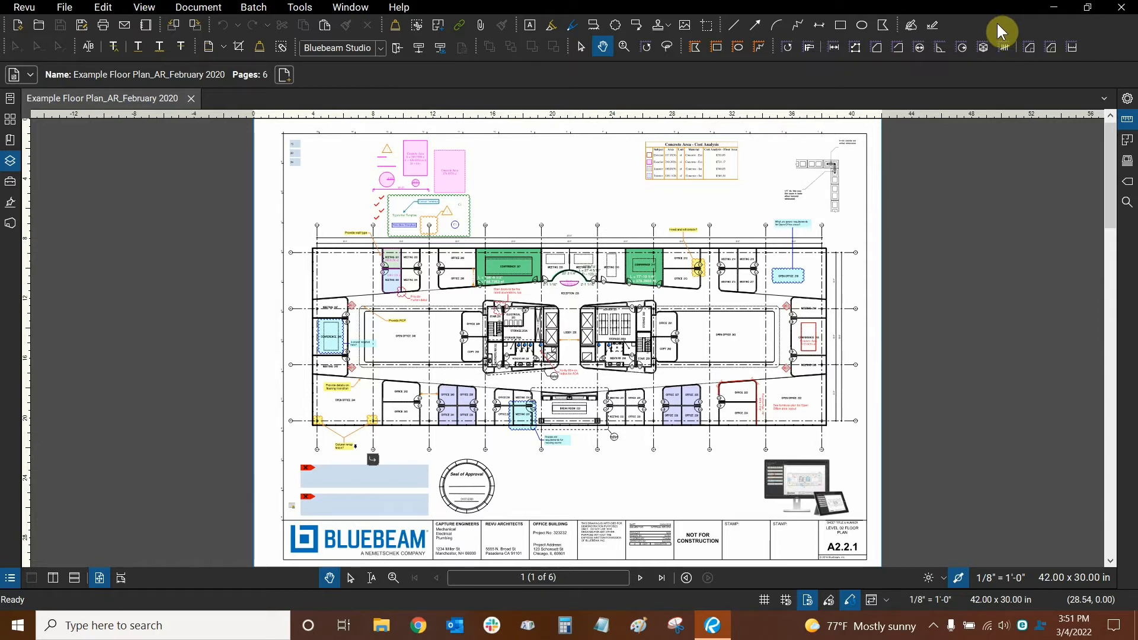
mouse_move(78, 27)
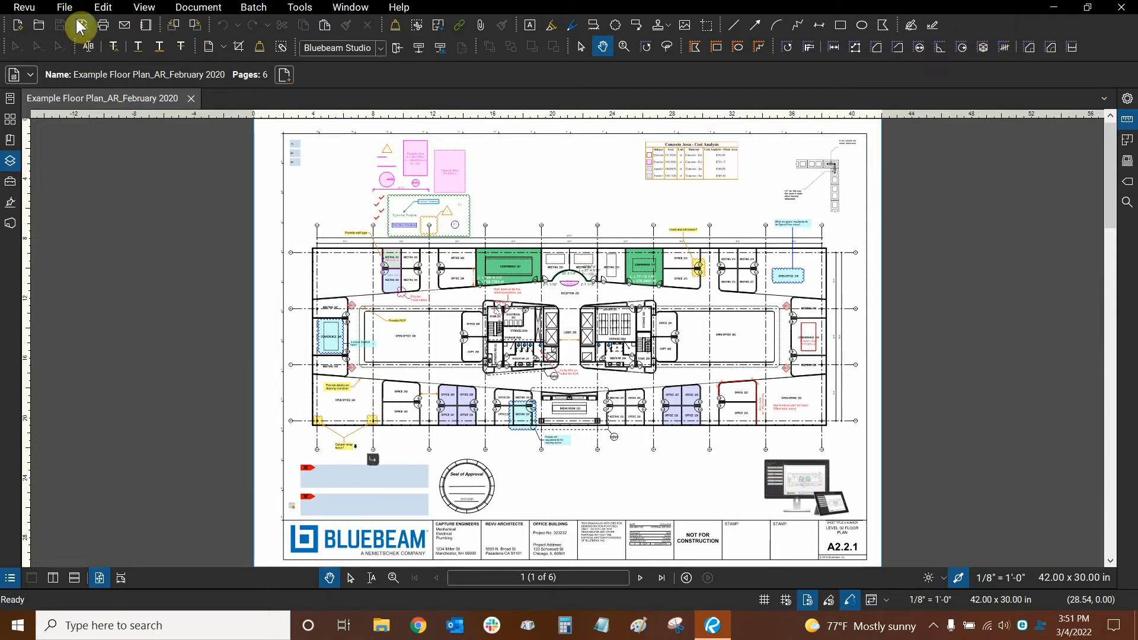
mouse_move(82, 25)
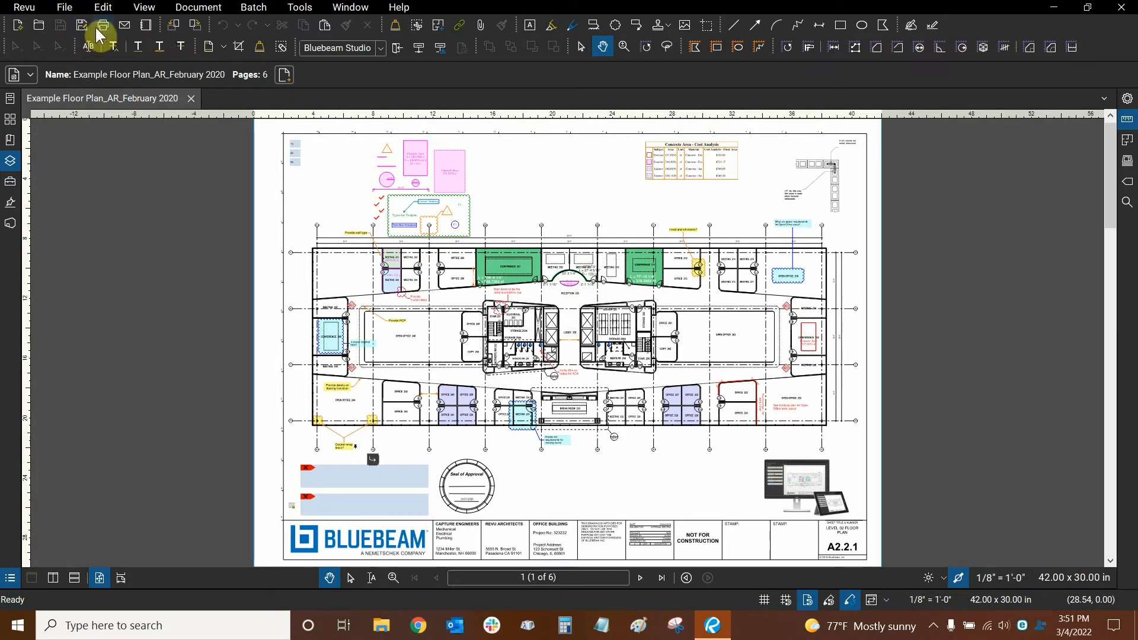
mouse_move(326, 26)
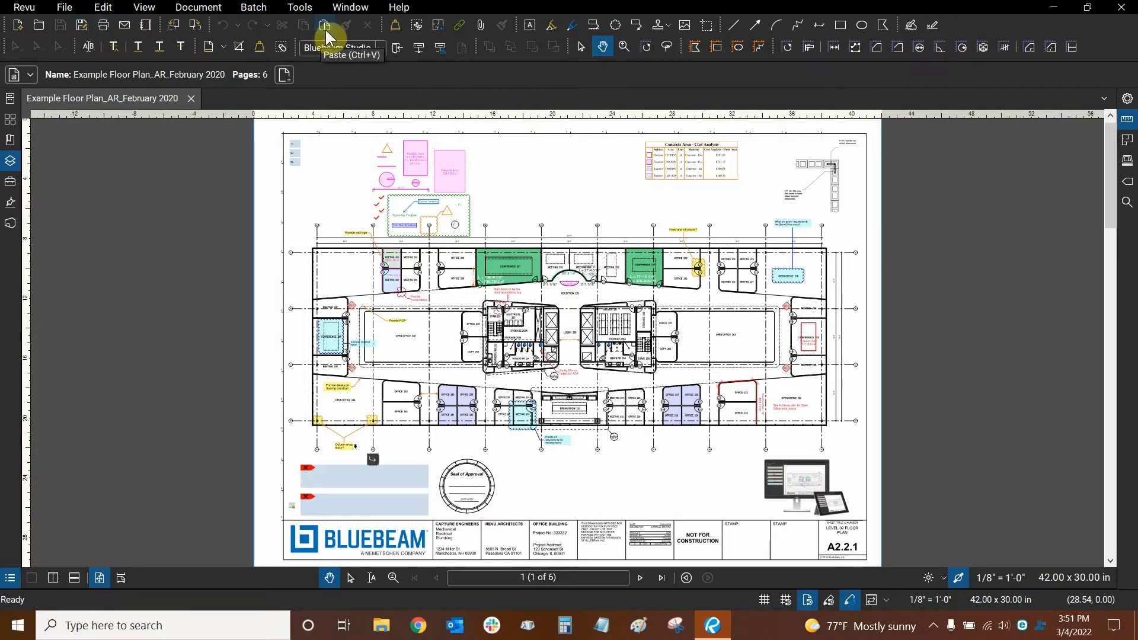
mouse_move(575, 186)
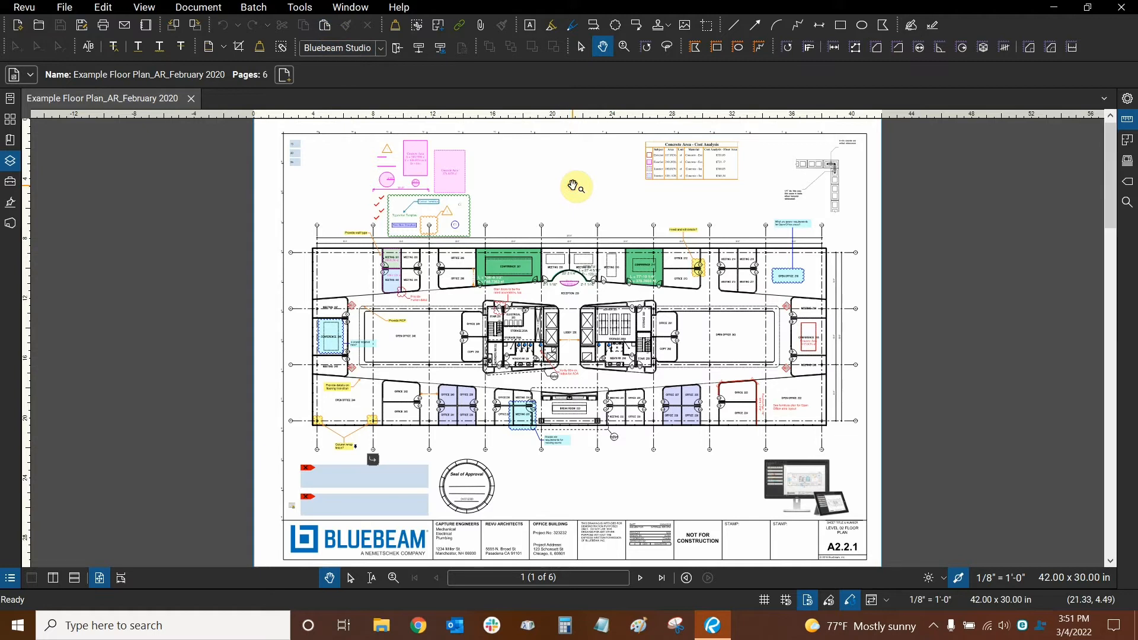
mouse_move(573, 220)
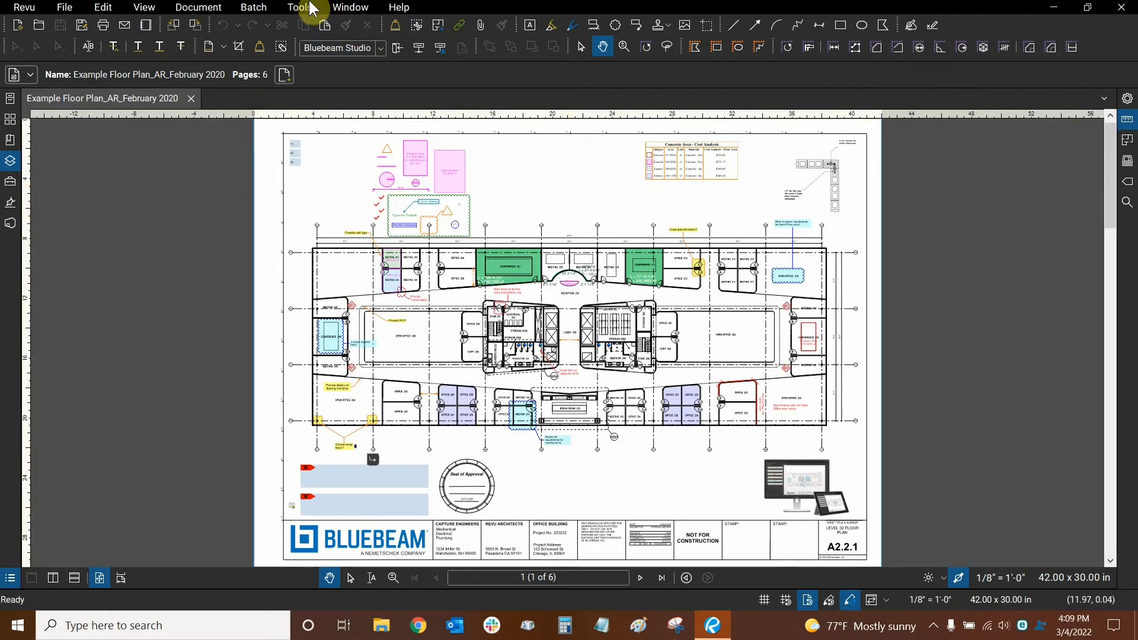
left_click(298, 7)
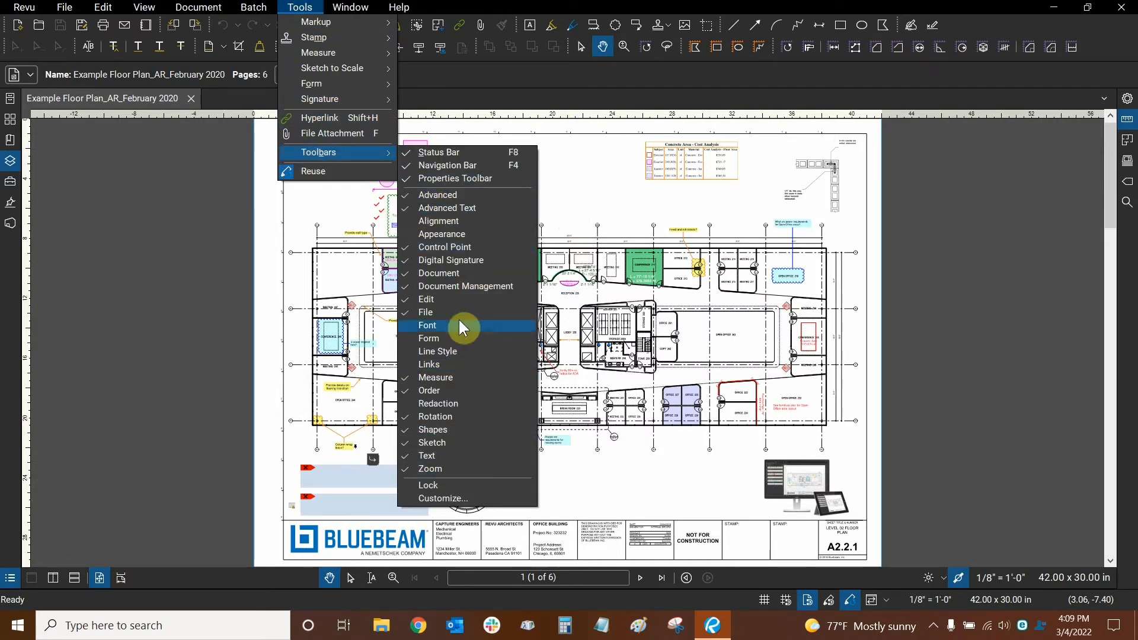
mouse_move(446, 165)
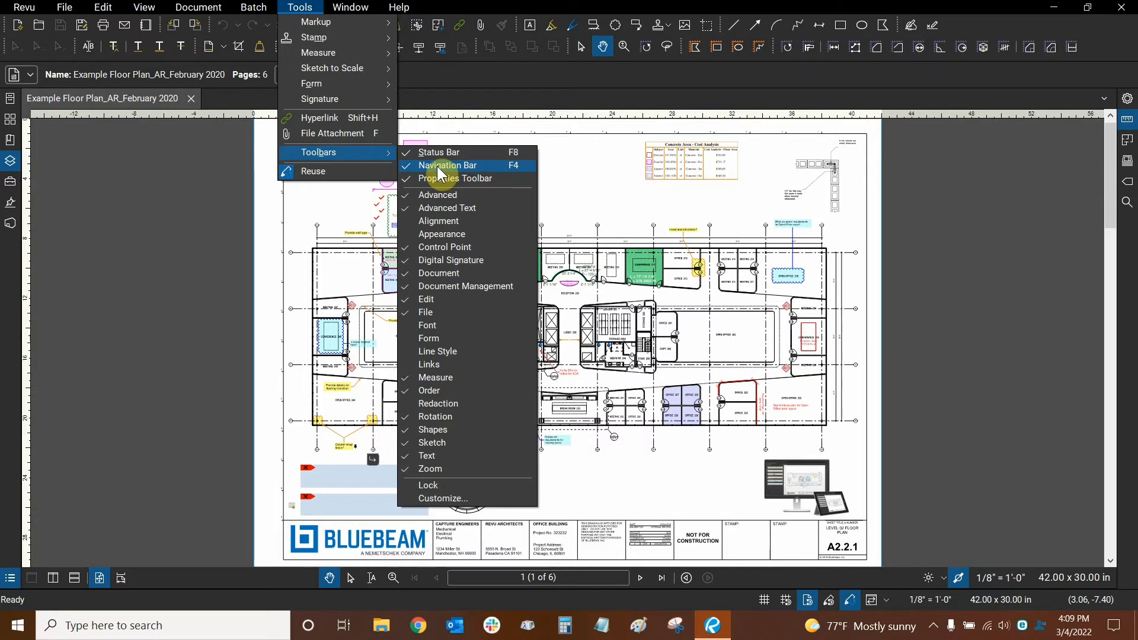
mouse_move(437, 152)
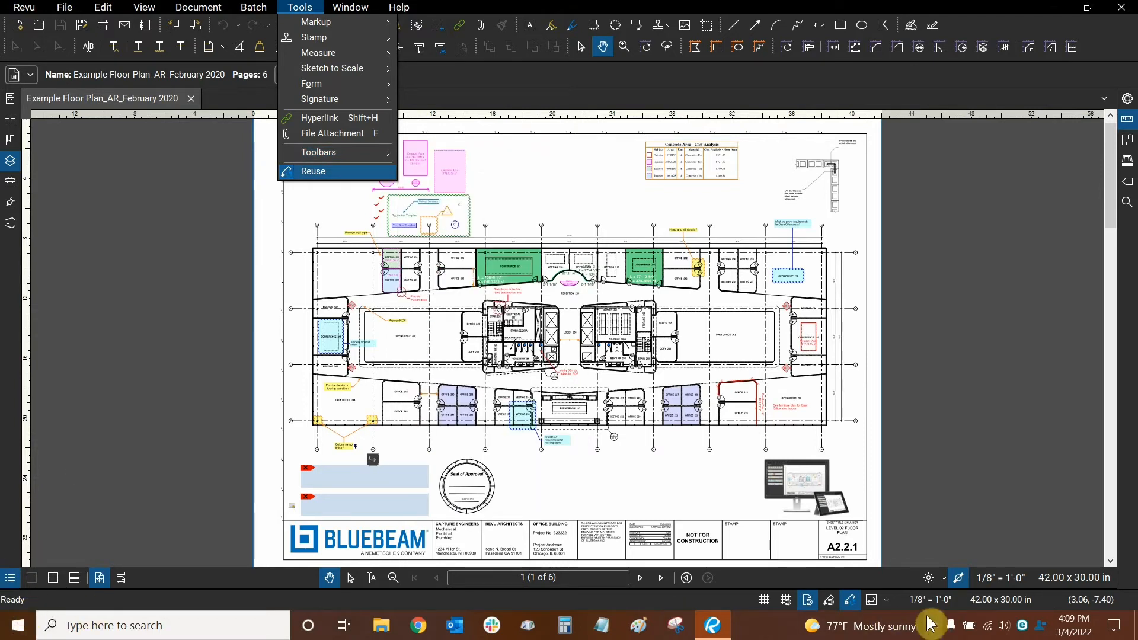
mouse_move(324, 53)
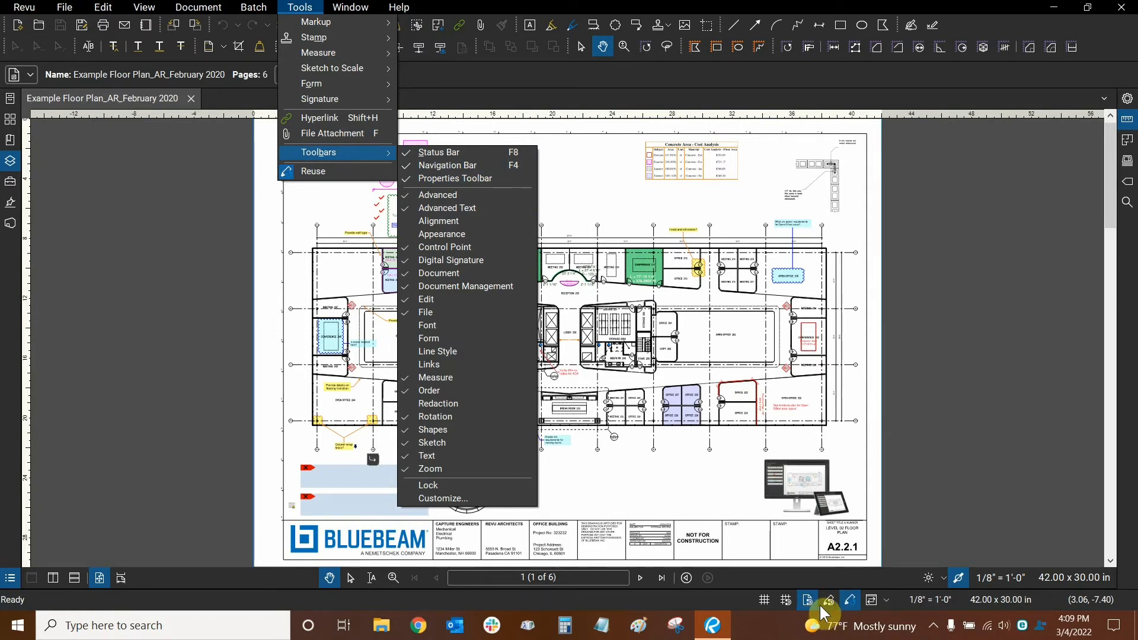
mouse_move(22, 606)
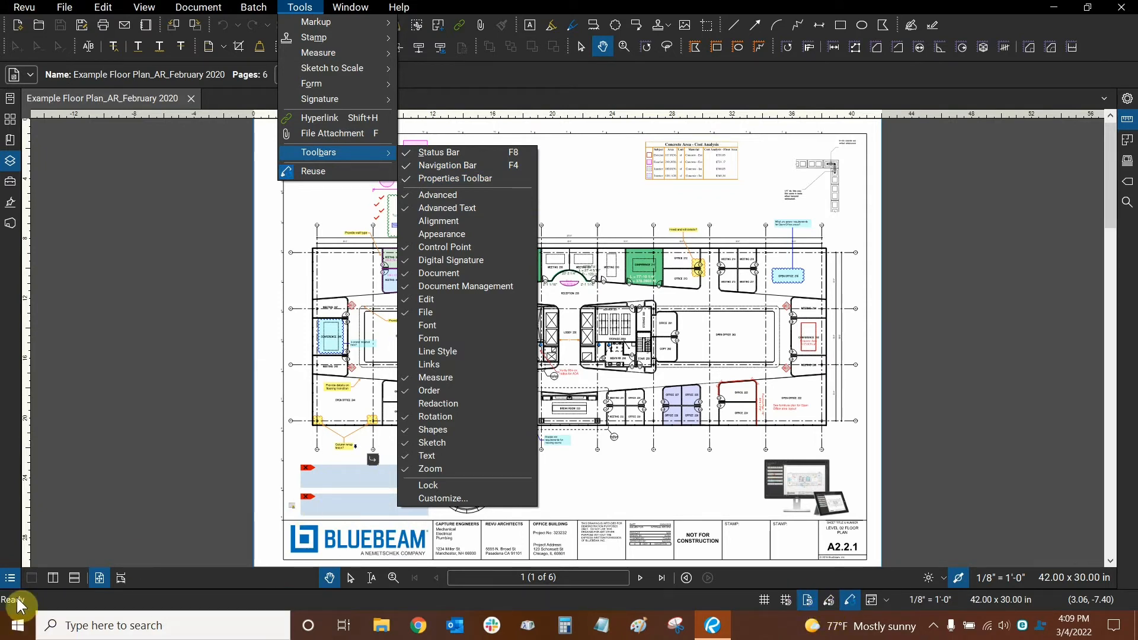
mouse_move(613, 167)
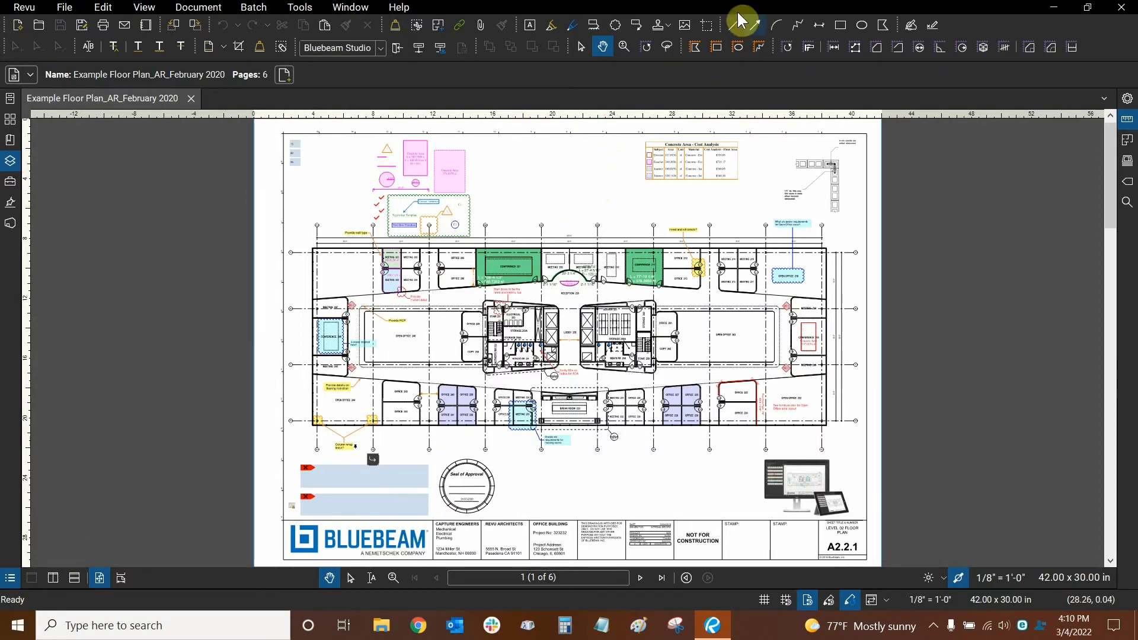
Step: Activate the Line markup tool, showing its color, opacity, width and endpoint settings
left_click(731, 25)
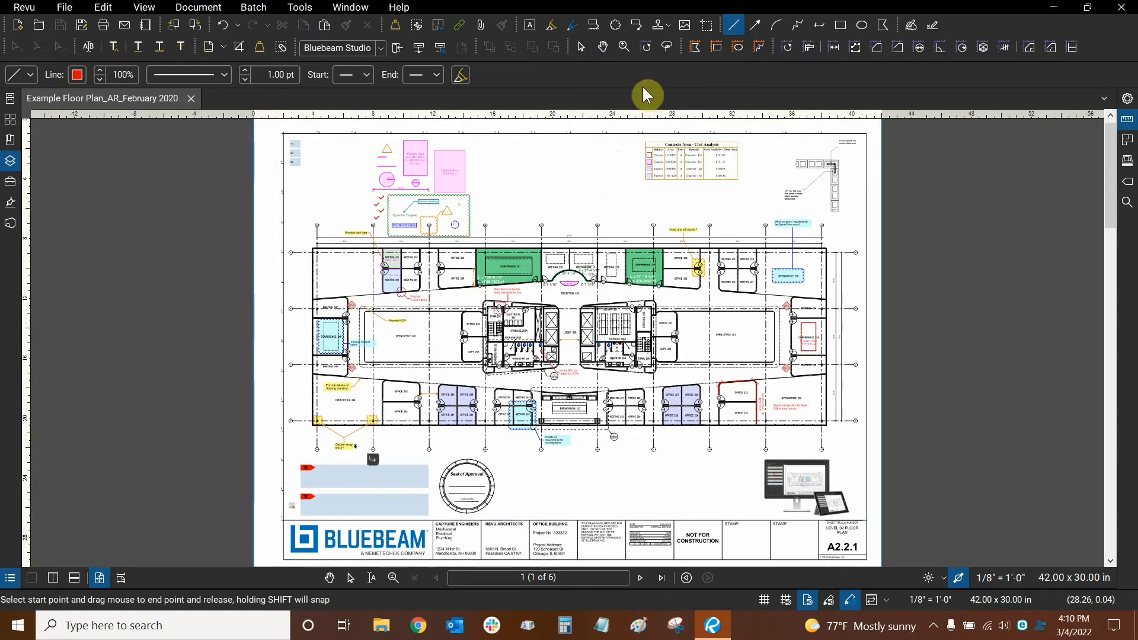
mouse_move(14, 620)
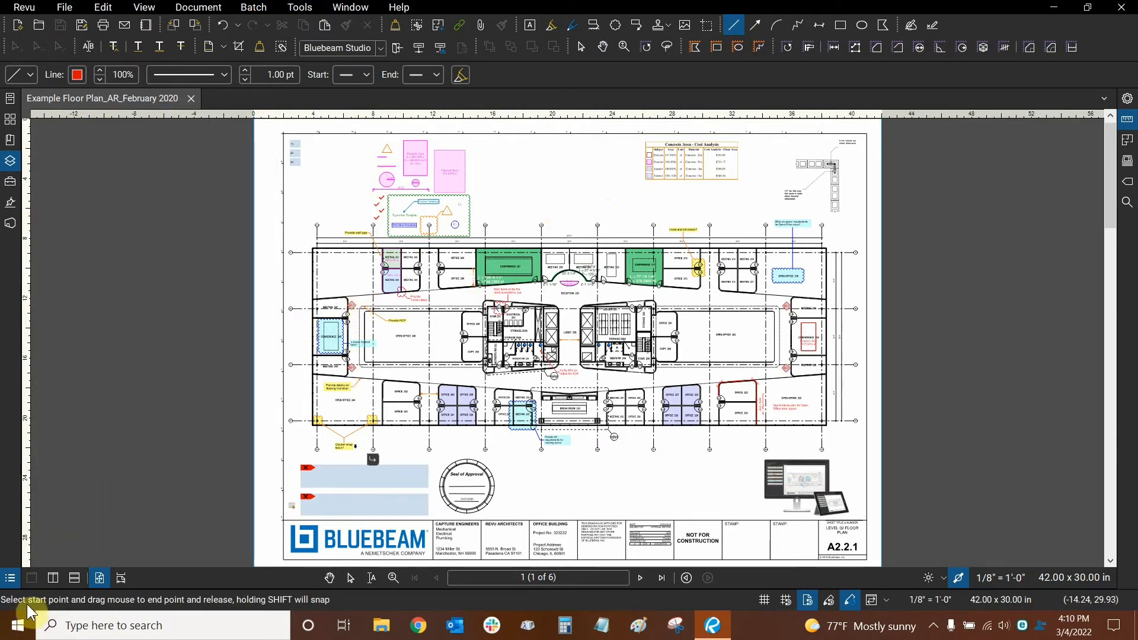
mouse_move(178, 605)
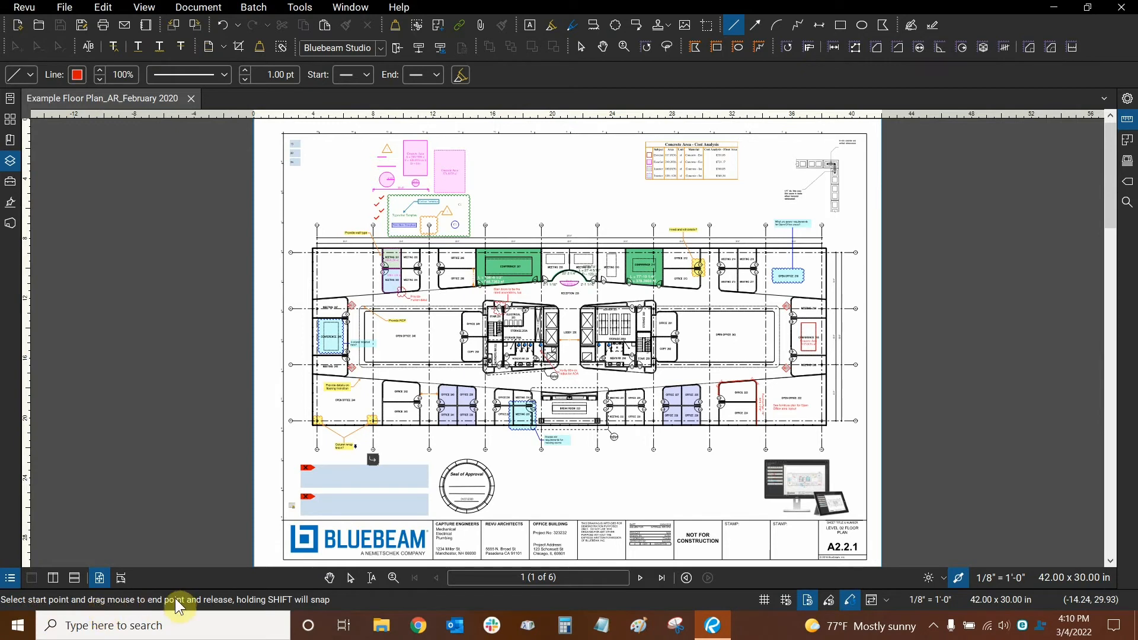
mouse_move(263, 615)
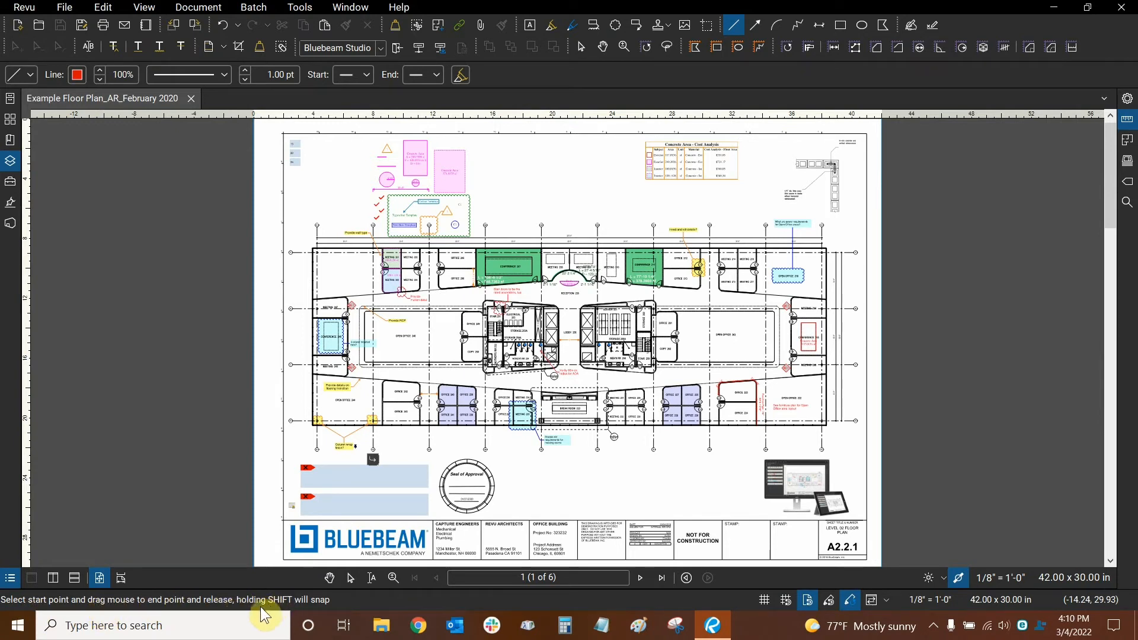
mouse_move(311, 610)
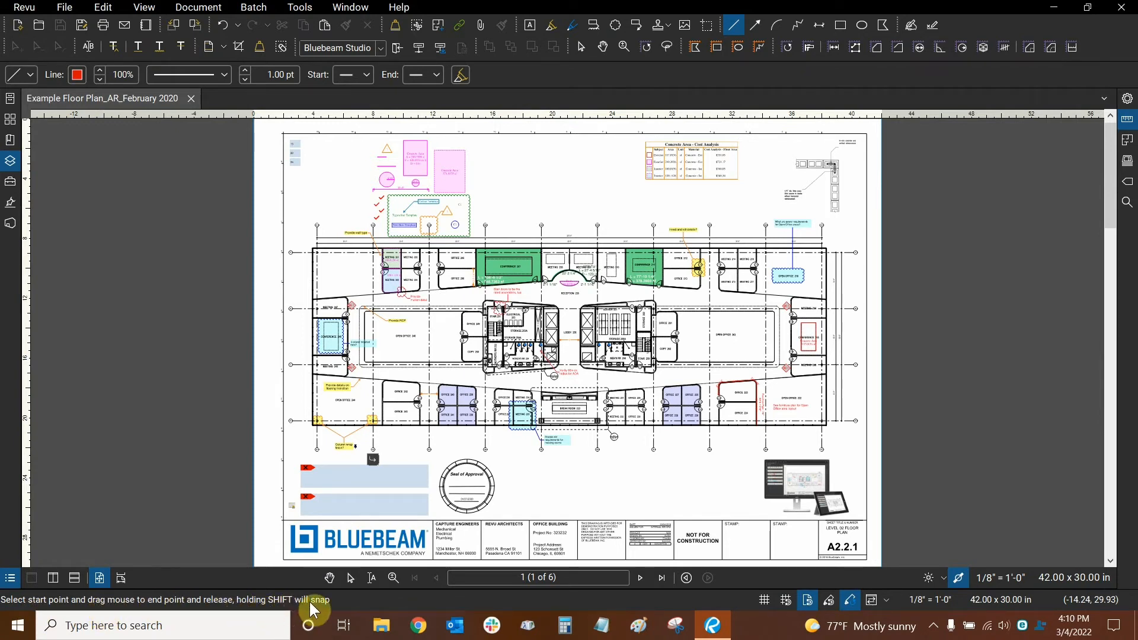
mouse_move(477, 226)
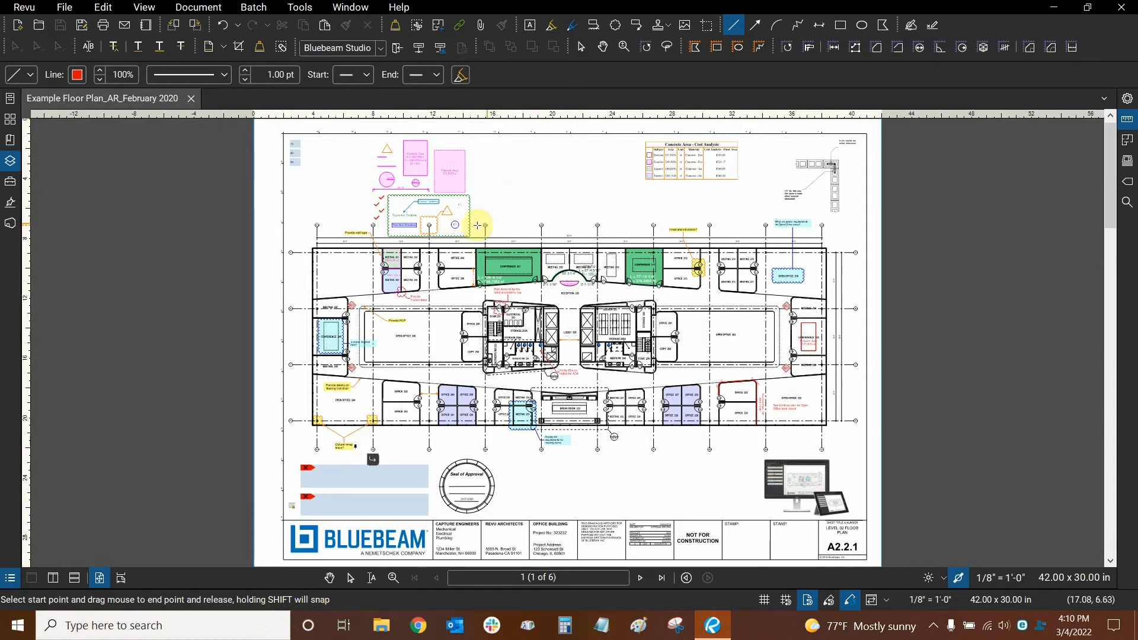
mouse_move(509, 196)
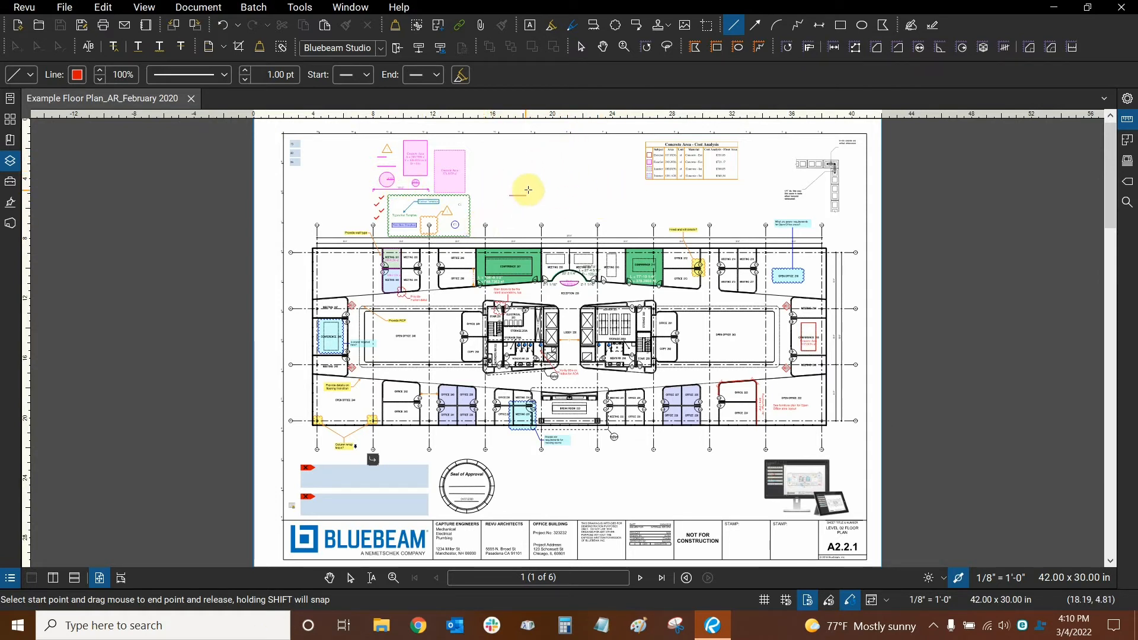
mouse_move(515, 175)
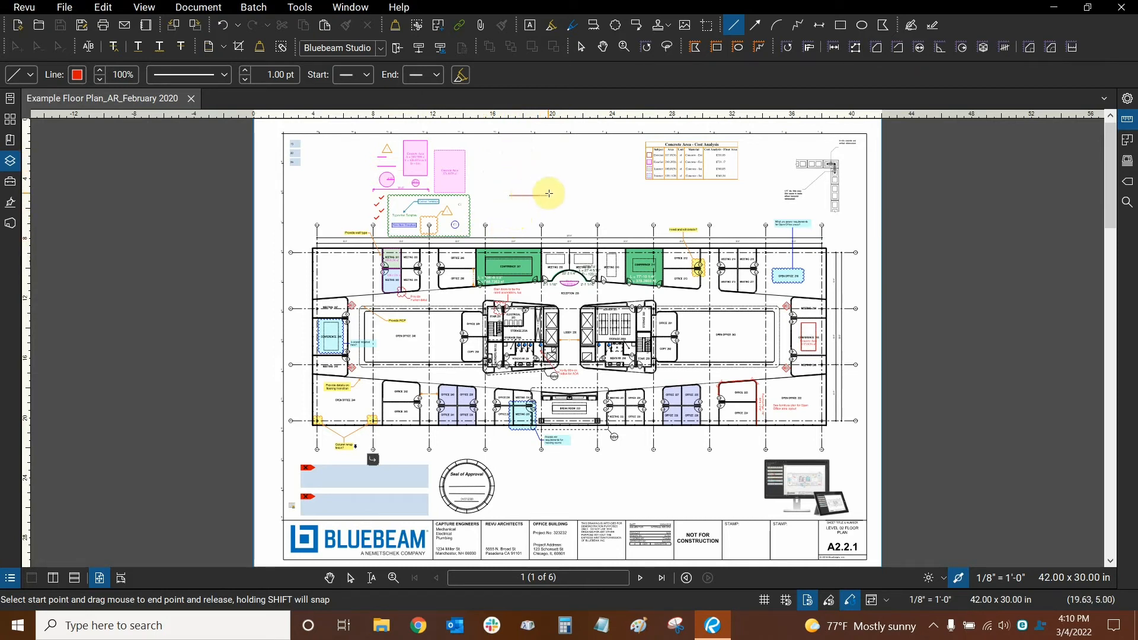
mouse_move(552, 182)
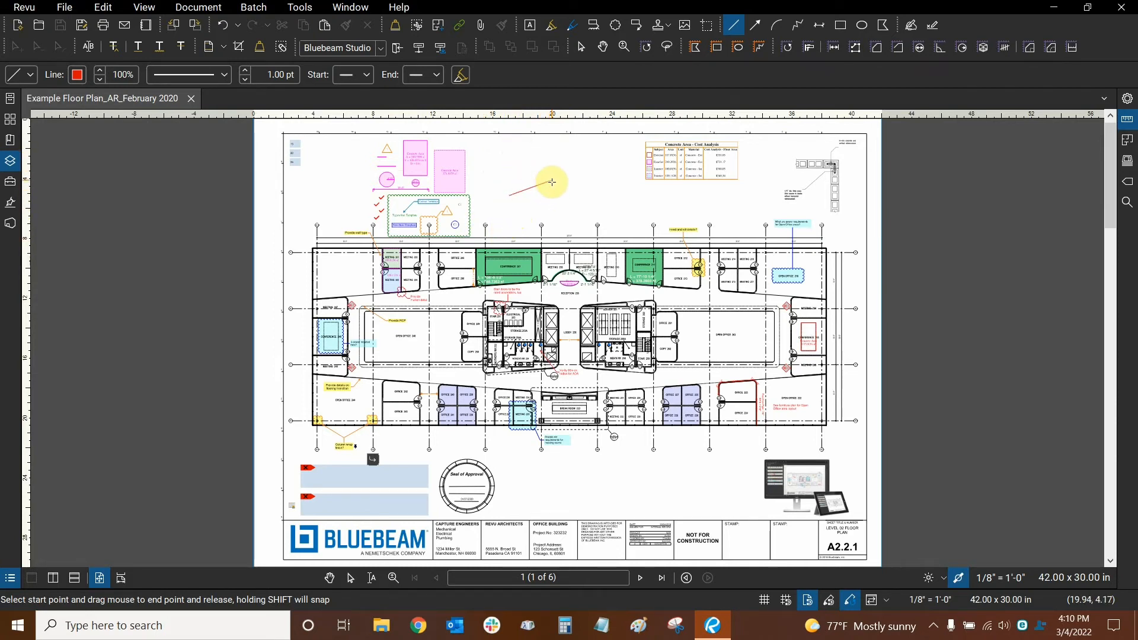
mouse_move(552, 178)
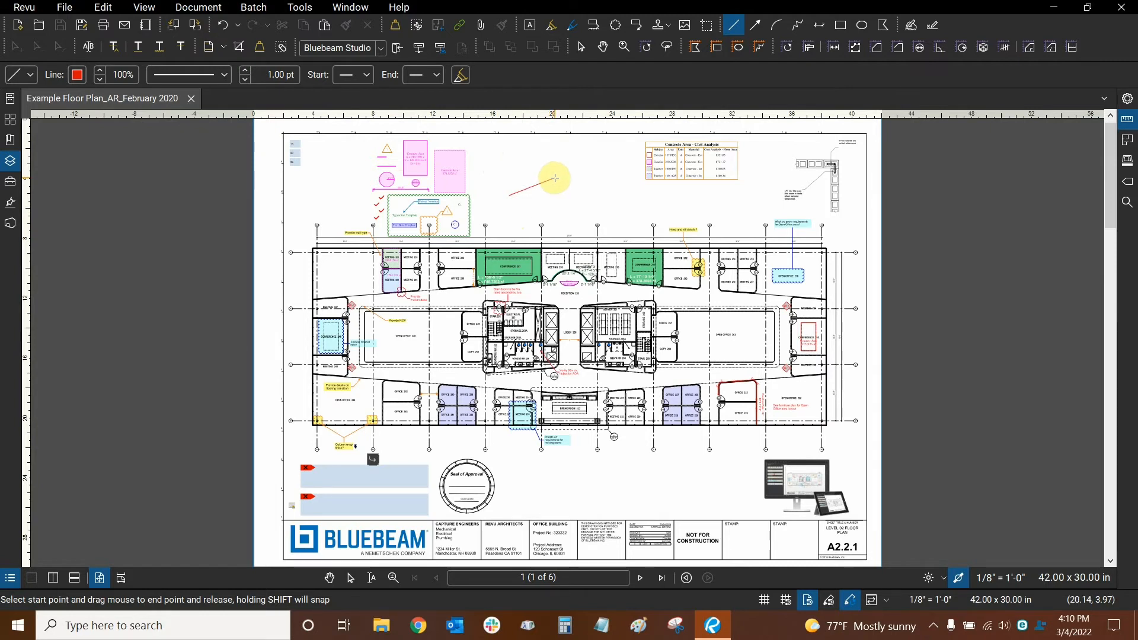
Step: Switch to the Pan tool to cancel the unfinished line markup
left_click(602, 46)
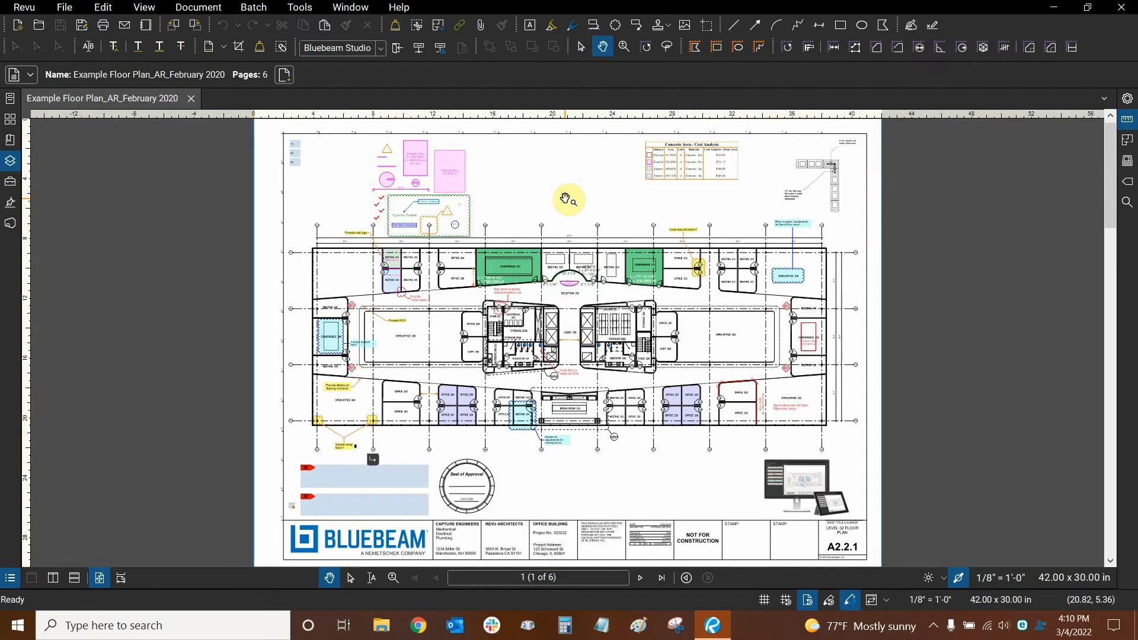
mouse_move(571, 204)
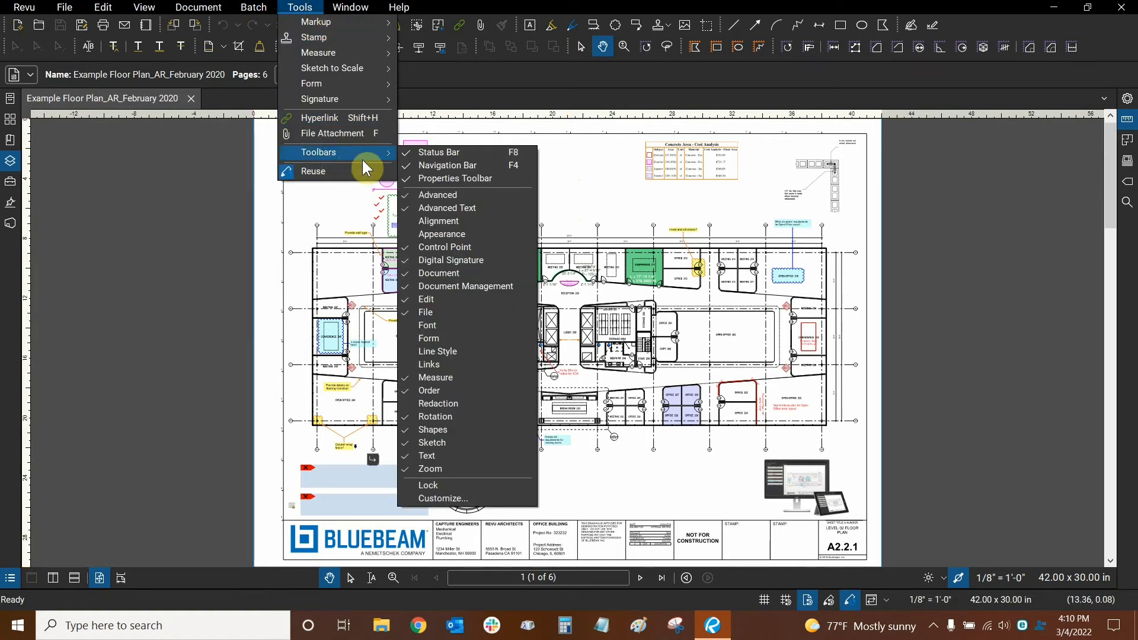
mouse_move(435, 417)
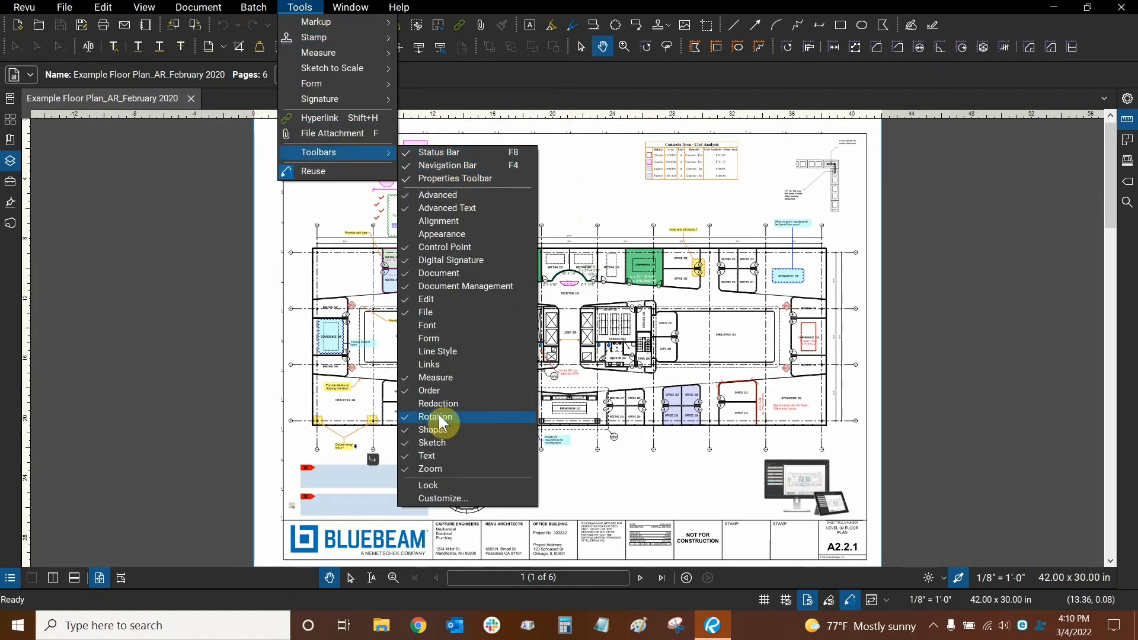
mouse_move(441, 498)
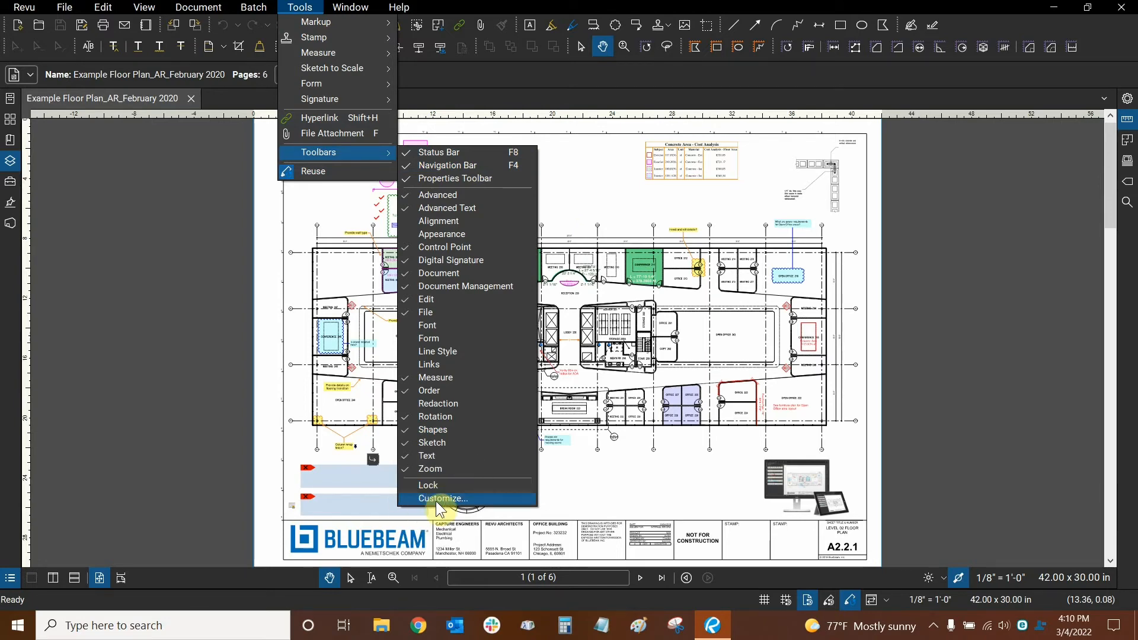
Step: In Customize Toolbars, select Paste in Place from the Edit category and scroll to Edit
left_click(441, 498)
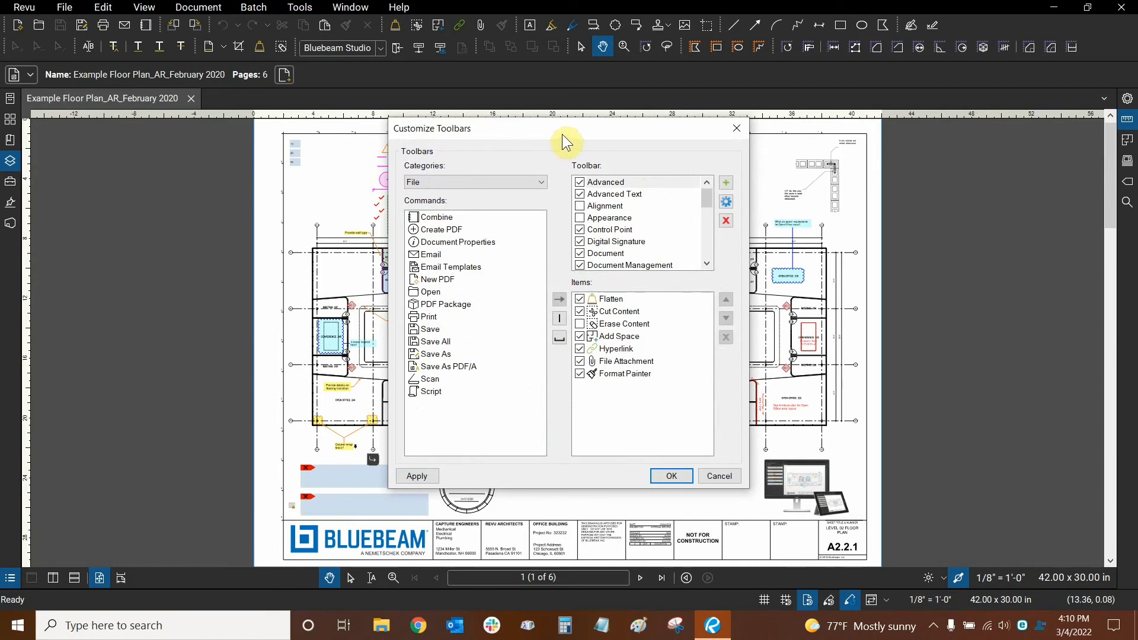
mouse_move(534, 143)
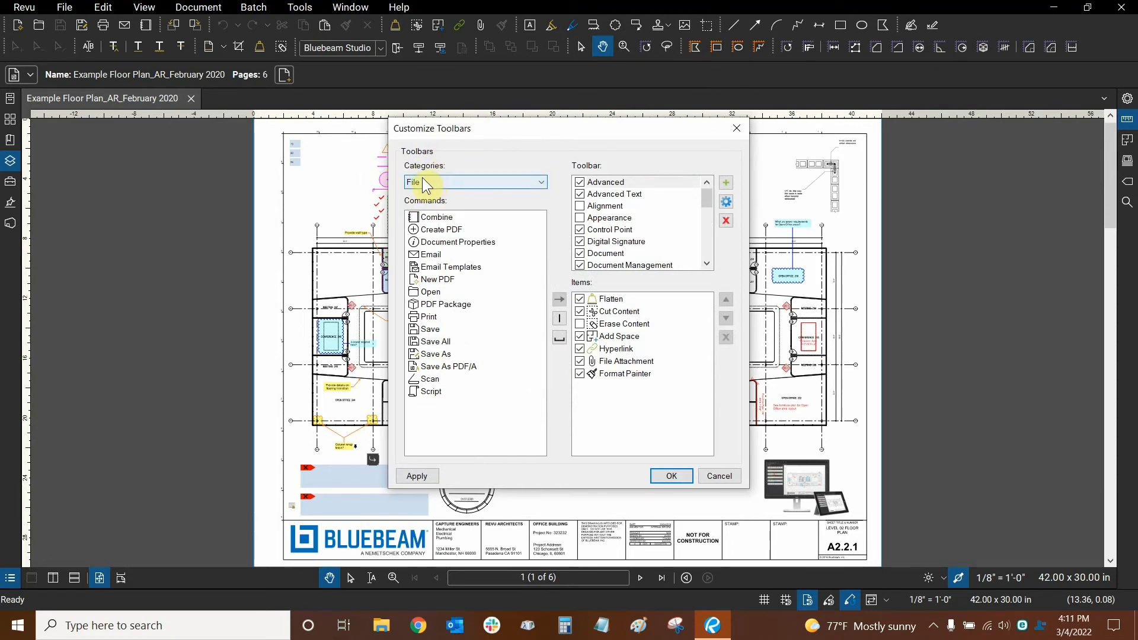
mouse_move(423, 191)
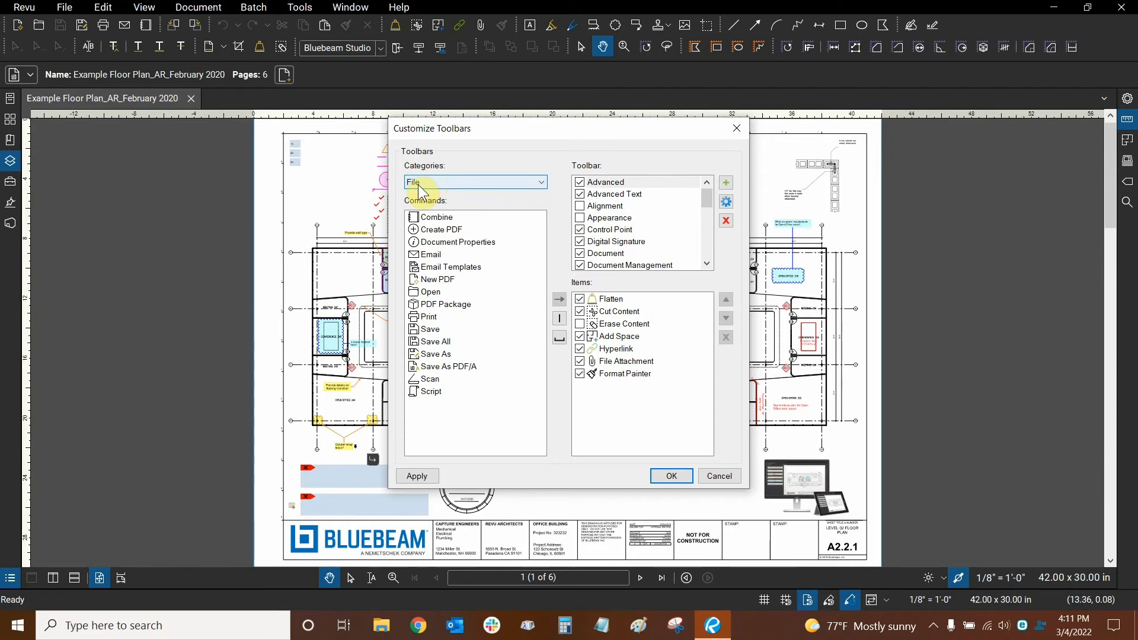
left_click(540, 181)
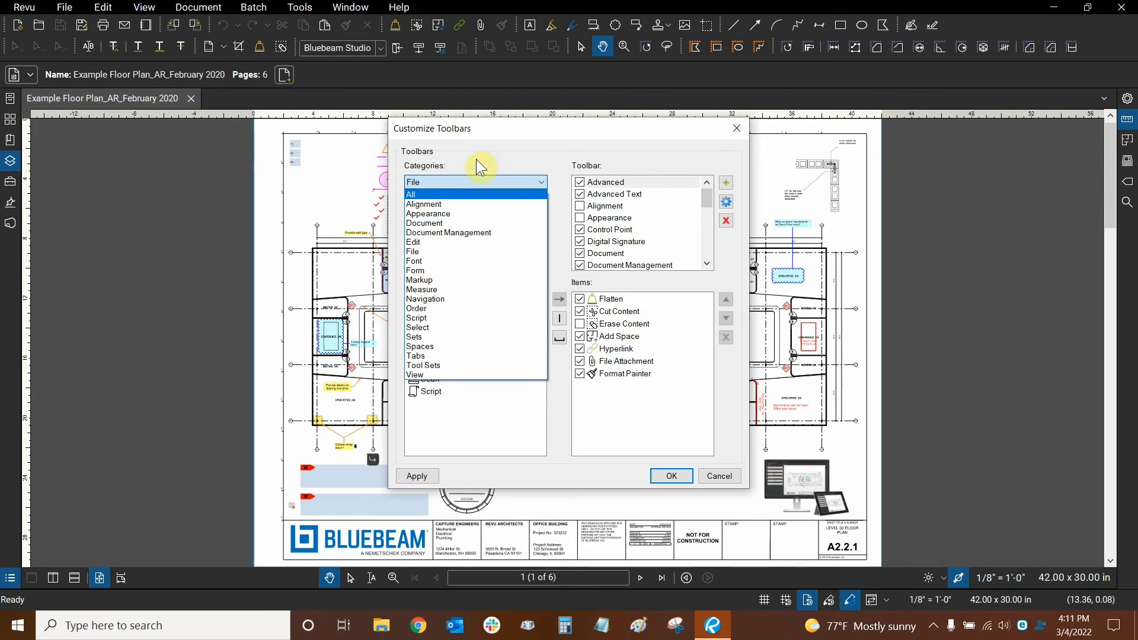
left_click(413, 252)
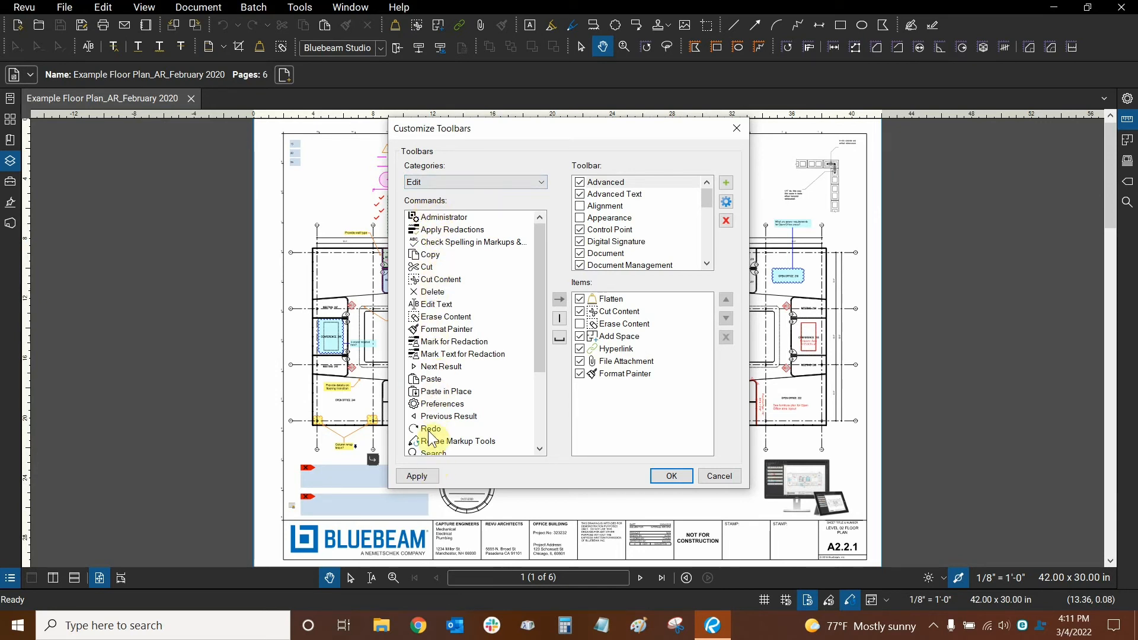
left_click(445, 391)
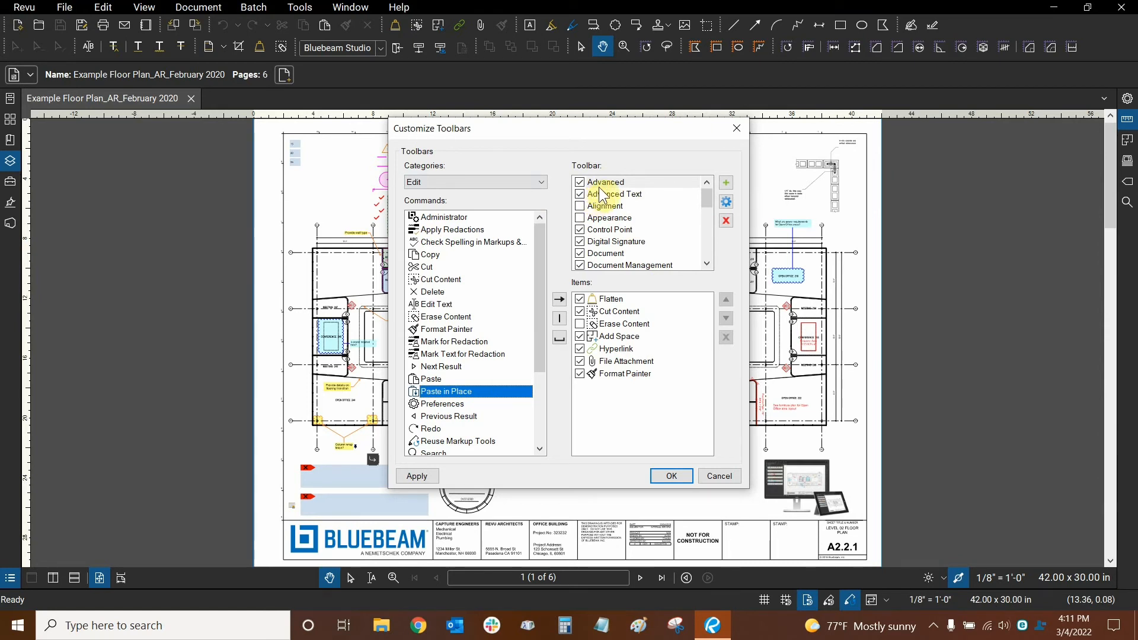
mouse_move(495, 167)
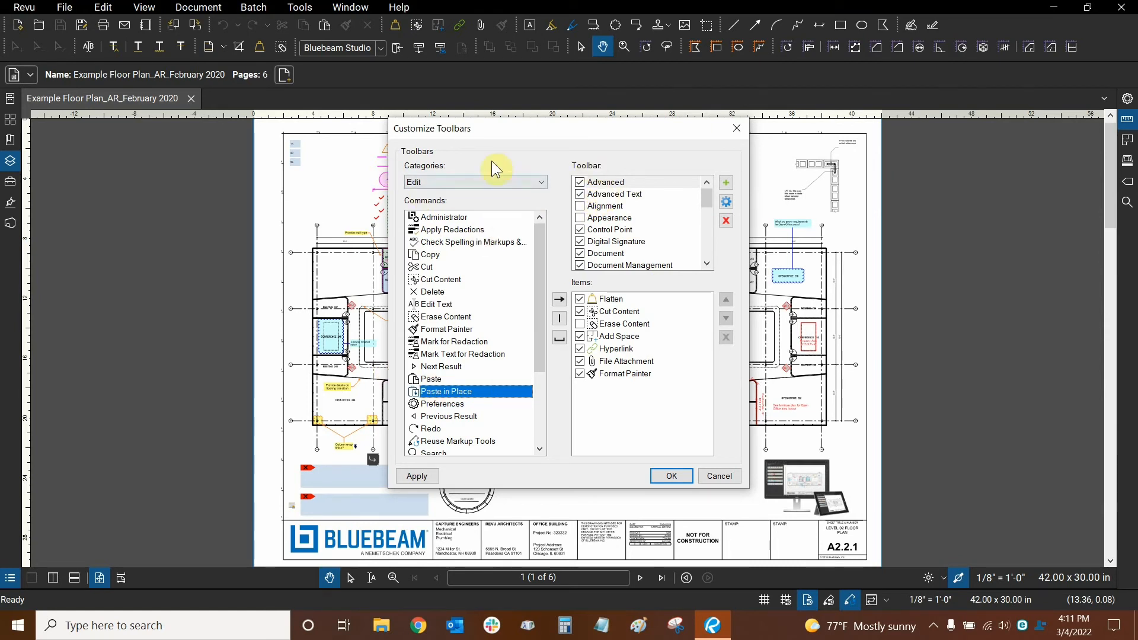
mouse_move(423, 168)
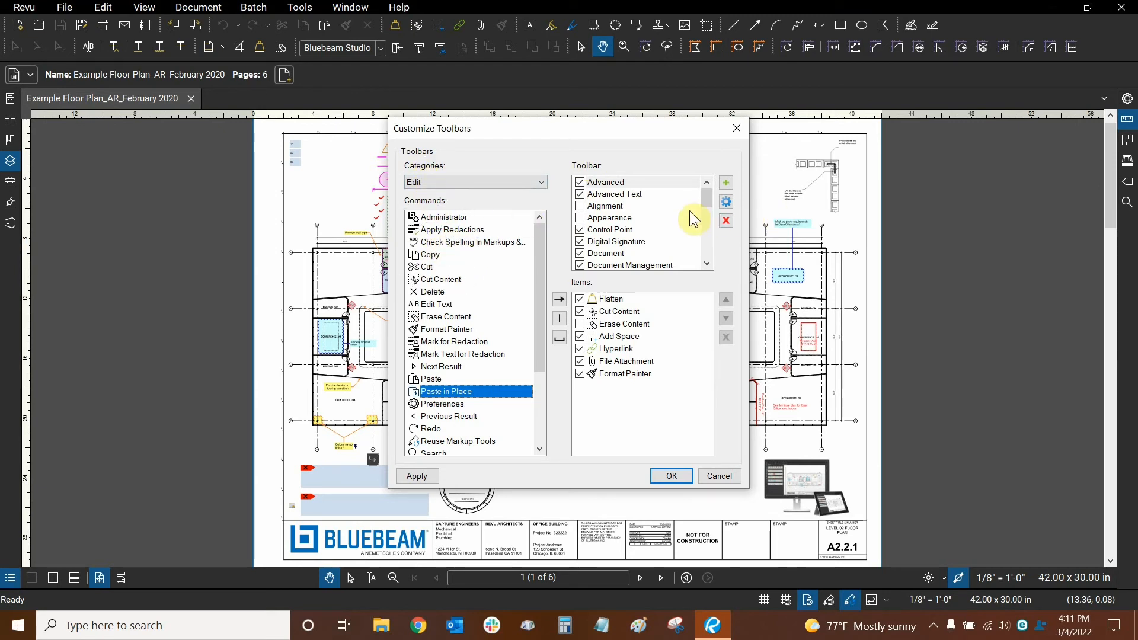
scroll("down", 3)
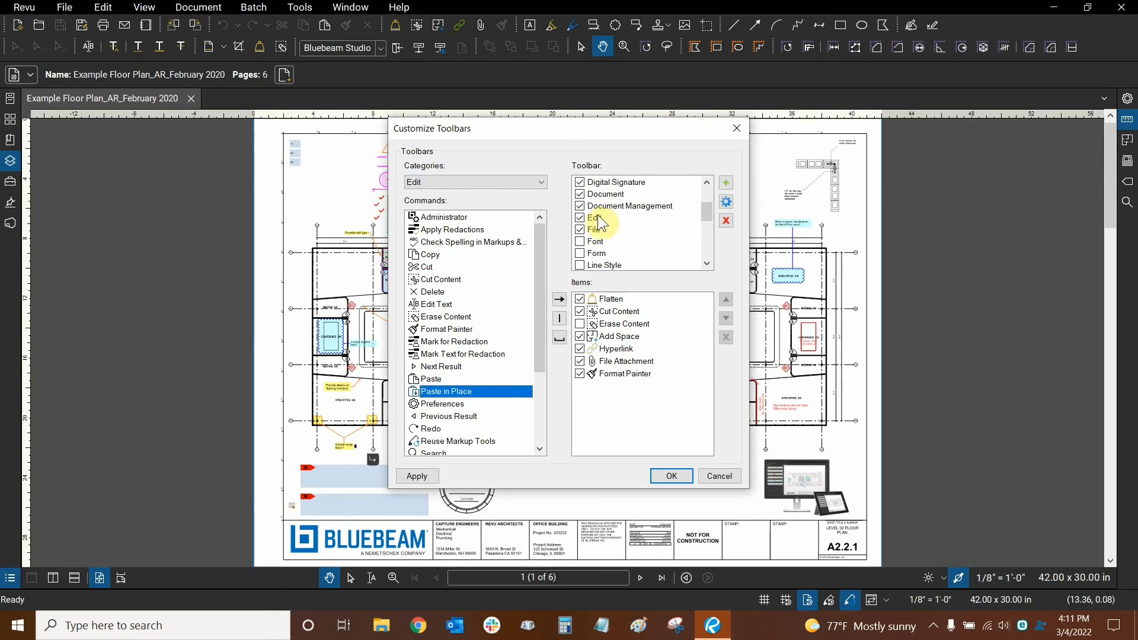
Step: Add Paste in Place to the Edit toolbar and move it up below Paste
left_click(595, 217)
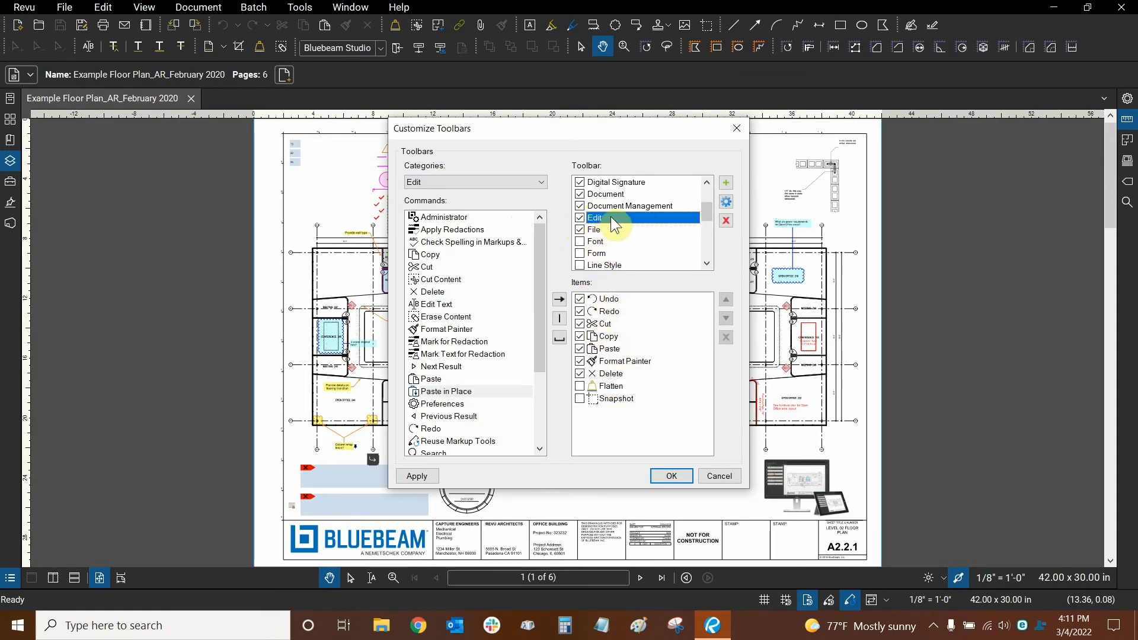
mouse_move(593, 283)
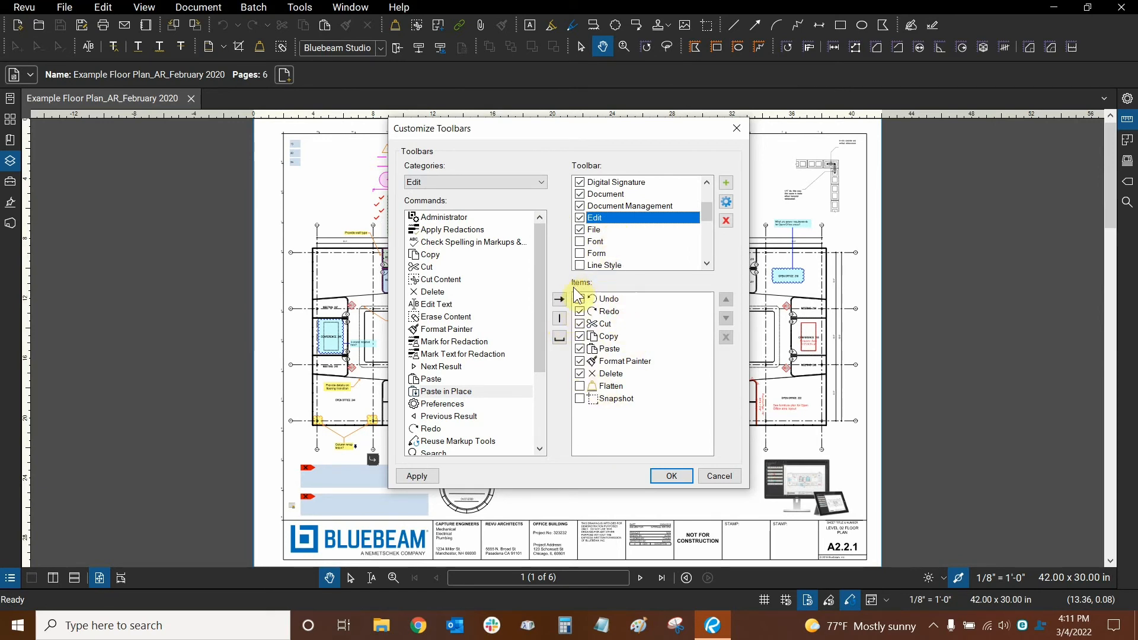
left_click(445, 391)
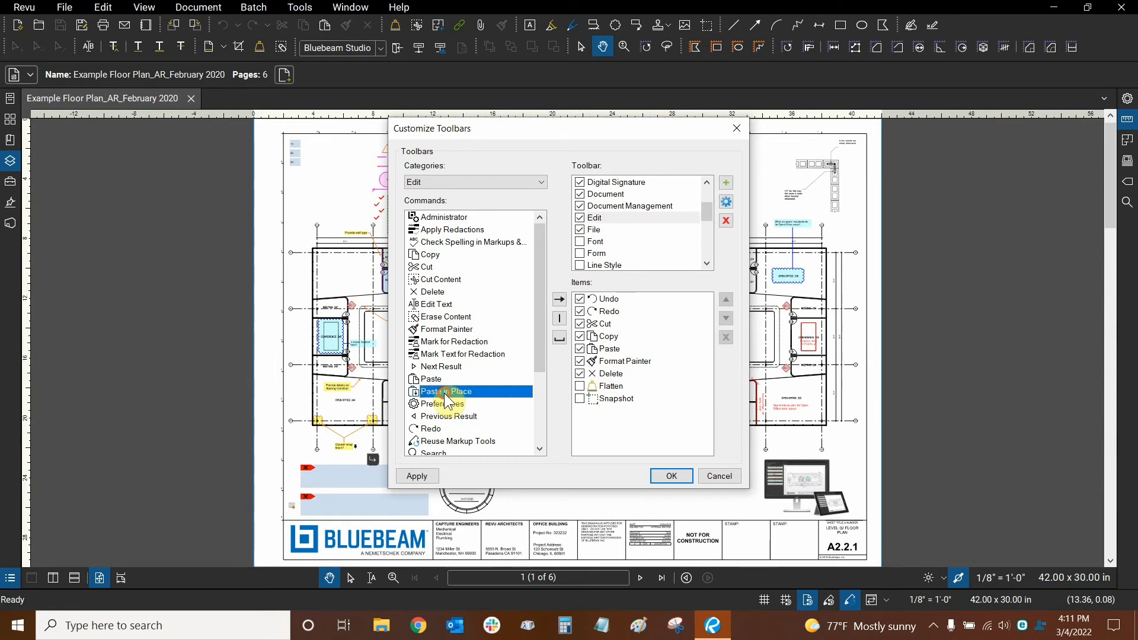
mouse_move(558, 298)
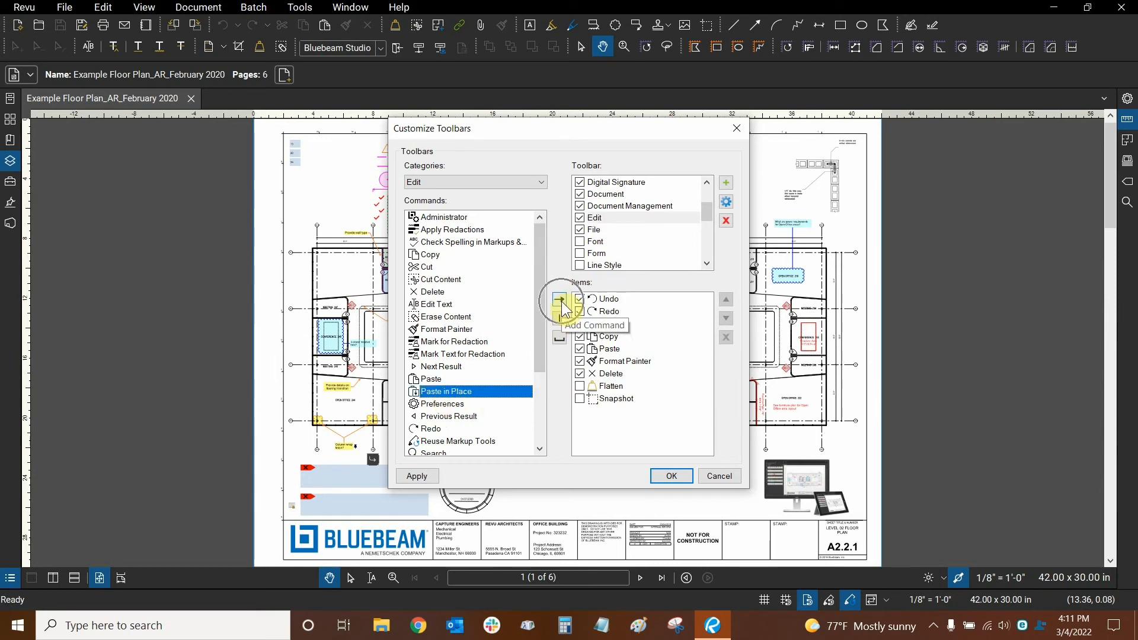
left_click(558, 301)
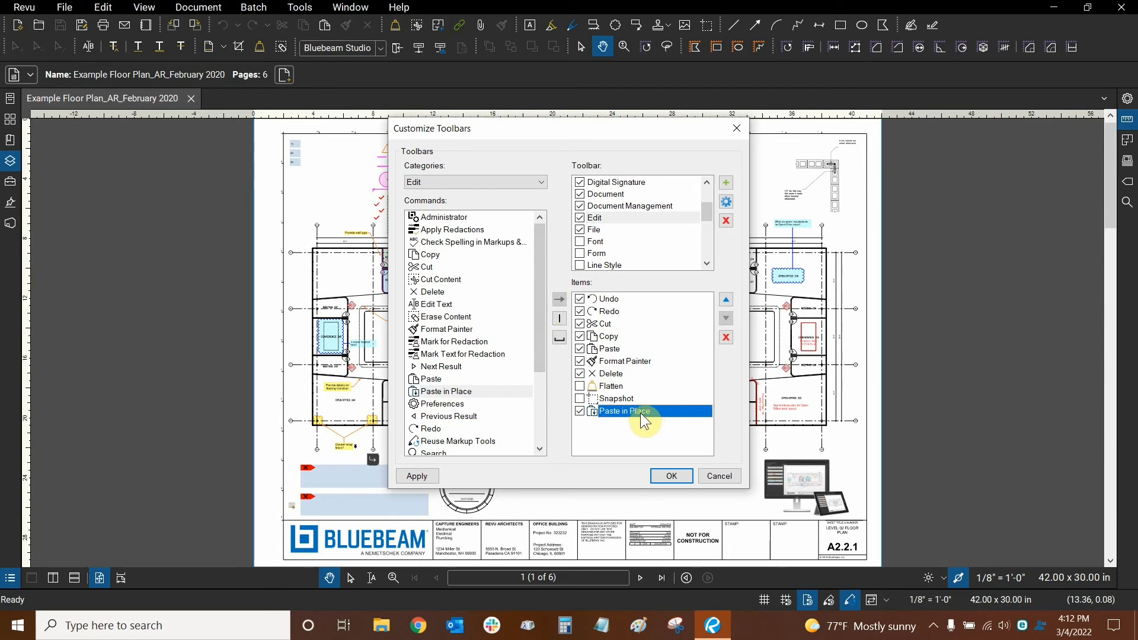
mouse_move(618, 353)
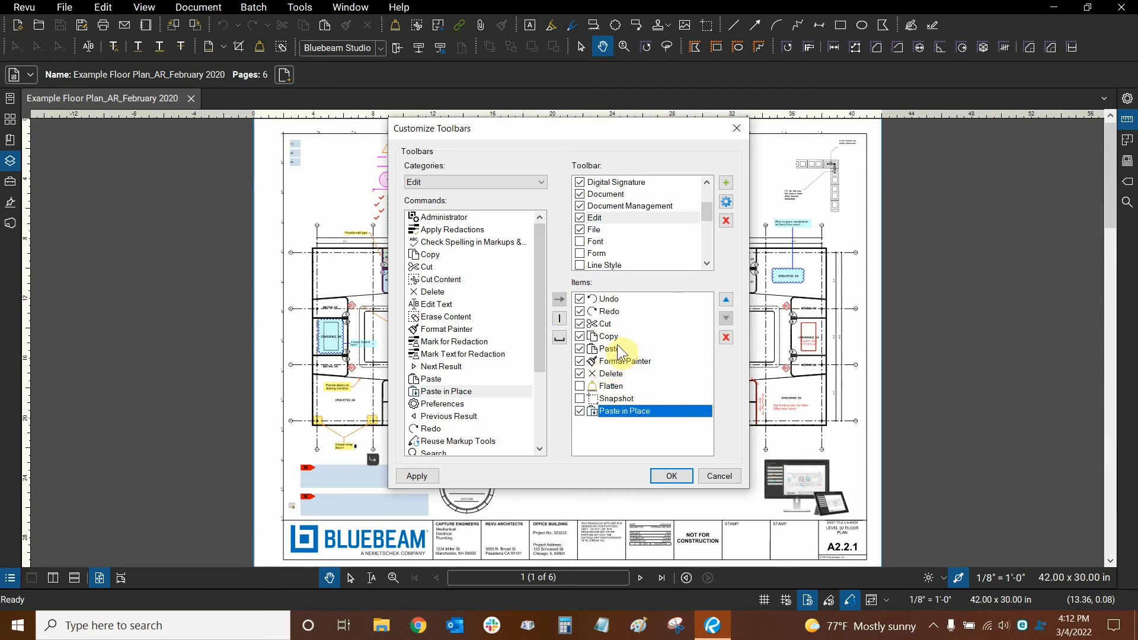
mouse_move(725, 319)
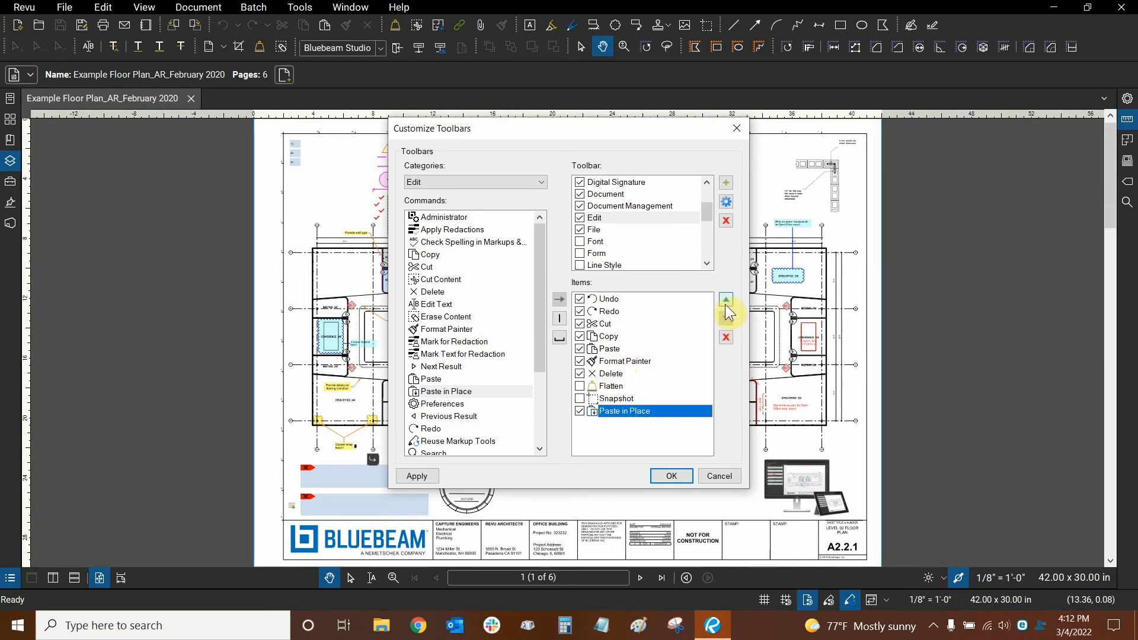
left_click(726, 299)
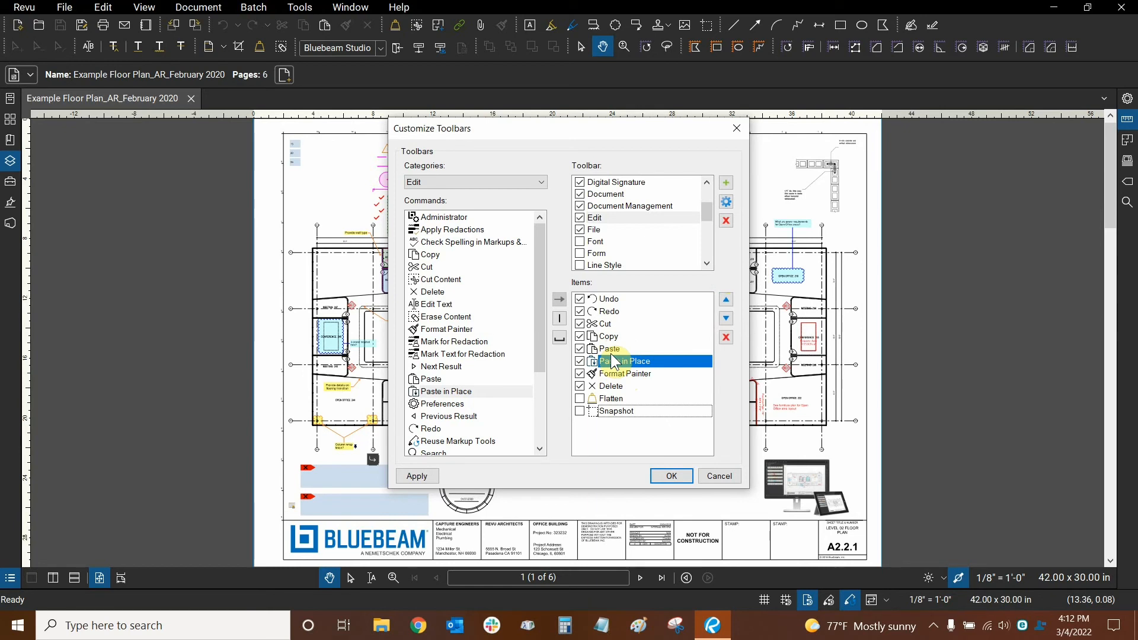
mouse_move(724, 337)
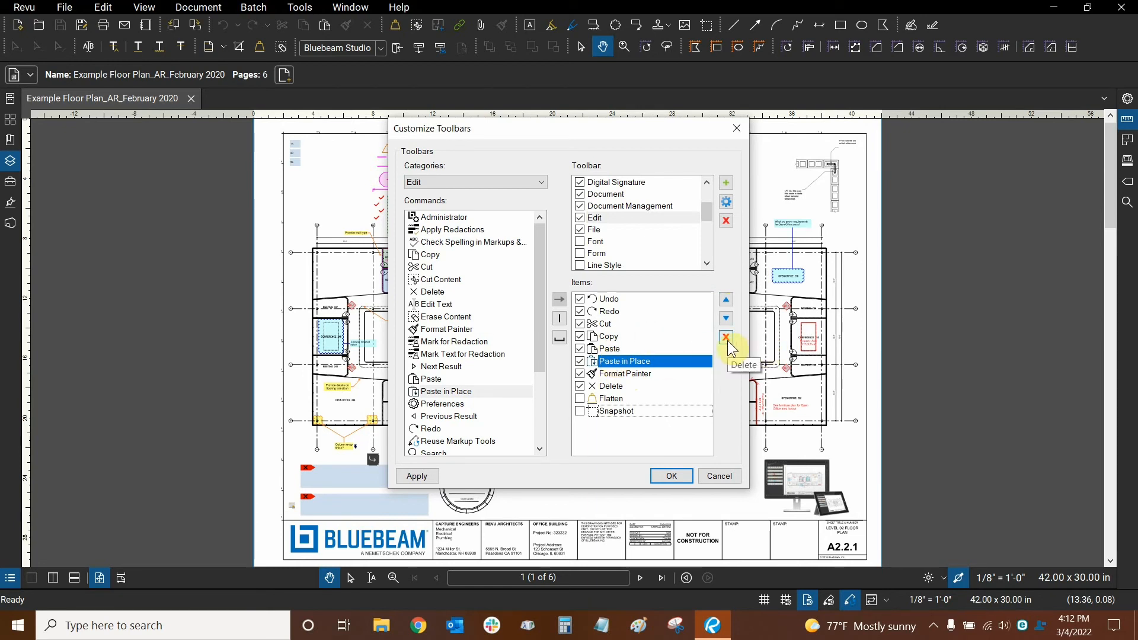
mouse_move(608, 433)
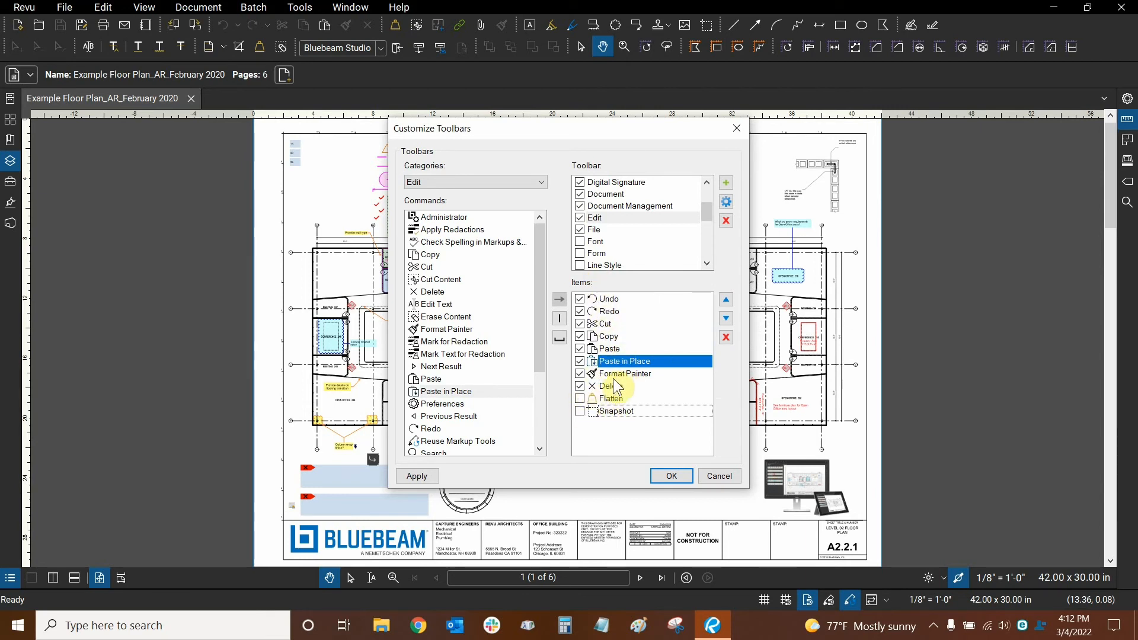
mouse_move(633, 423)
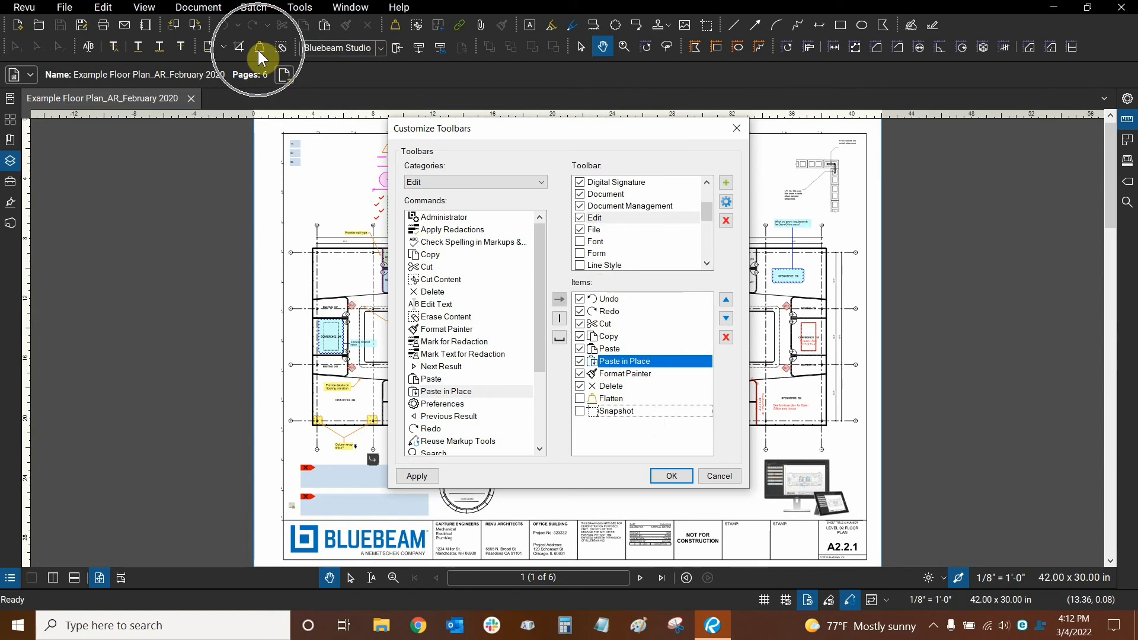
mouse_move(634, 392)
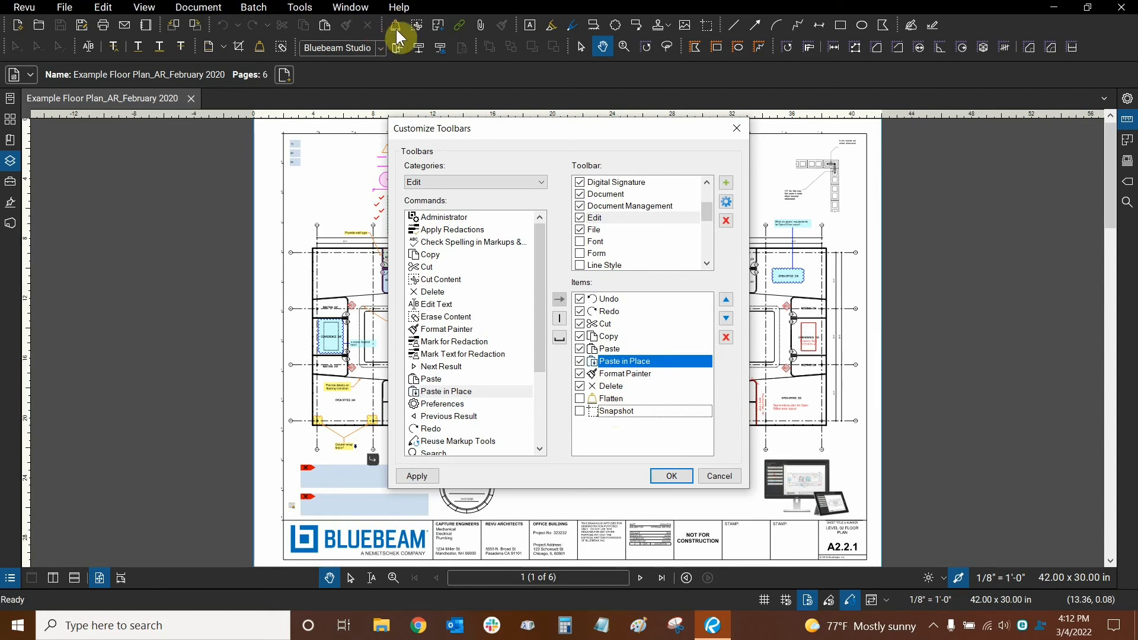
mouse_move(283, 55)
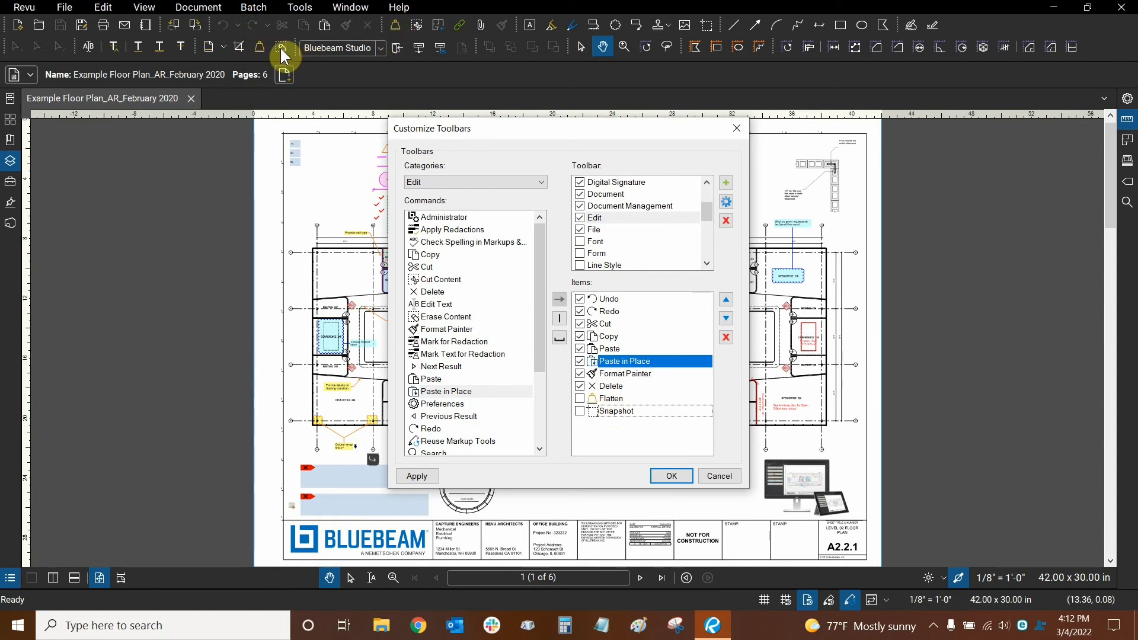
mouse_move(399, 29)
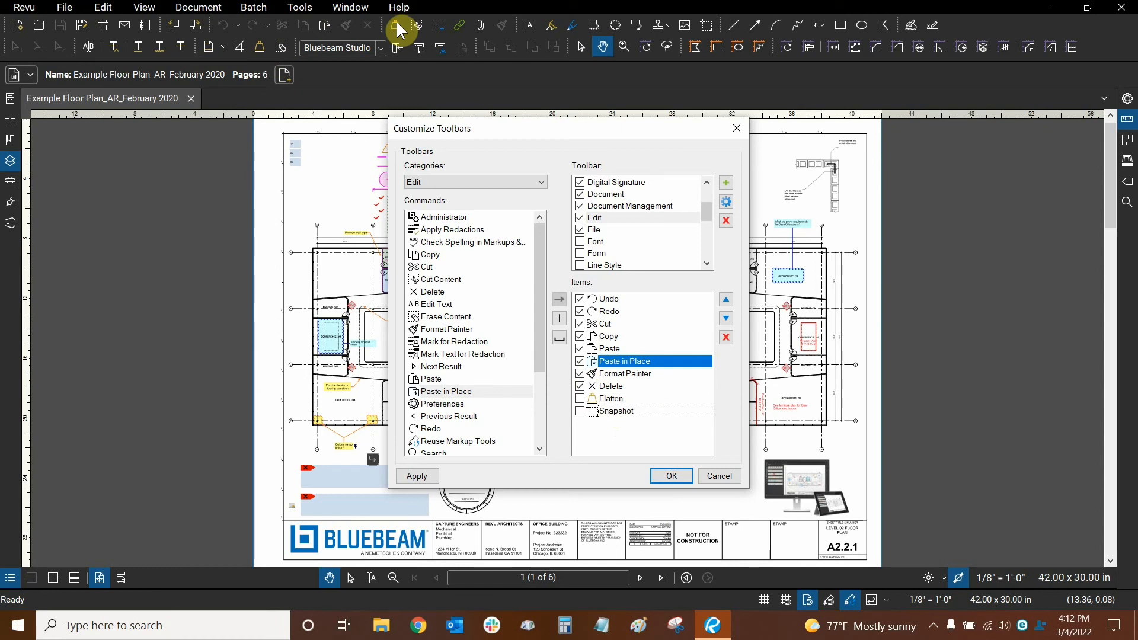
mouse_move(622, 183)
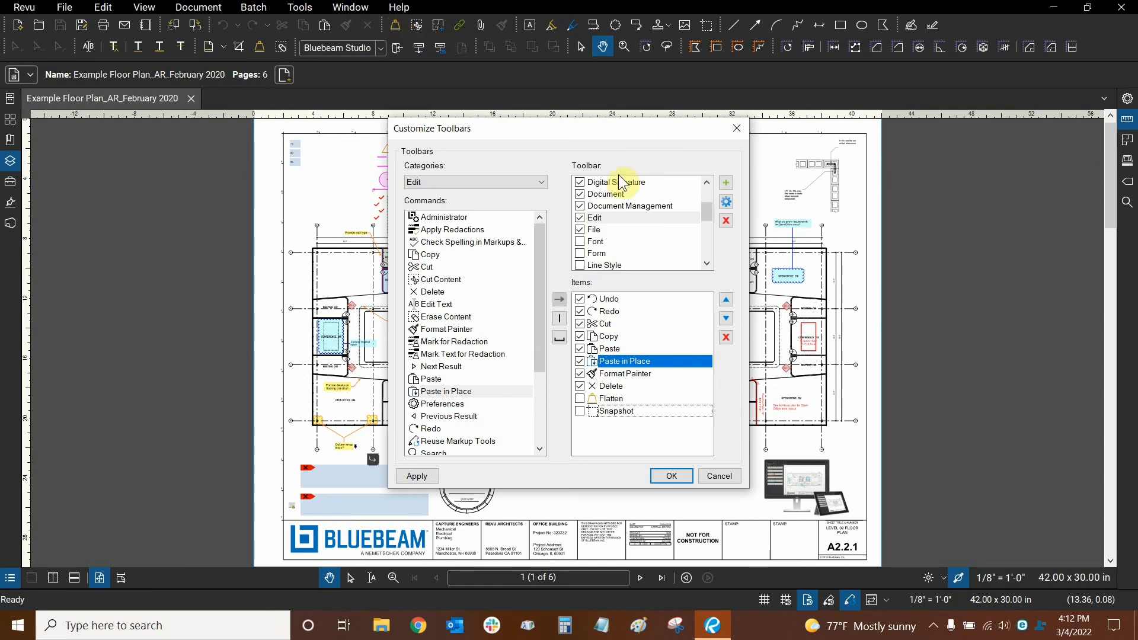
mouse_move(618, 213)
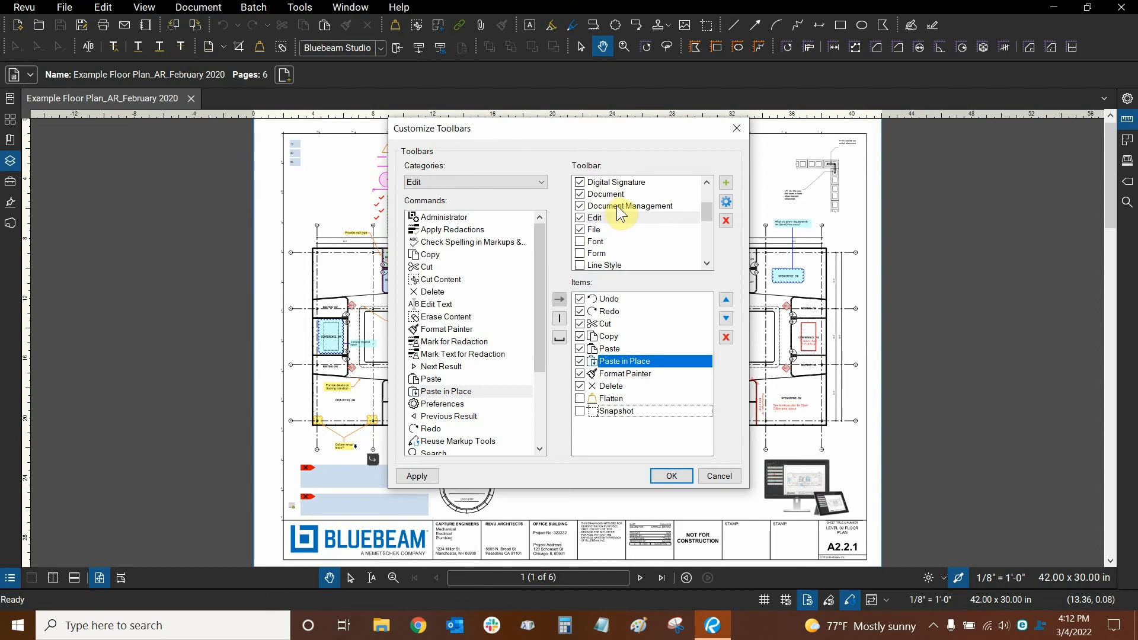
Step: Uncheck the duplicate Flatten item in the Document toolbar's Items list
left_click(632, 206)
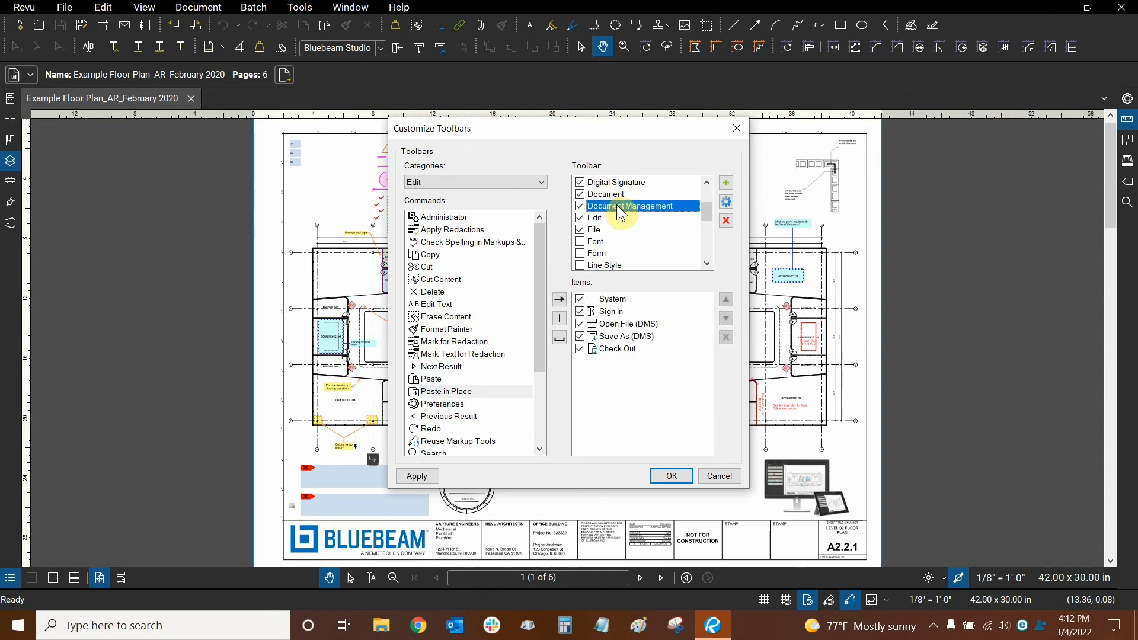
left_click(604, 194)
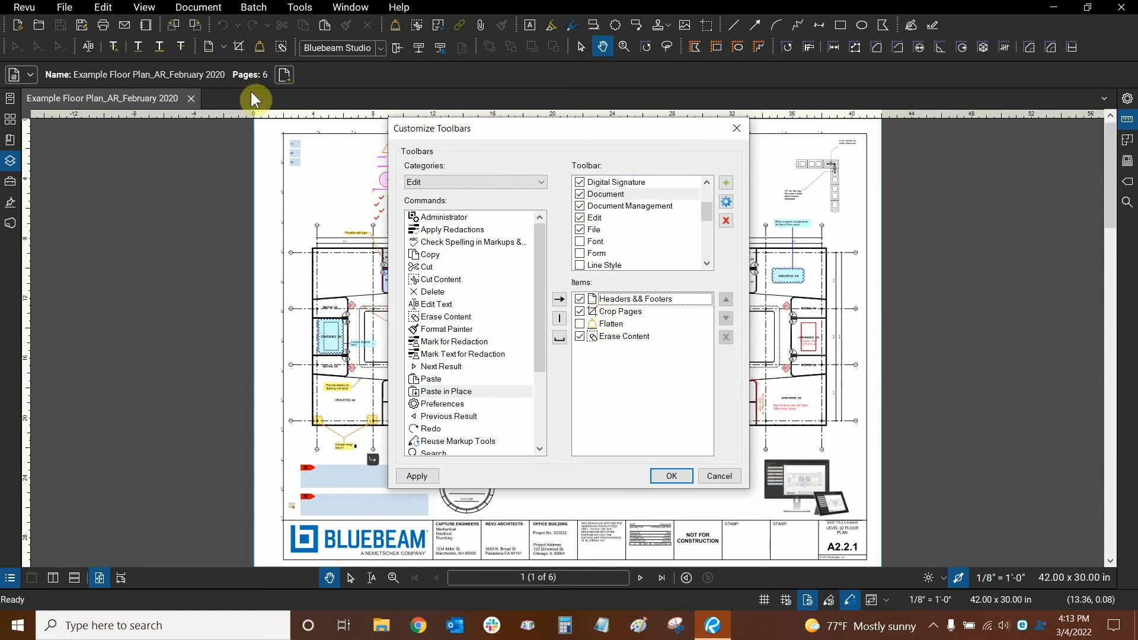
left_click(581, 323)
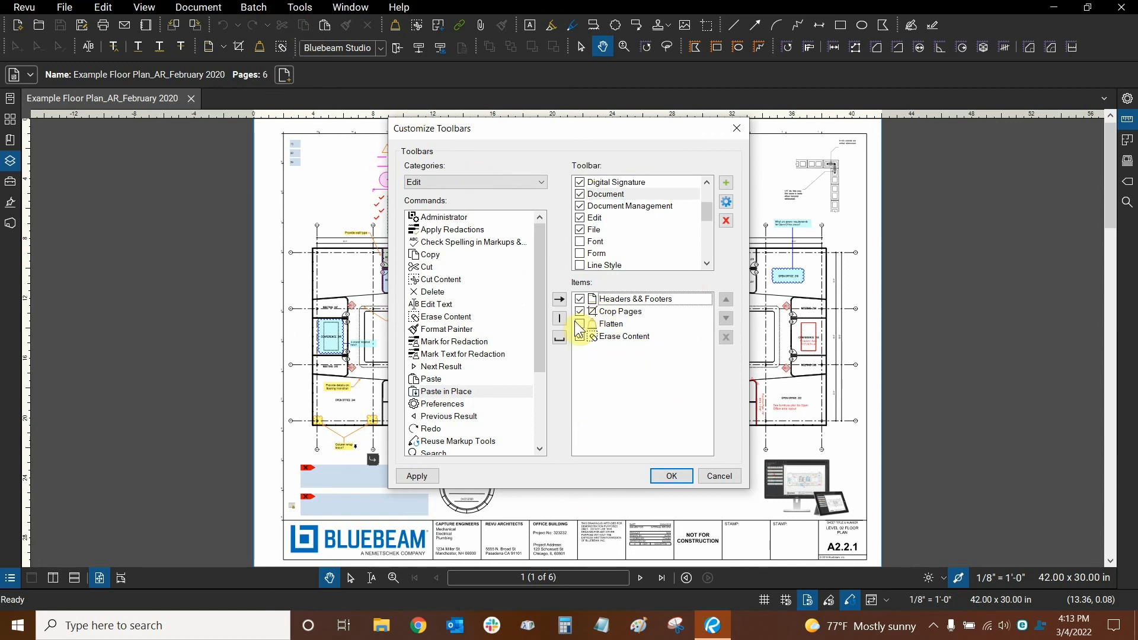
left_click(579, 336)
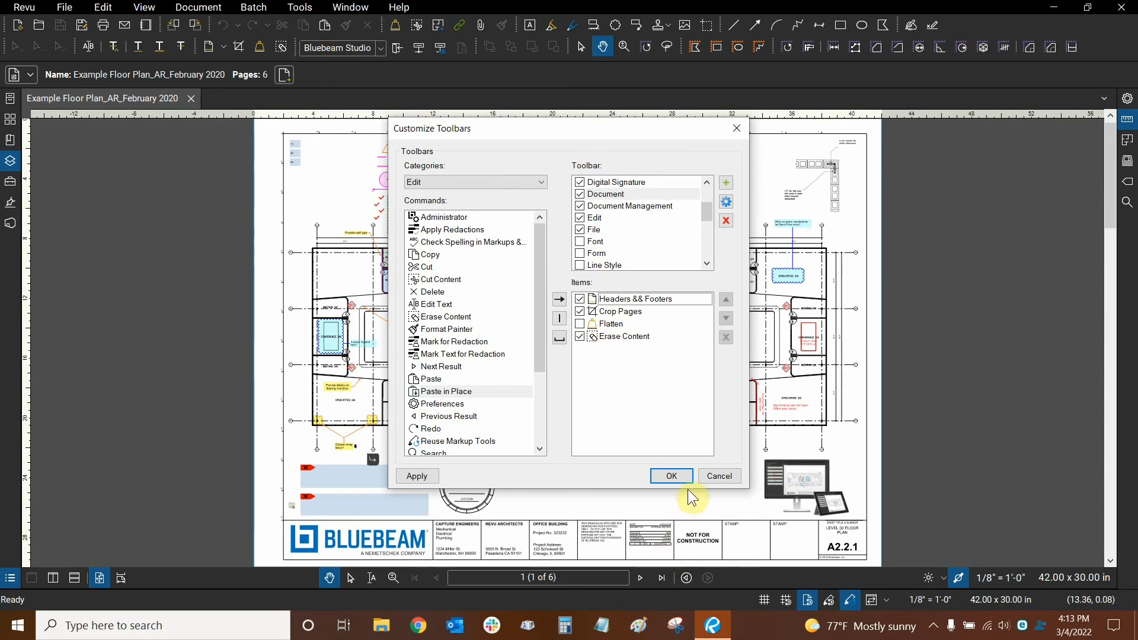
Step: Confirm Customize Toolbars with OK to apply the toolbar changes
left_click(669, 475)
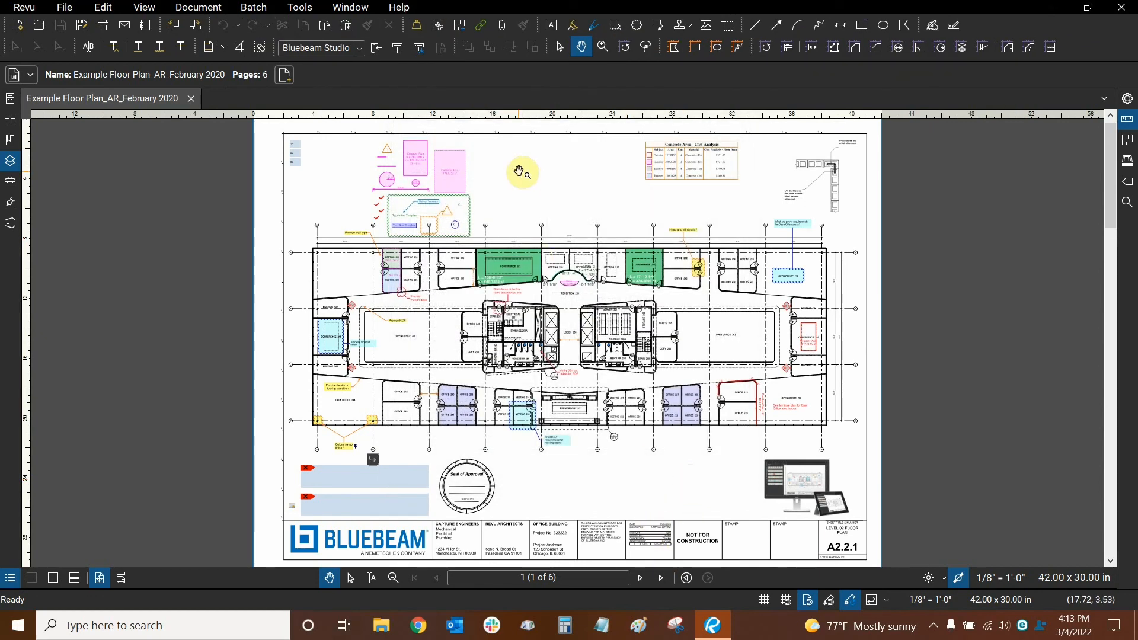
mouse_move(239, 46)
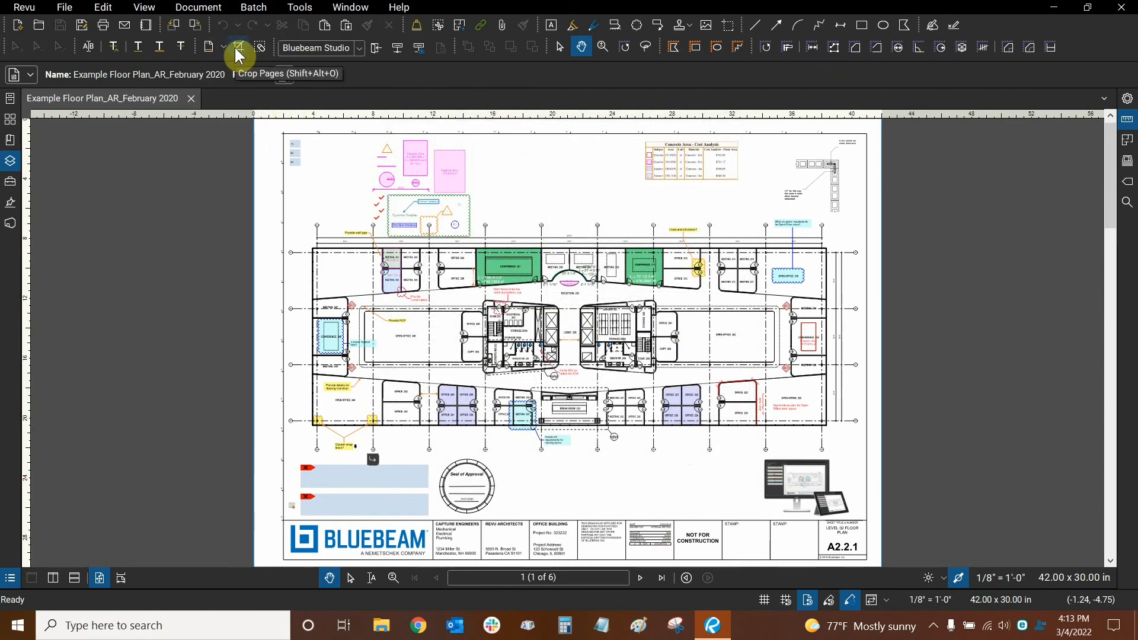
mouse_move(349, 25)
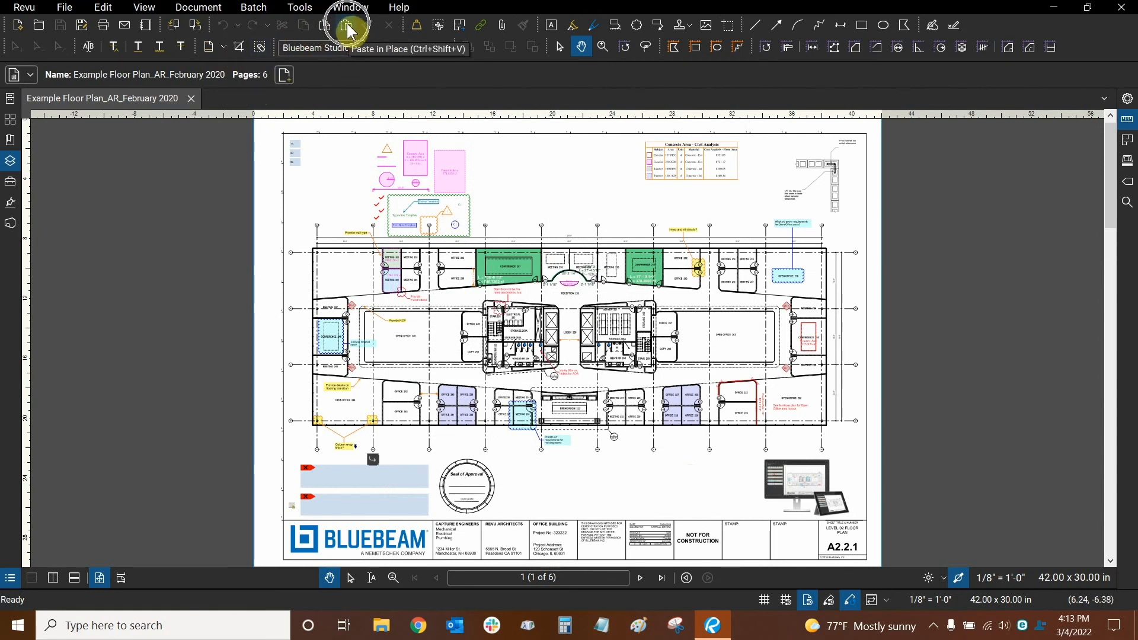
mouse_move(606, 29)
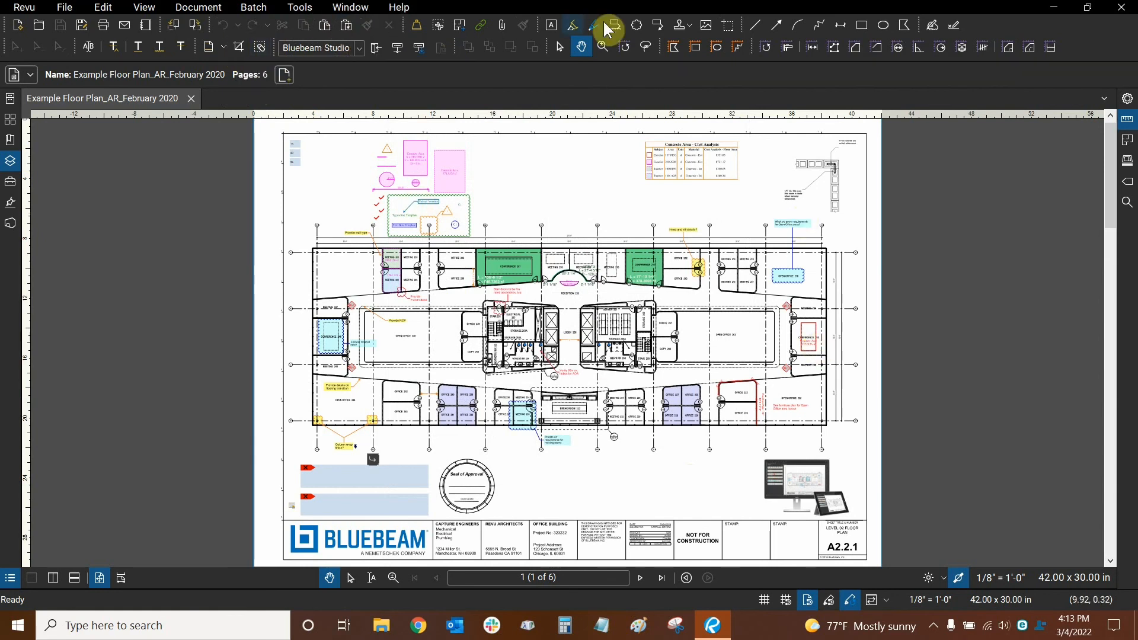
mouse_move(580, 187)
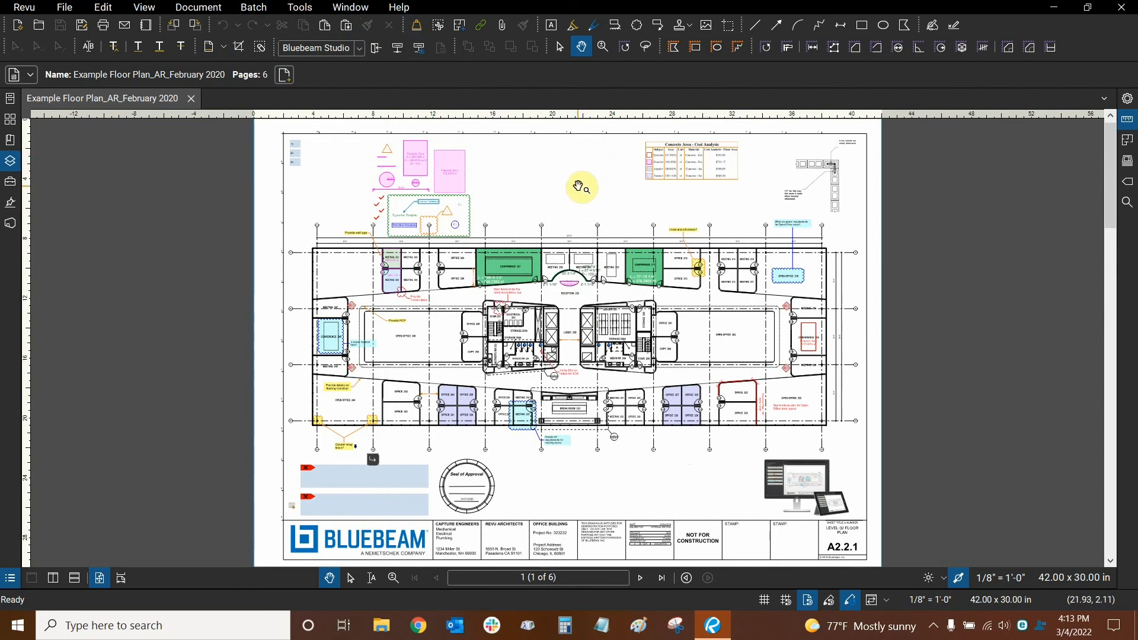
mouse_move(579, 209)
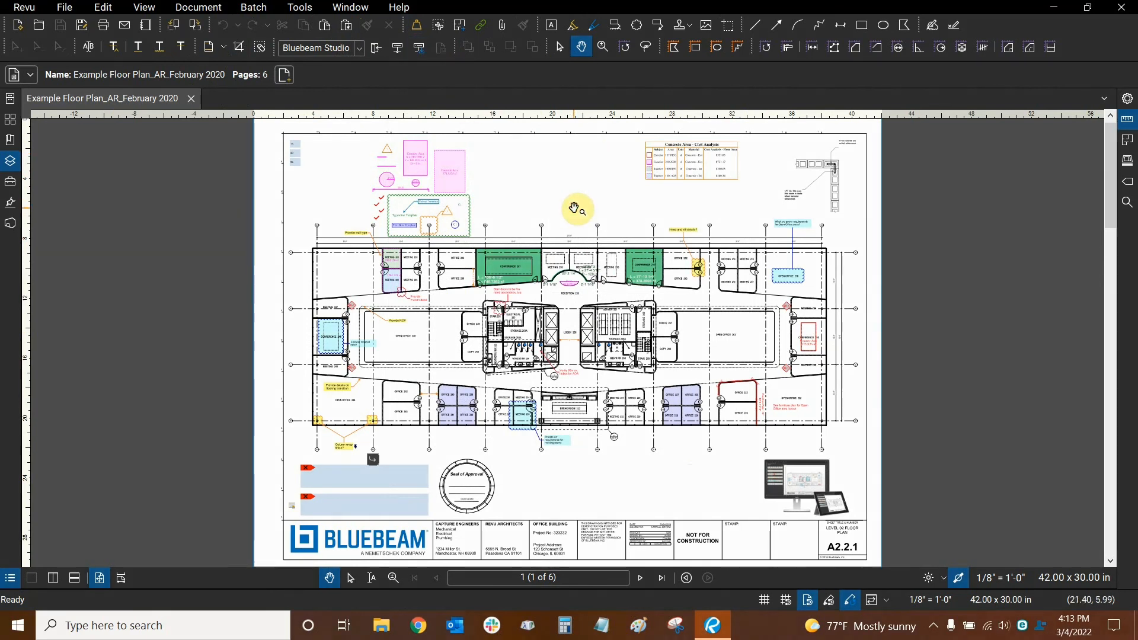